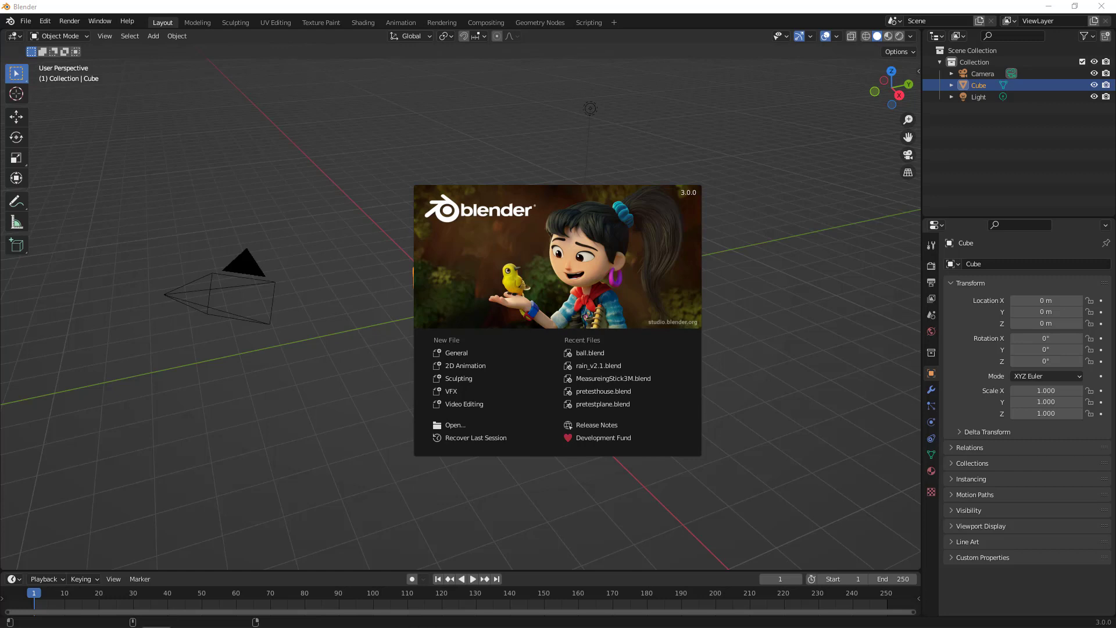
mouse_move(456, 352)
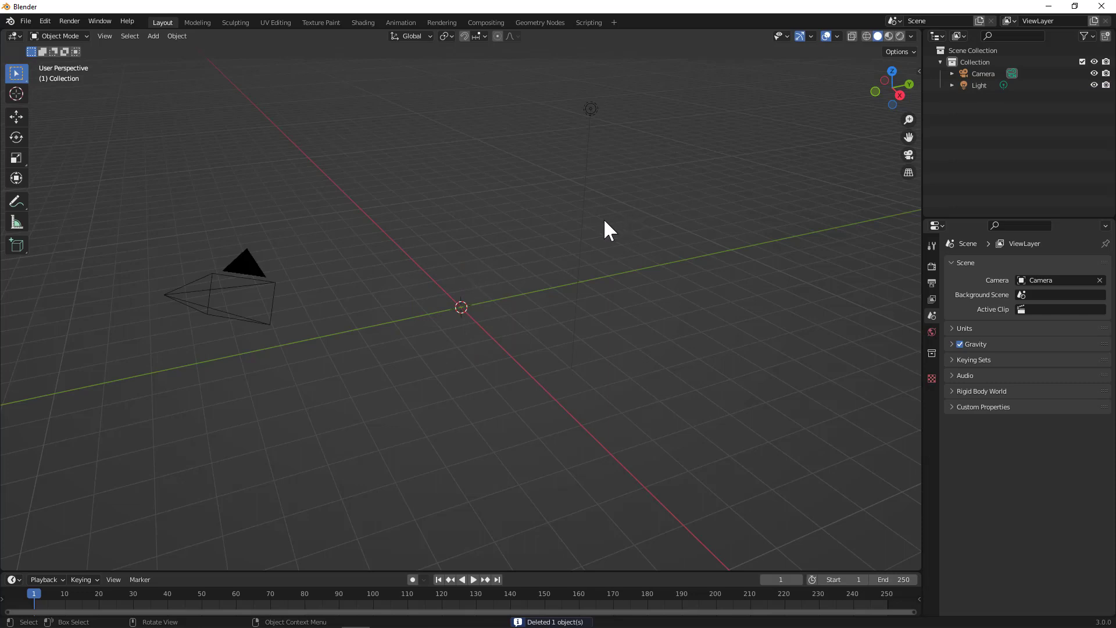
mouse_move(245, 117)
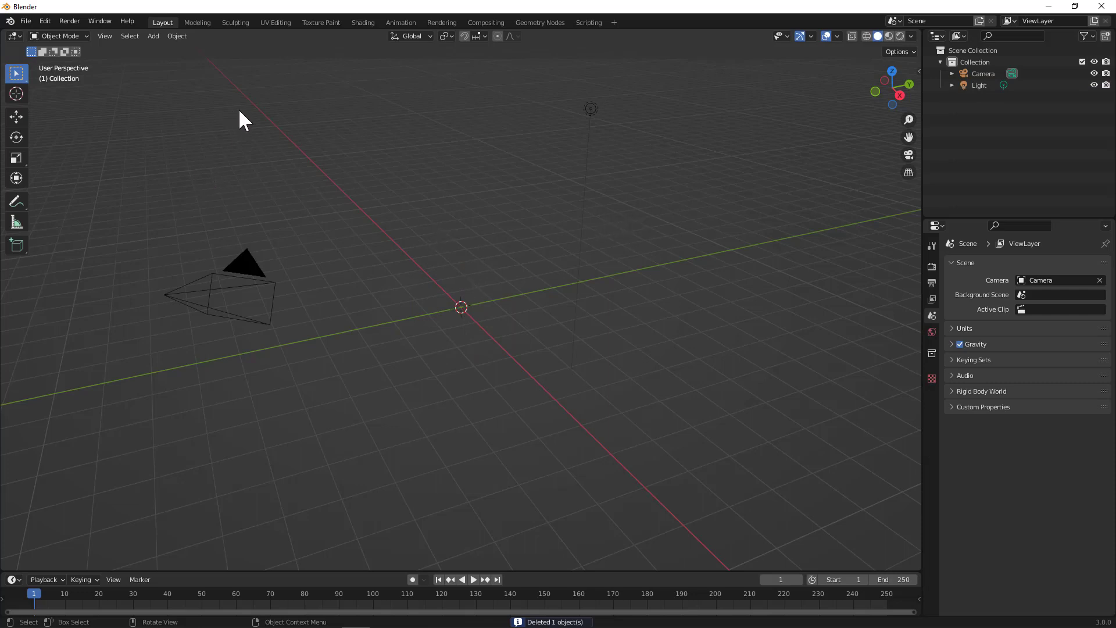
- Add a UV sphere and set its Location Z to 1 m so it rests on the grid
click(152, 36)
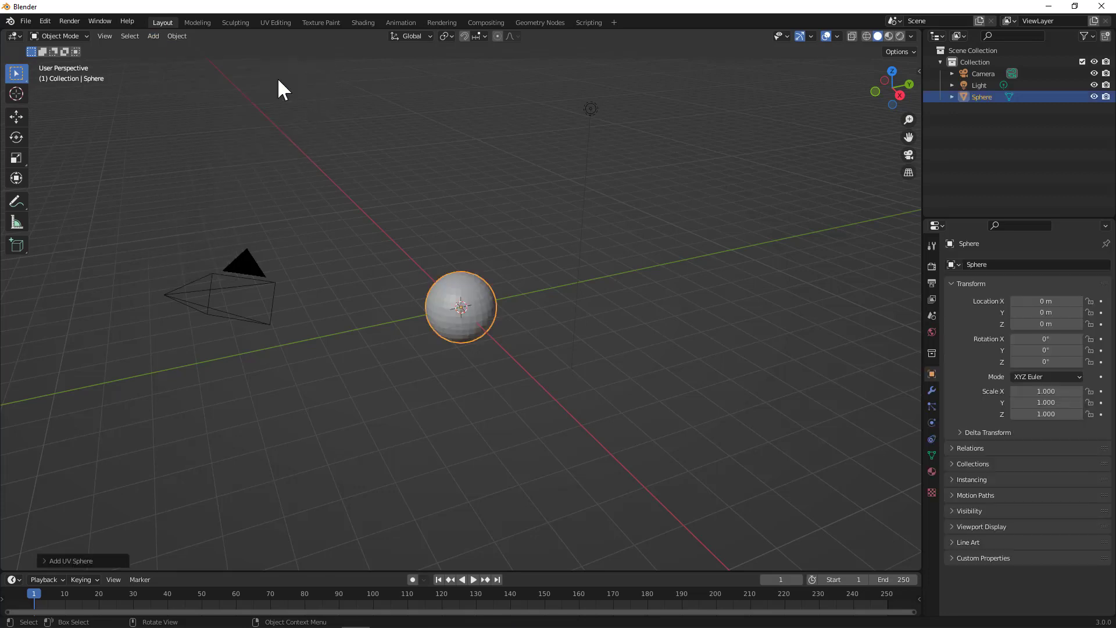
mouse_move(900, 77)
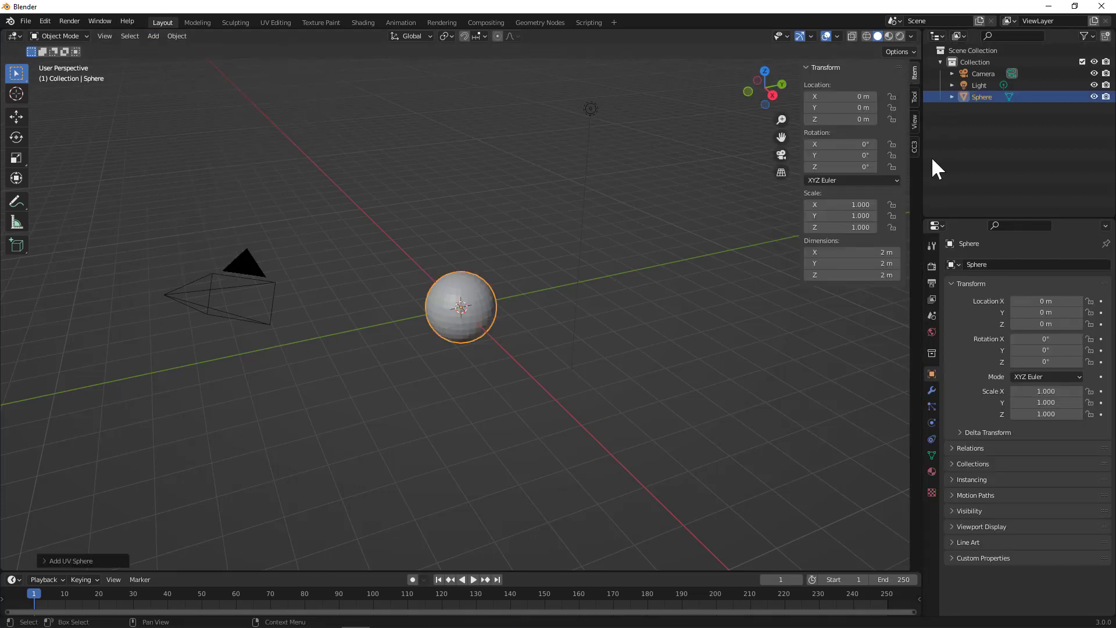
double_click(839, 118)
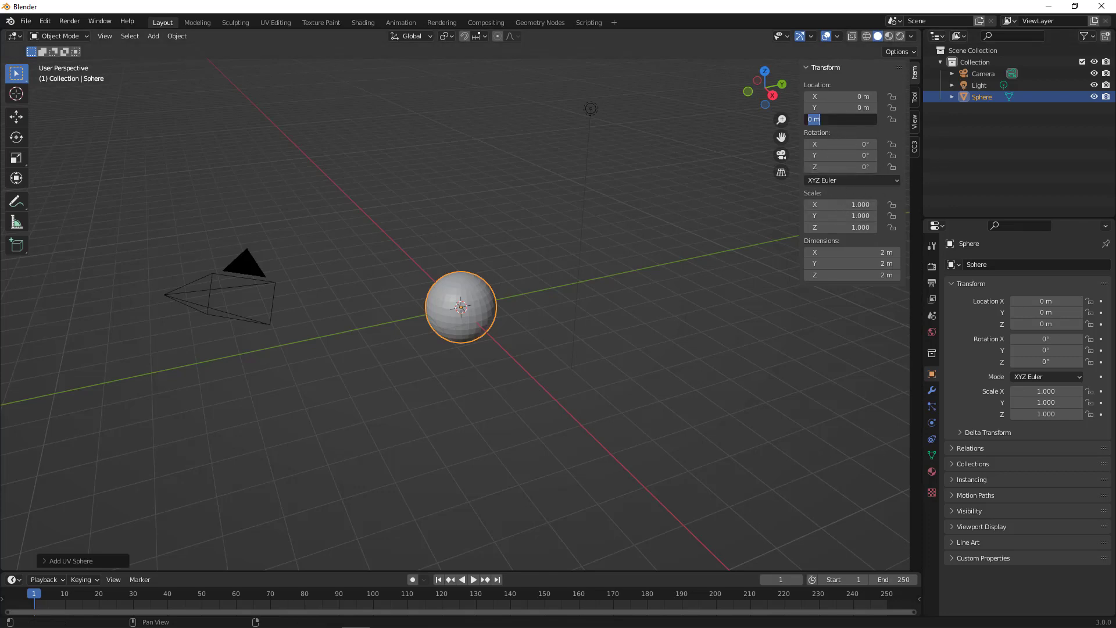
text(1)
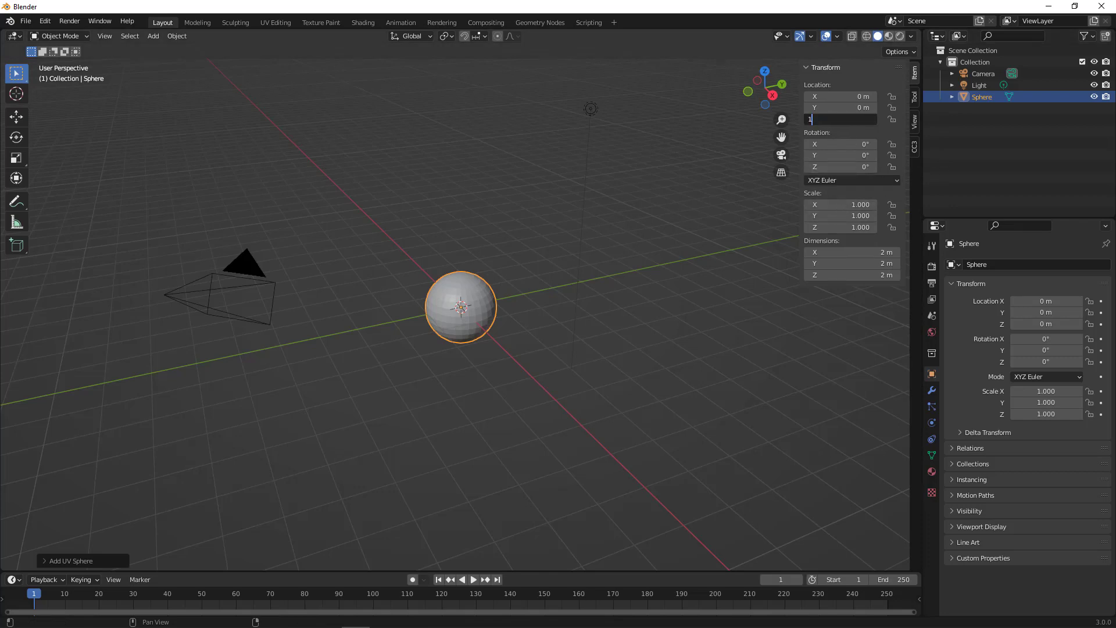
key(Return)
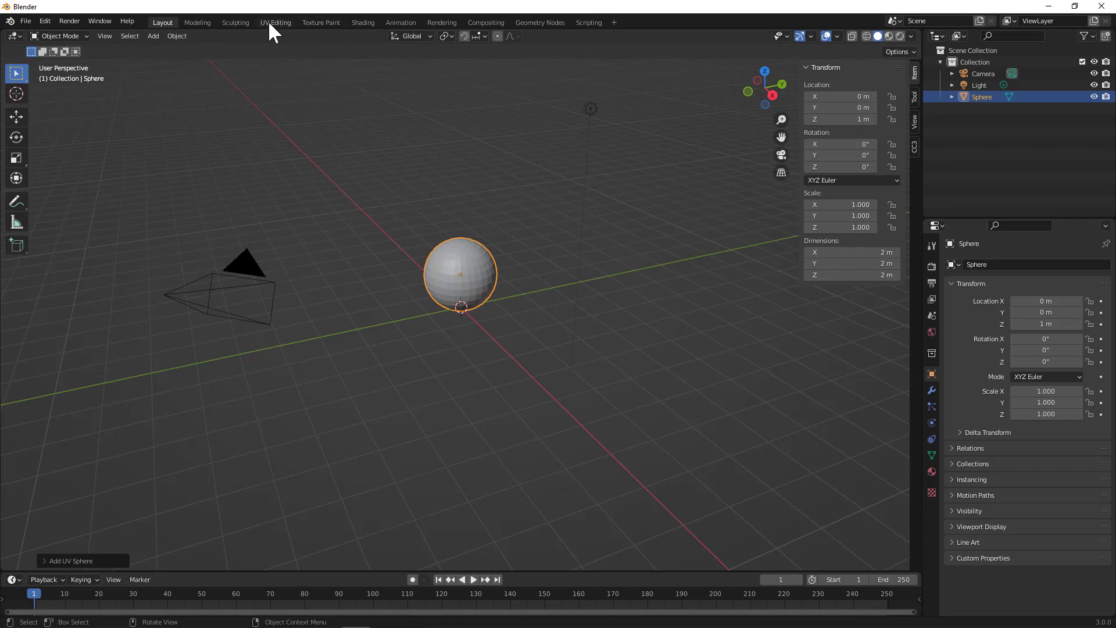
- Add a plane beneath the sphere and switch the viewport to Material Preview shading
click(152, 36)
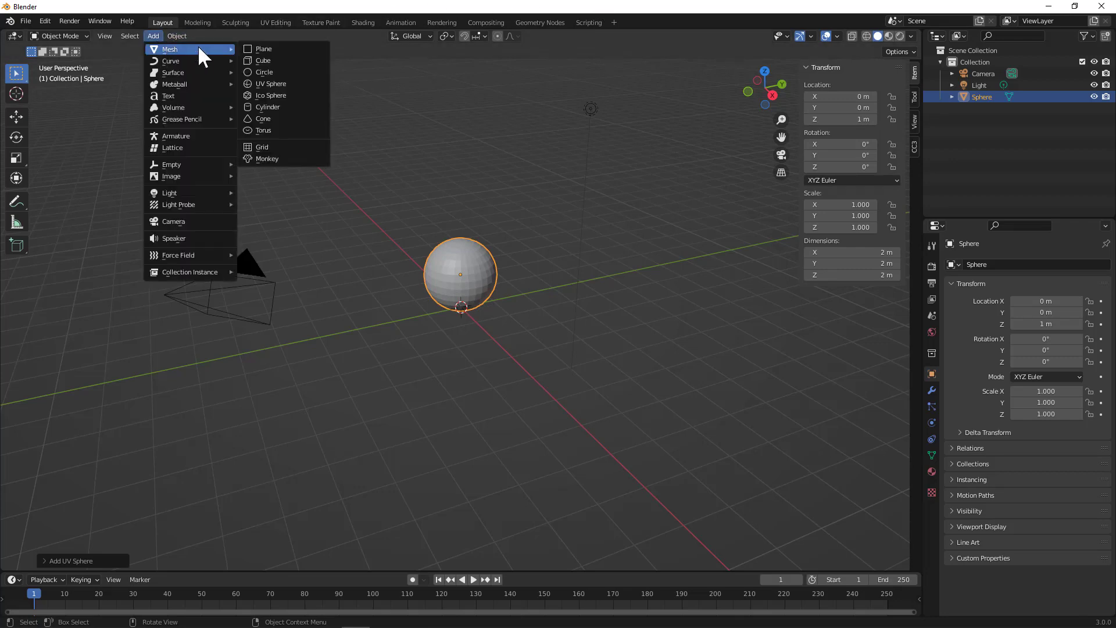
click(263, 49)
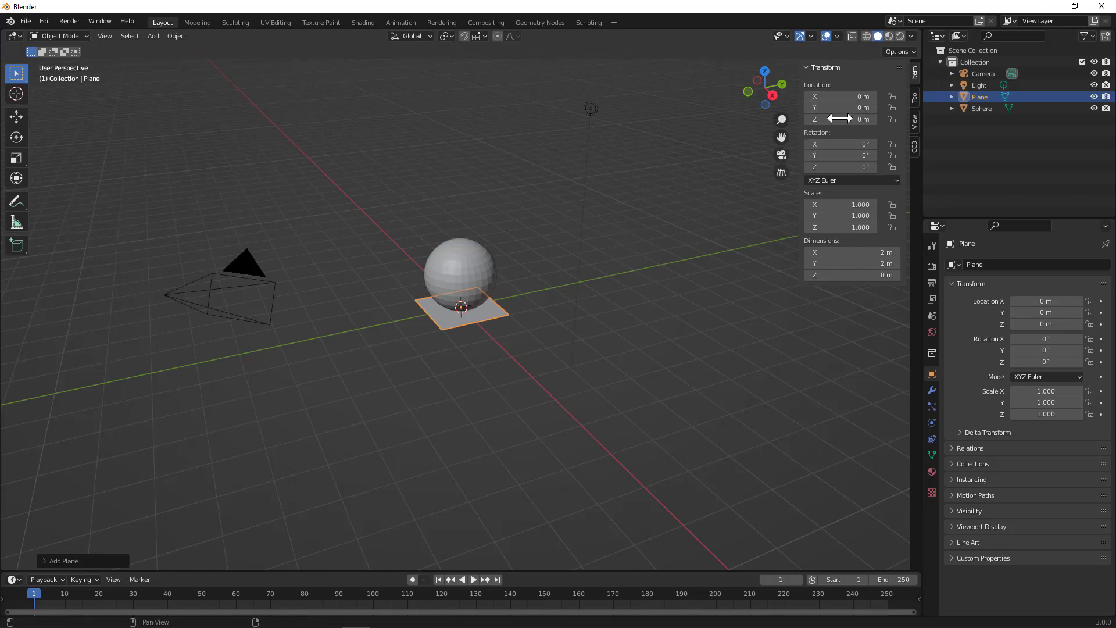
mouse_move(839, 204)
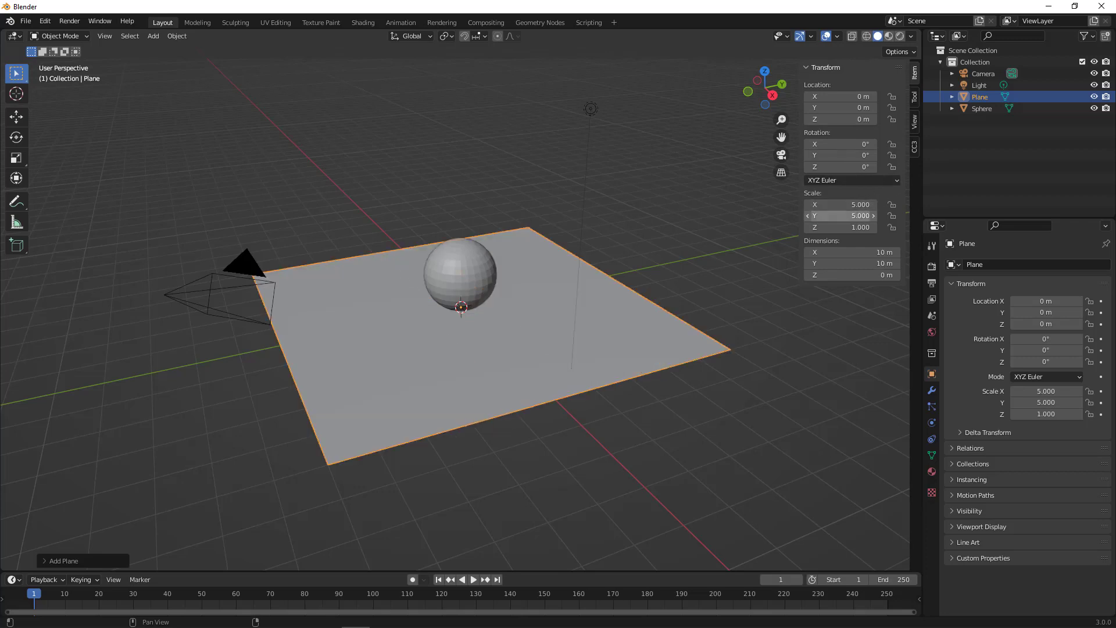
mouse_move(646, 277)
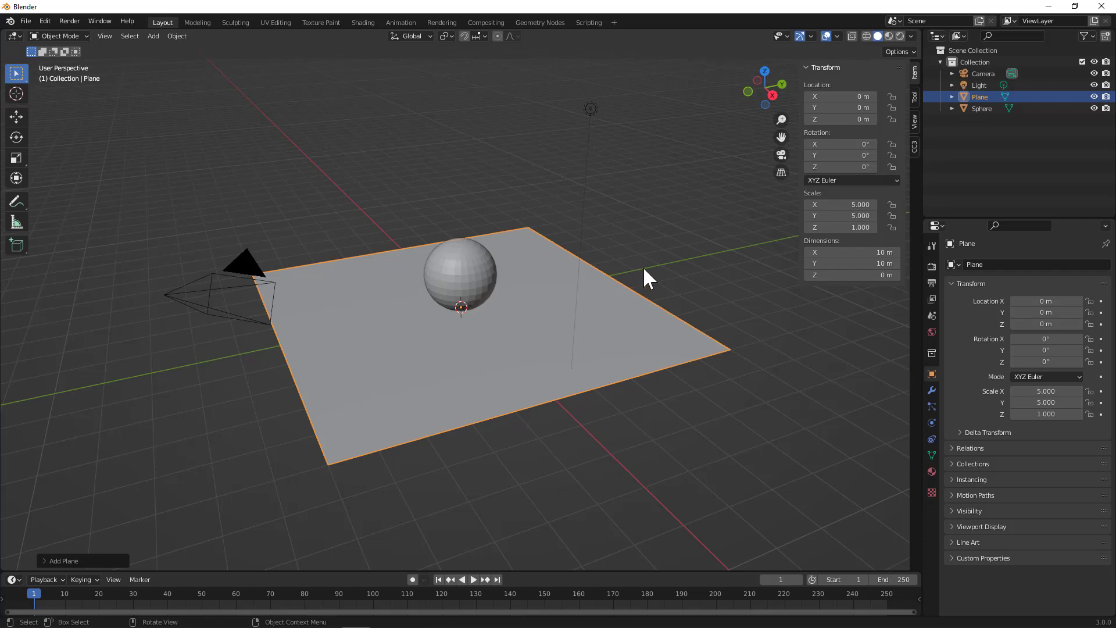
mouse_move(890, 43)
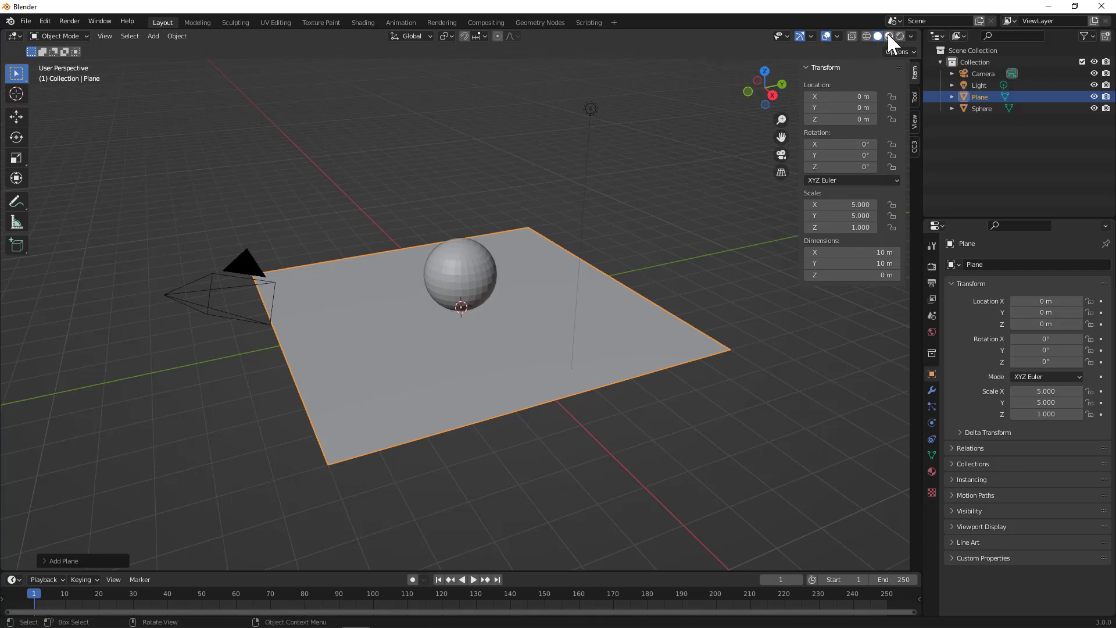
click(890, 36)
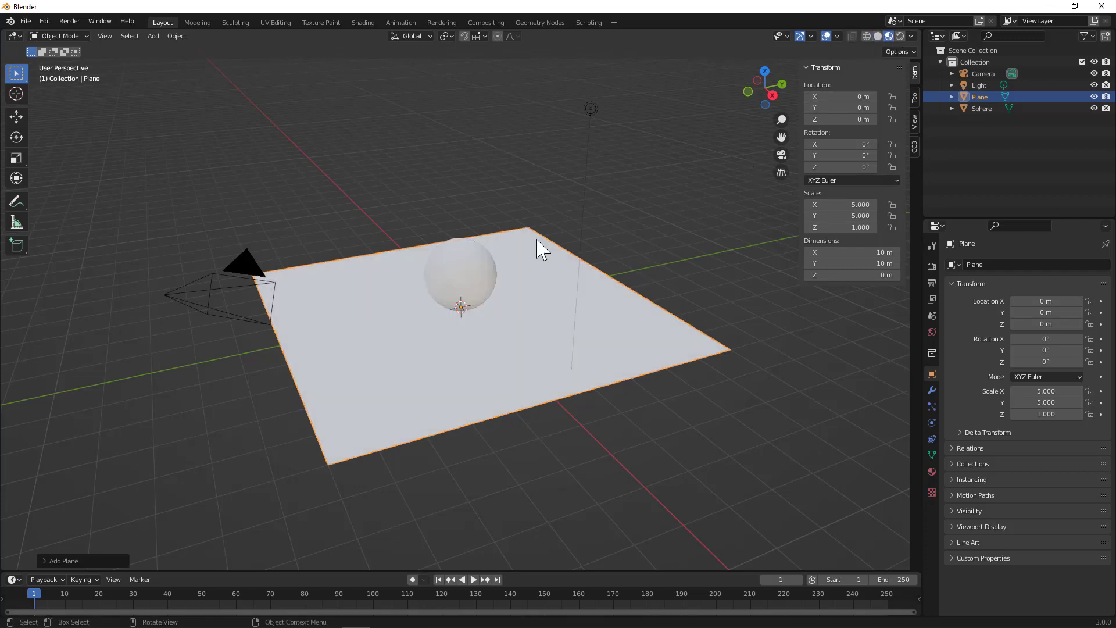
mouse_move(887, 36)
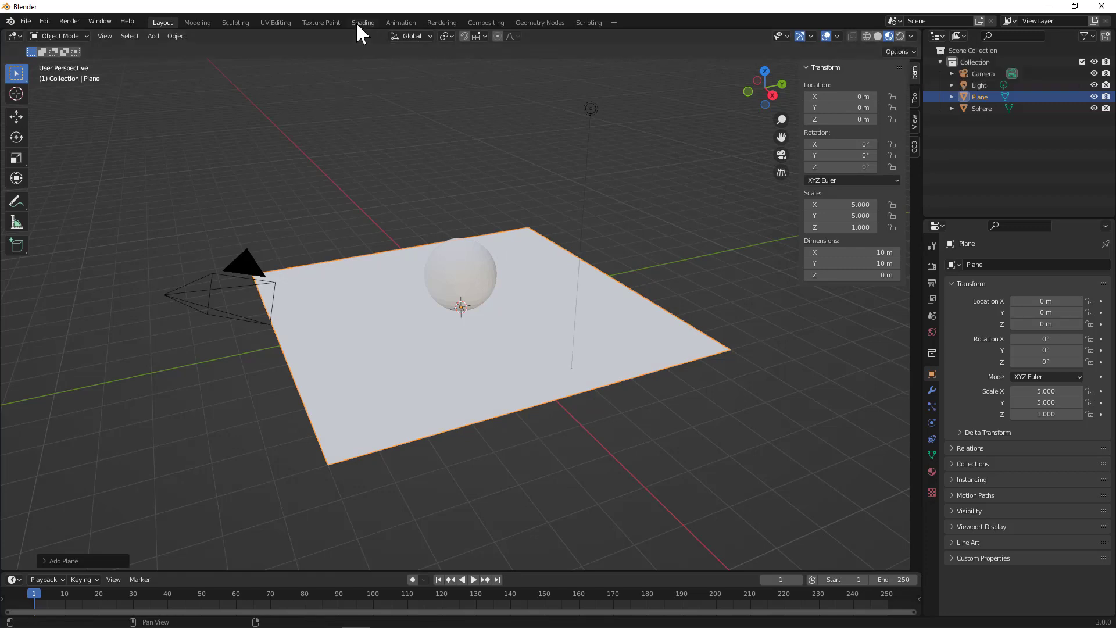
- Switch to the Shading workspace to edit materials
click(362, 22)
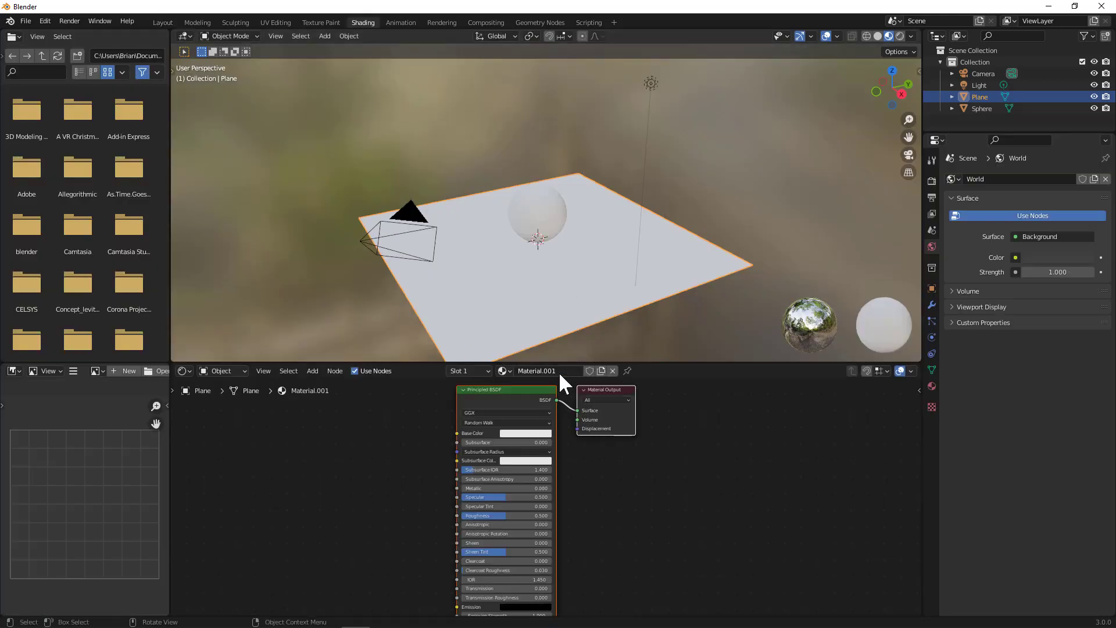
mouse_move(218, 103)
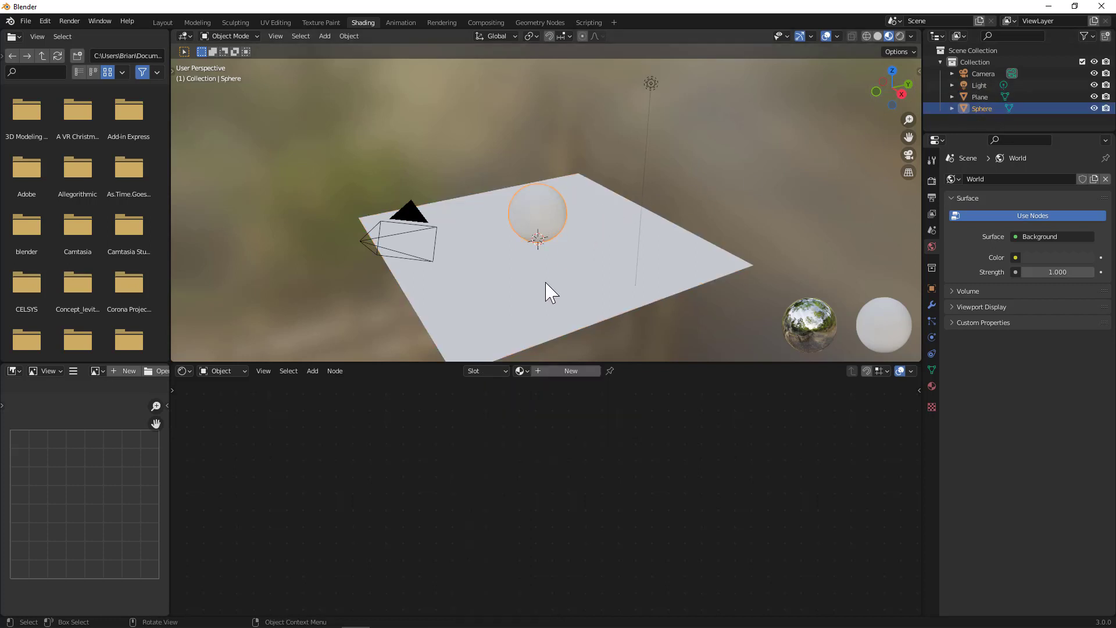
mouse_move(538, 235)
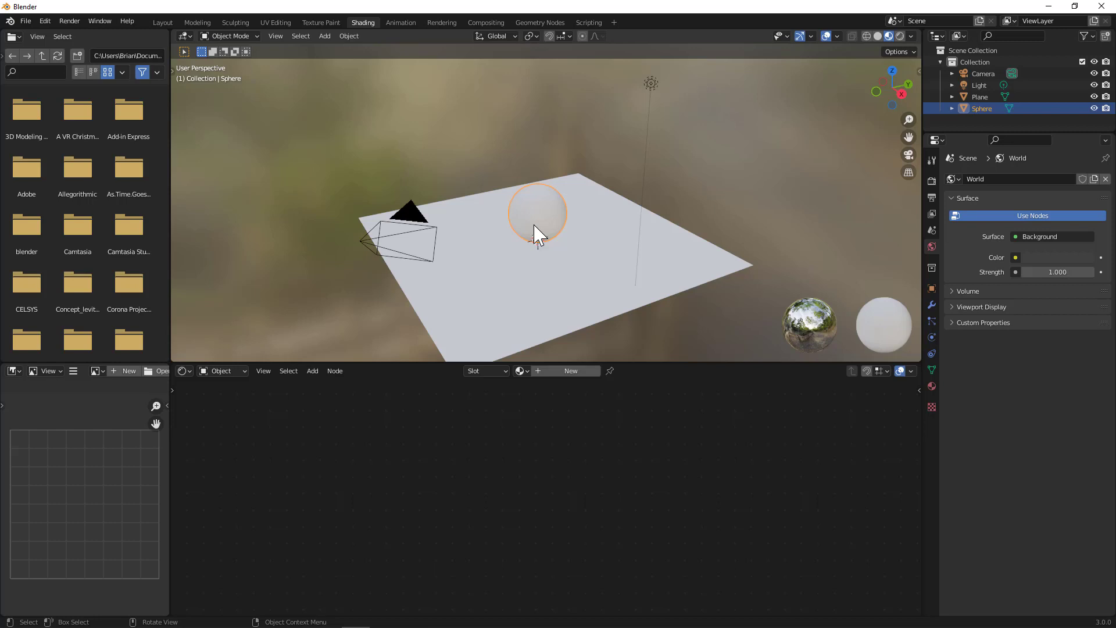
mouse_move(996, 119)
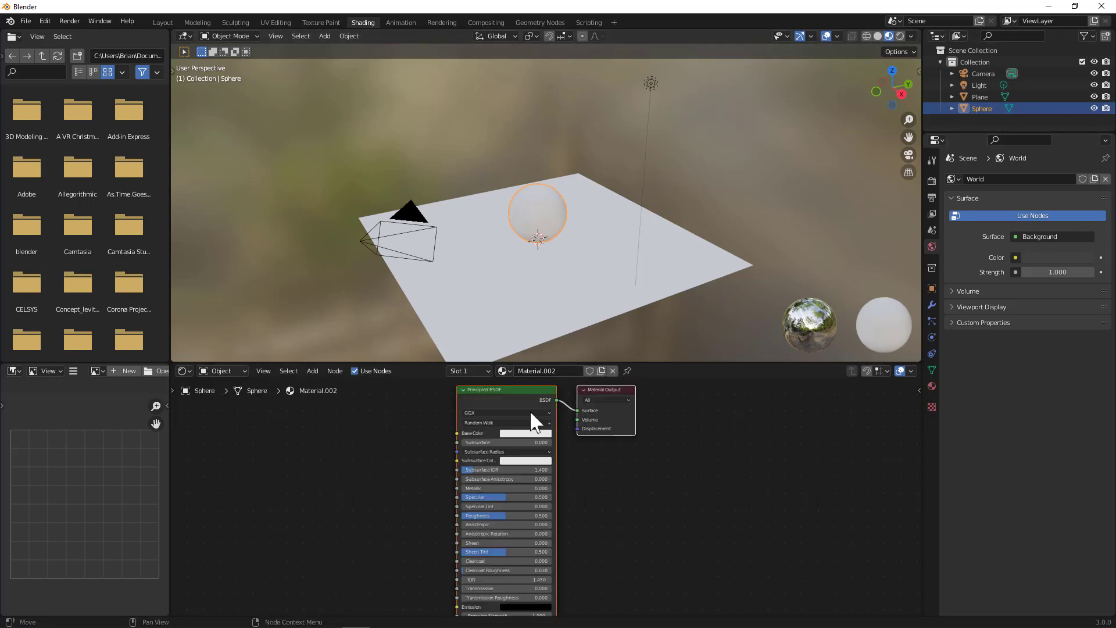
mouse_move(424, 413)
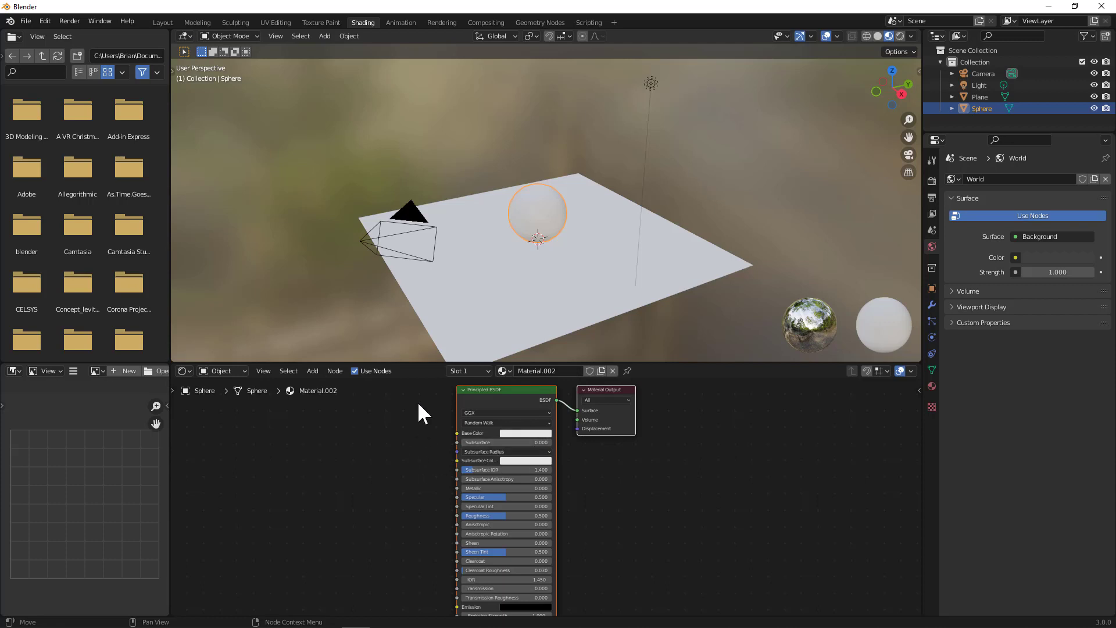
- Add a Checker Texture node and set its second colour to red
click(312, 370)
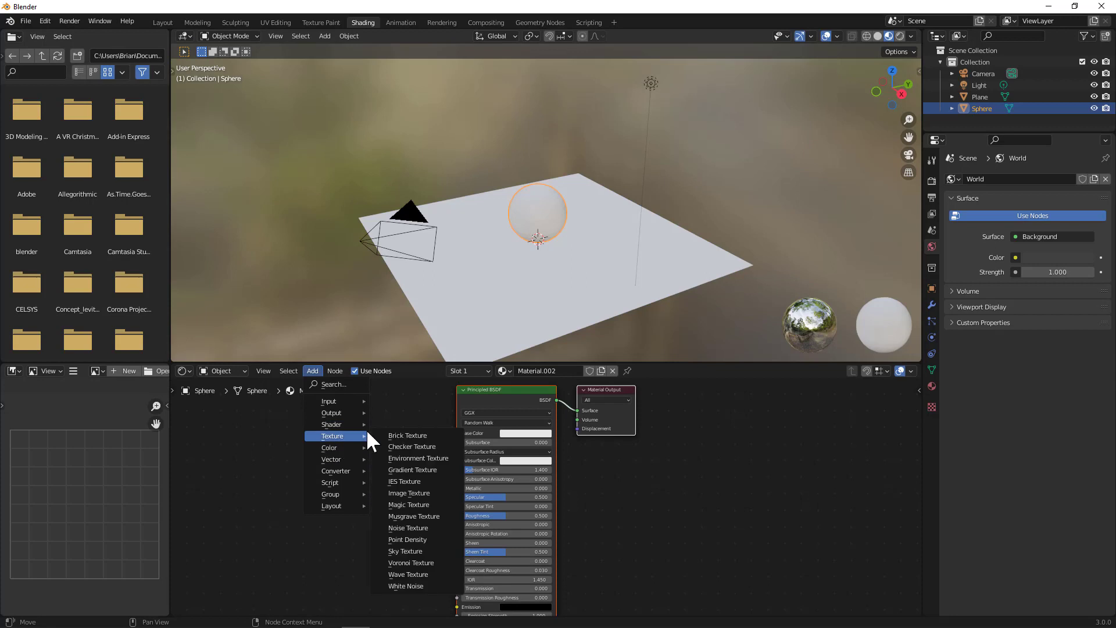
click(412, 447)
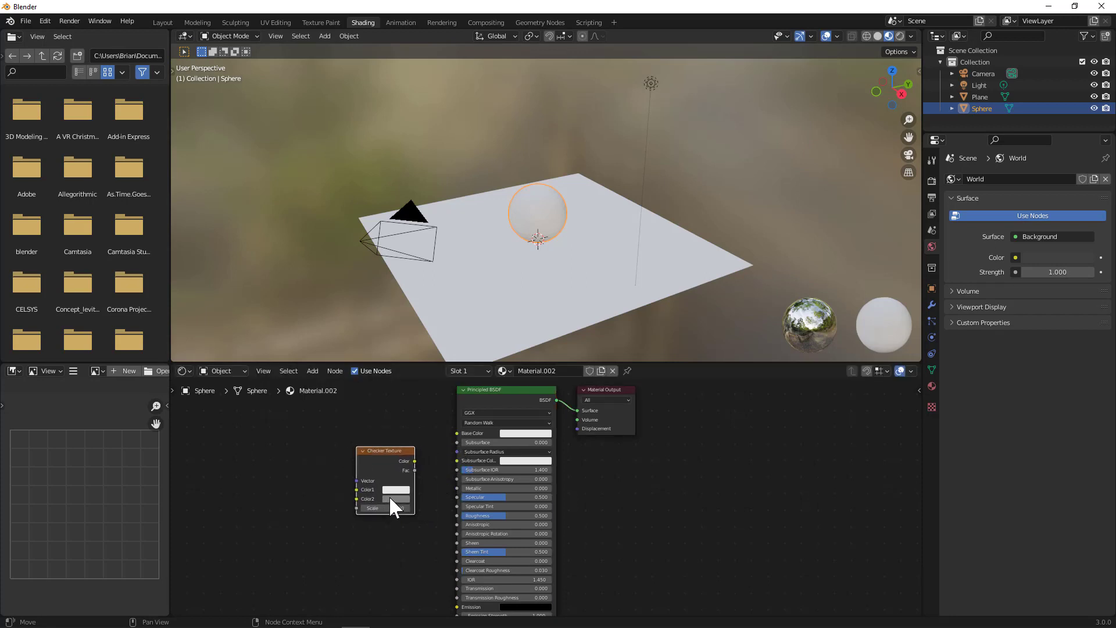
click(395, 490)
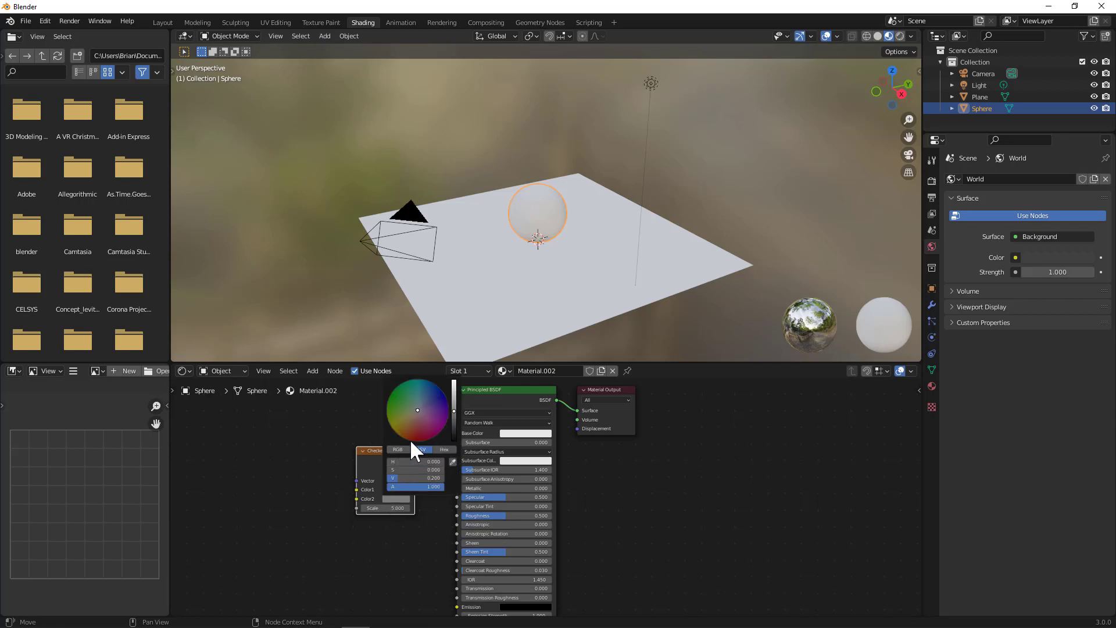
click(409, 548)
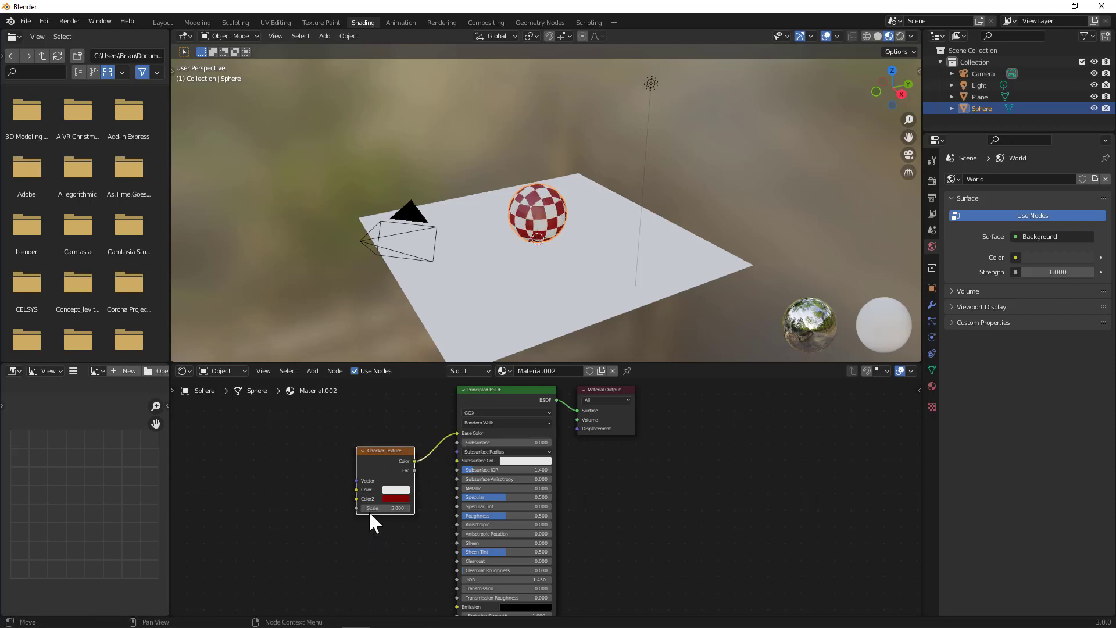
mouse_move(512, 315)
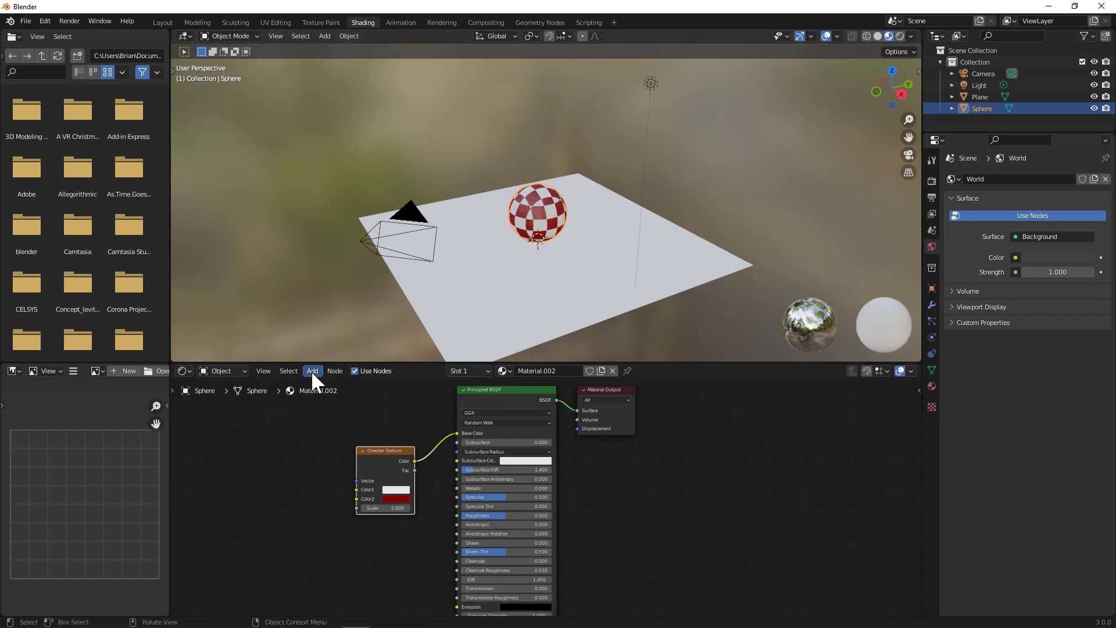
- Add a Texture Coordinate node to drive the checker texture's vector input
click(312, 370)
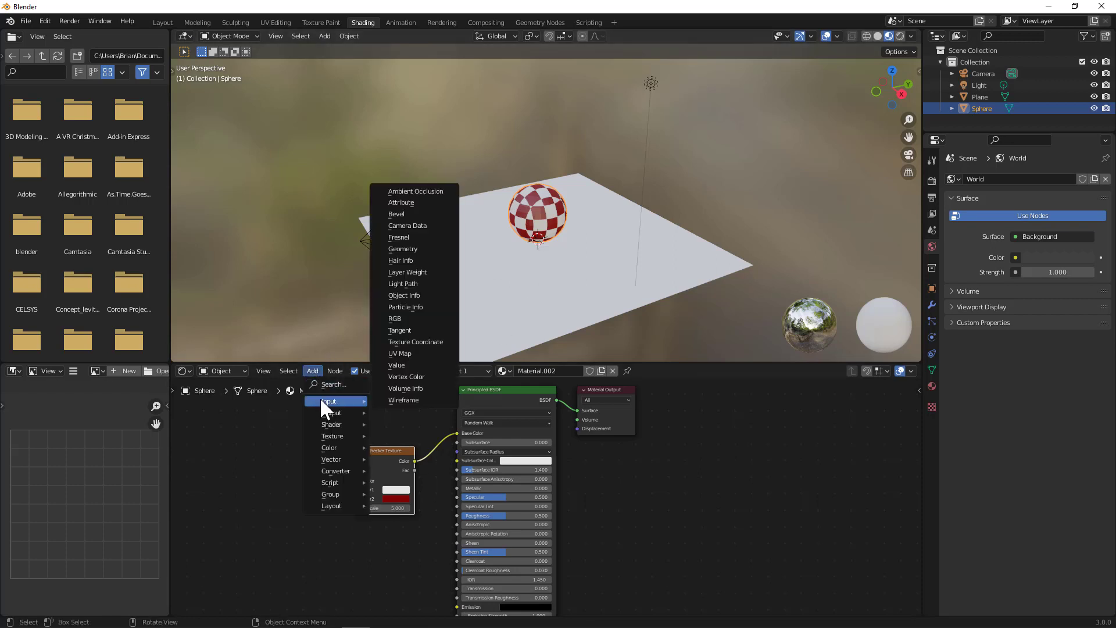
click(416, 341)
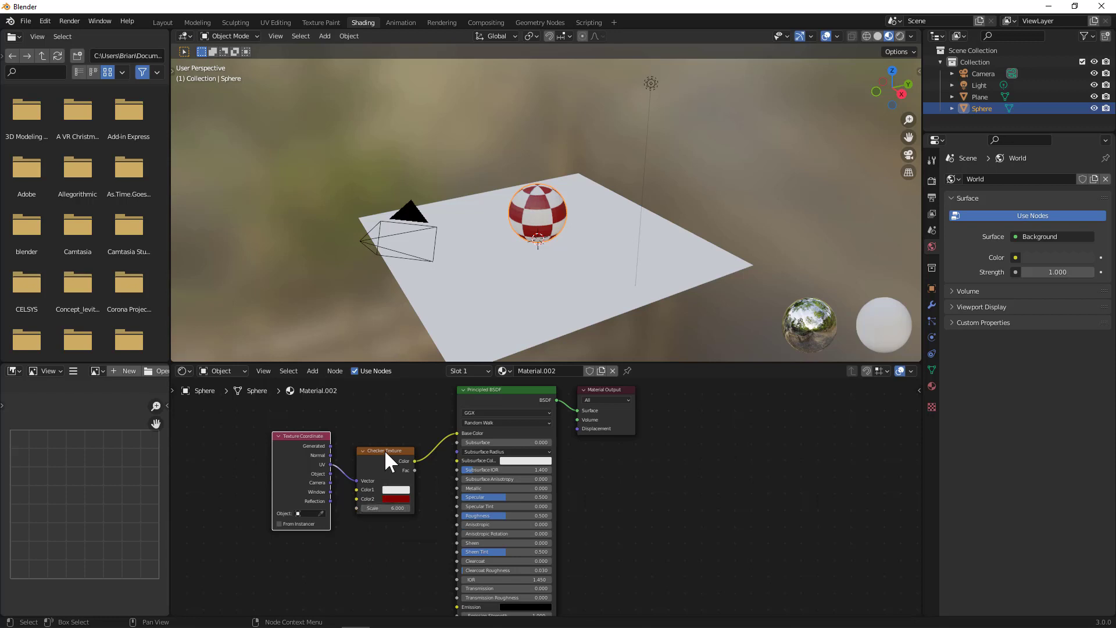
mouse_move(551, 245)
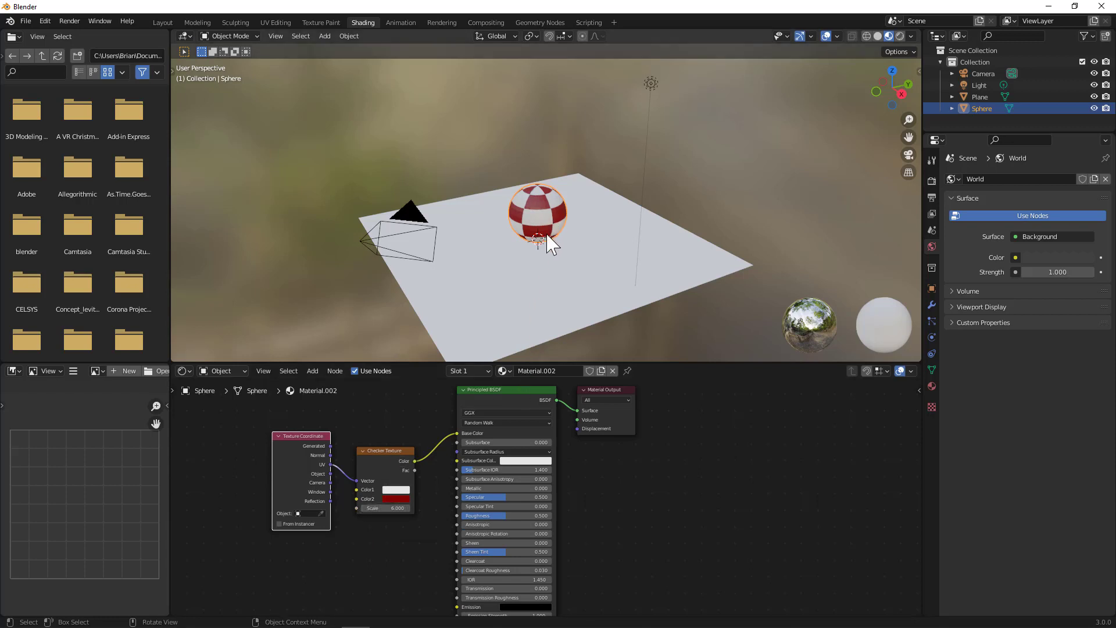
mouse_move(515, 310)
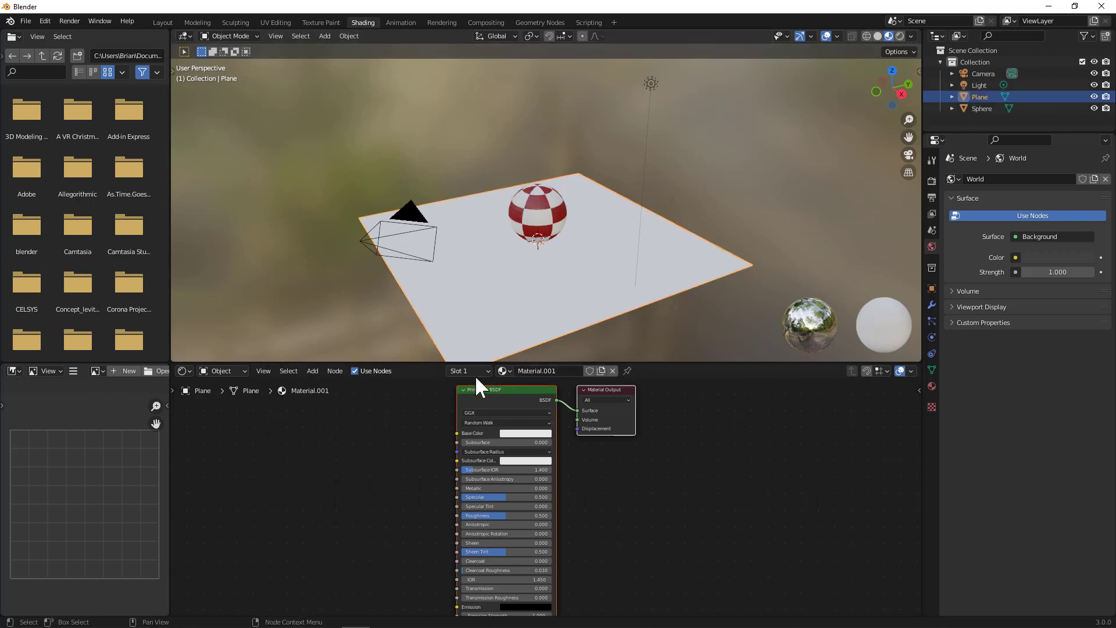
mouse_move(396, 388)
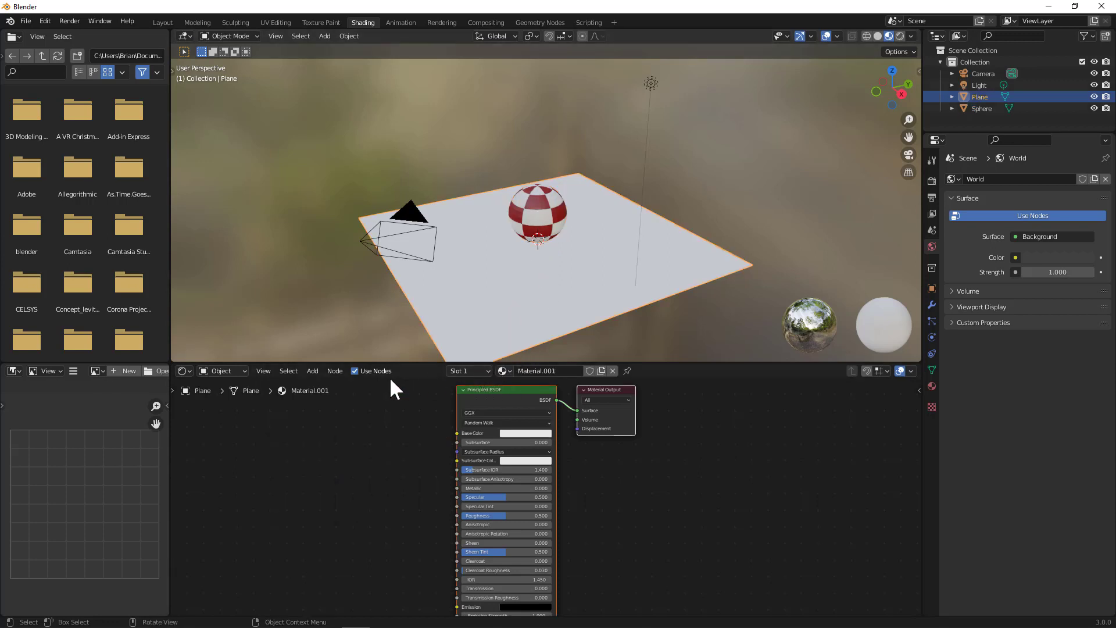
- Add a Brick Texture node to the plane's material for its base colour
click(312, 370)
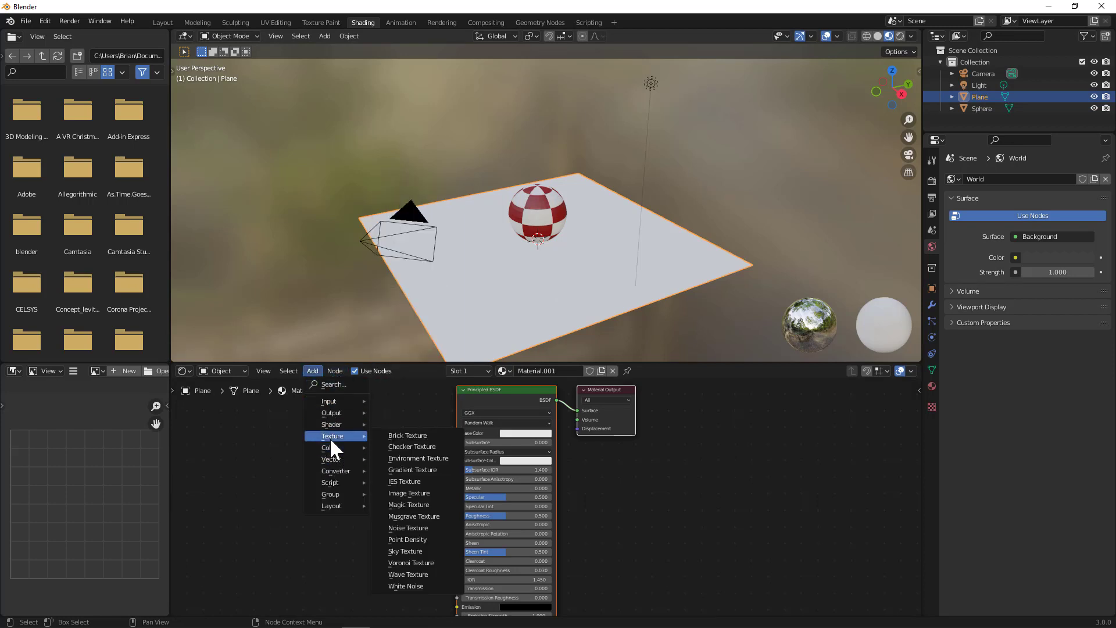
mouse_move(312, 382)
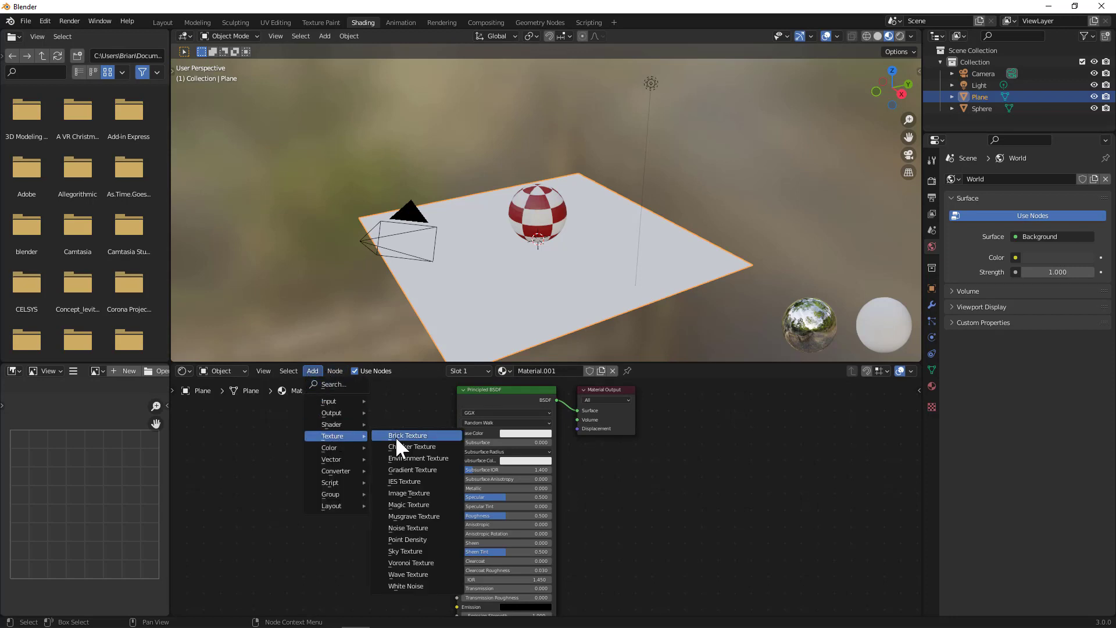
click(407, 435)
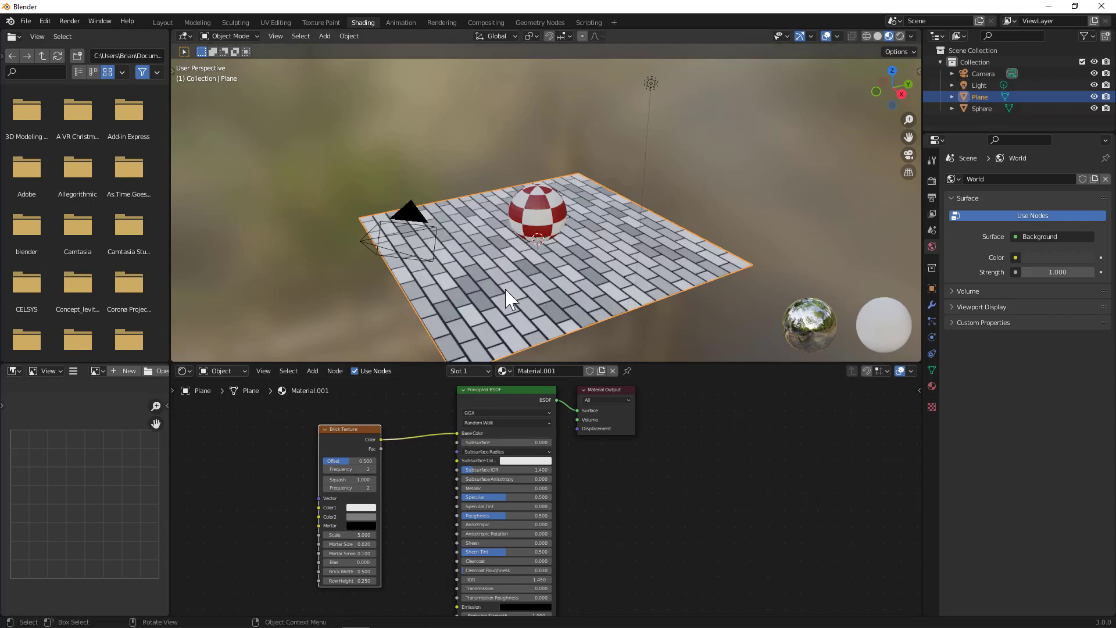
mouse_move(518, 303)
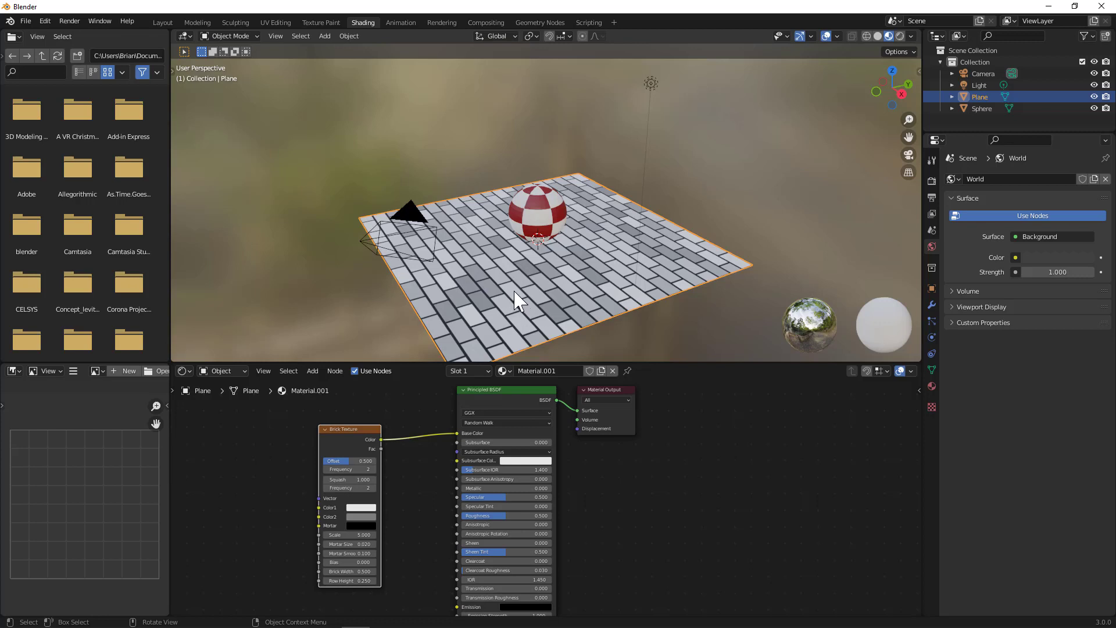
mouse_move(462, 277)
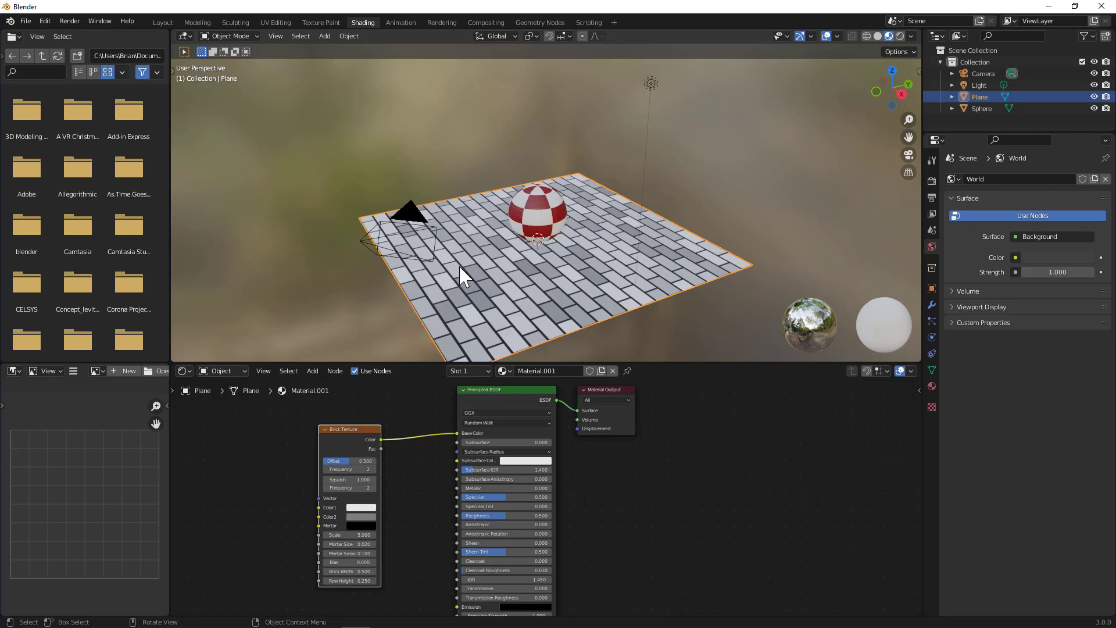
- Return to the Layout workspace showing the brick floor and checkered sphere
click(162, 22)
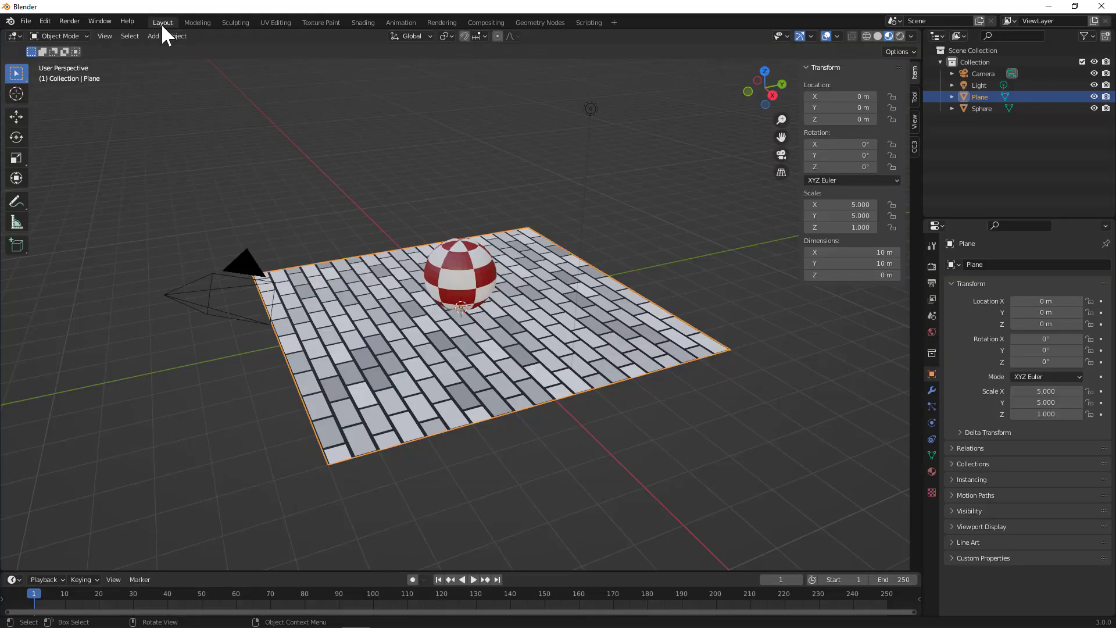
mouse_move(364, 340)
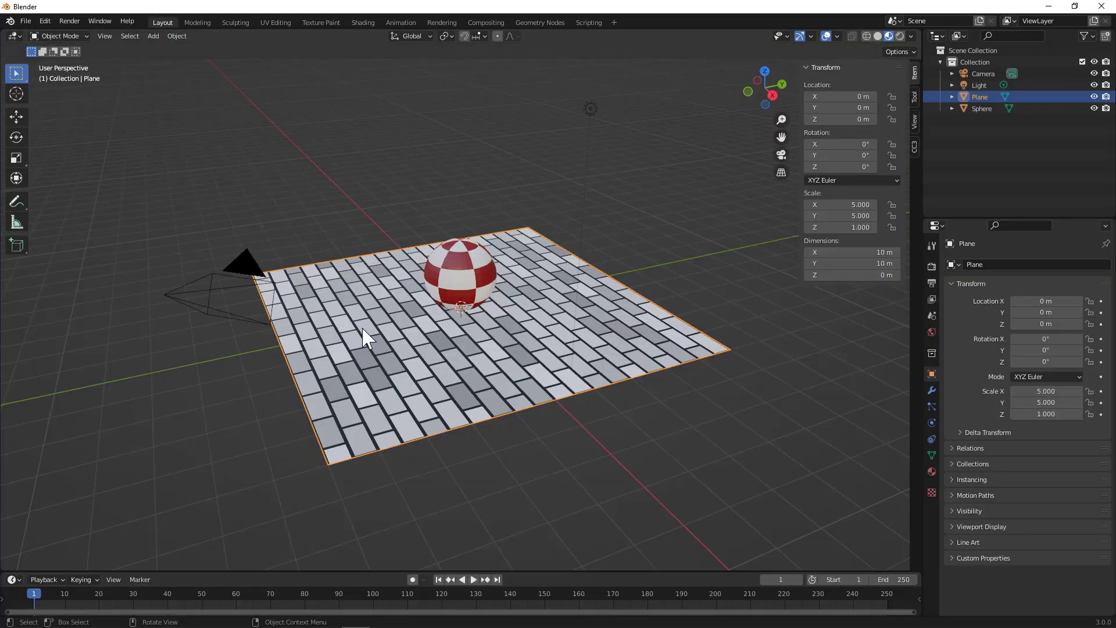
mouse_move(377, 376)
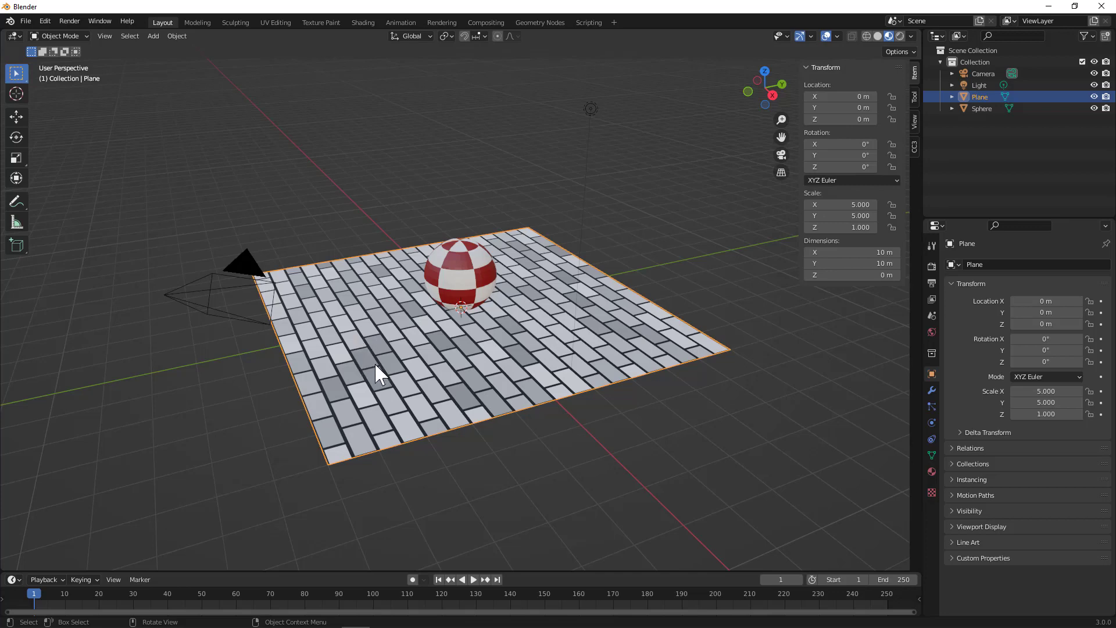
mouse_move(535, 417)
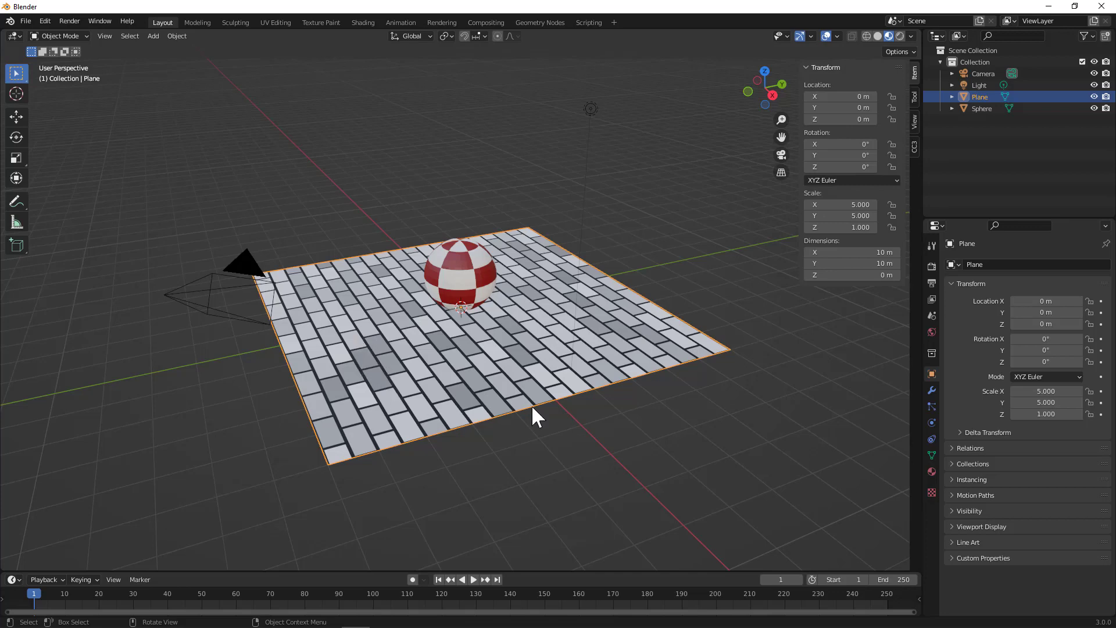
mouse_move(585, 427)
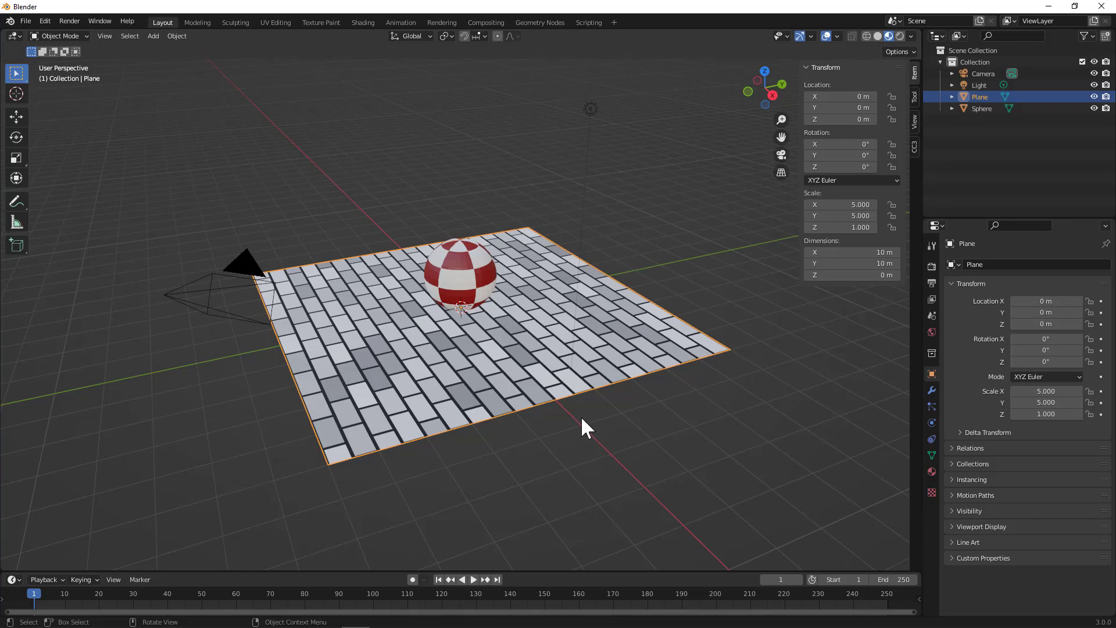
mouse_move(463, 282)
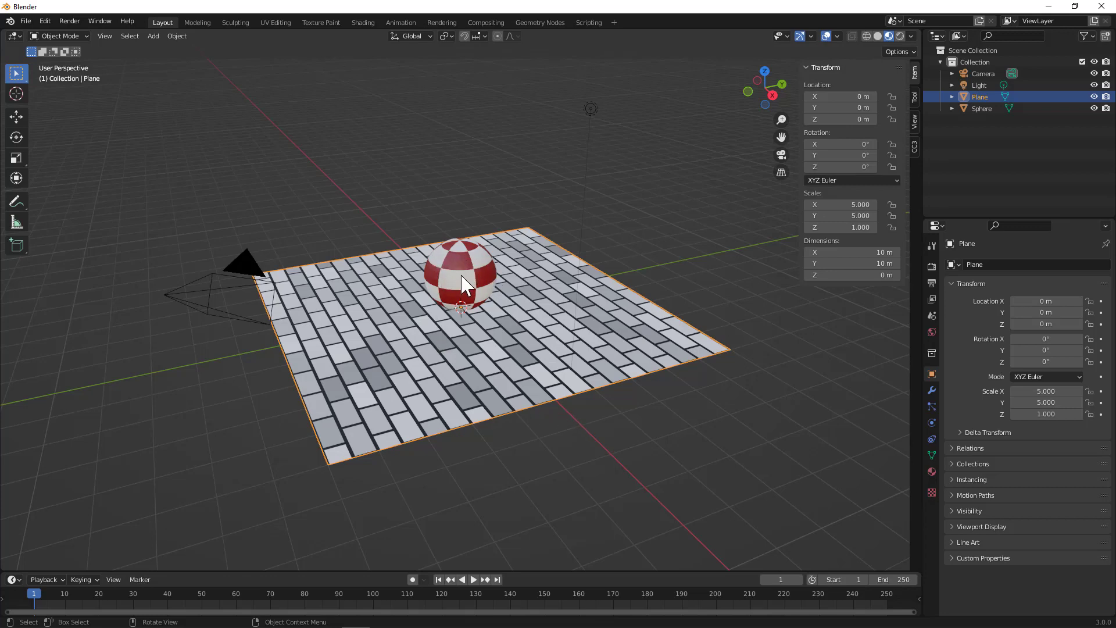
mouse_move(847, 340)
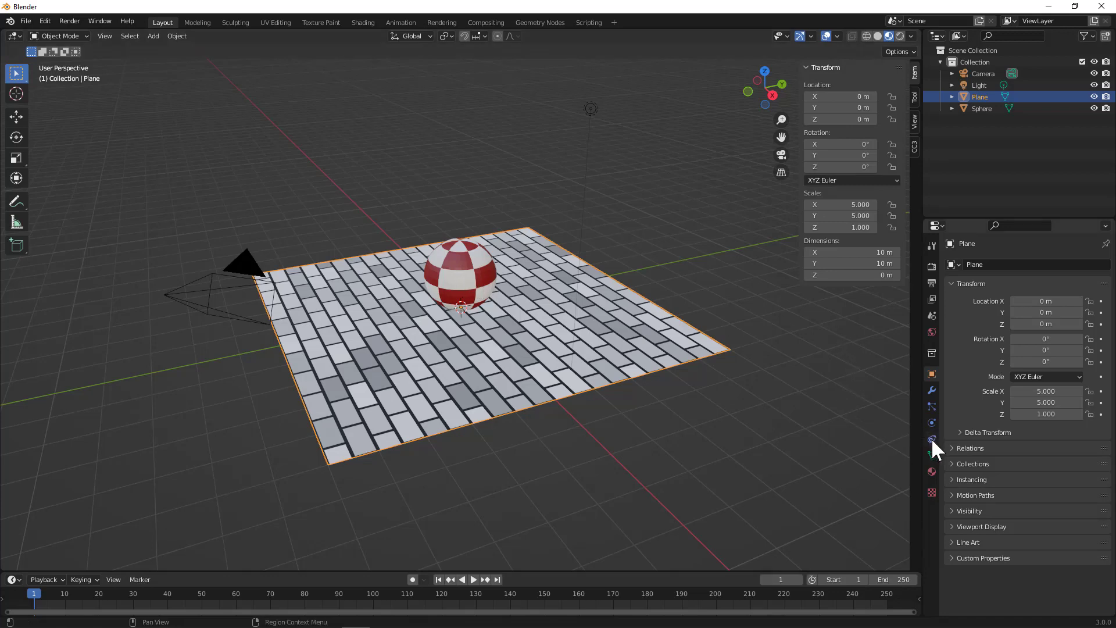
mouse_move(931, 439)
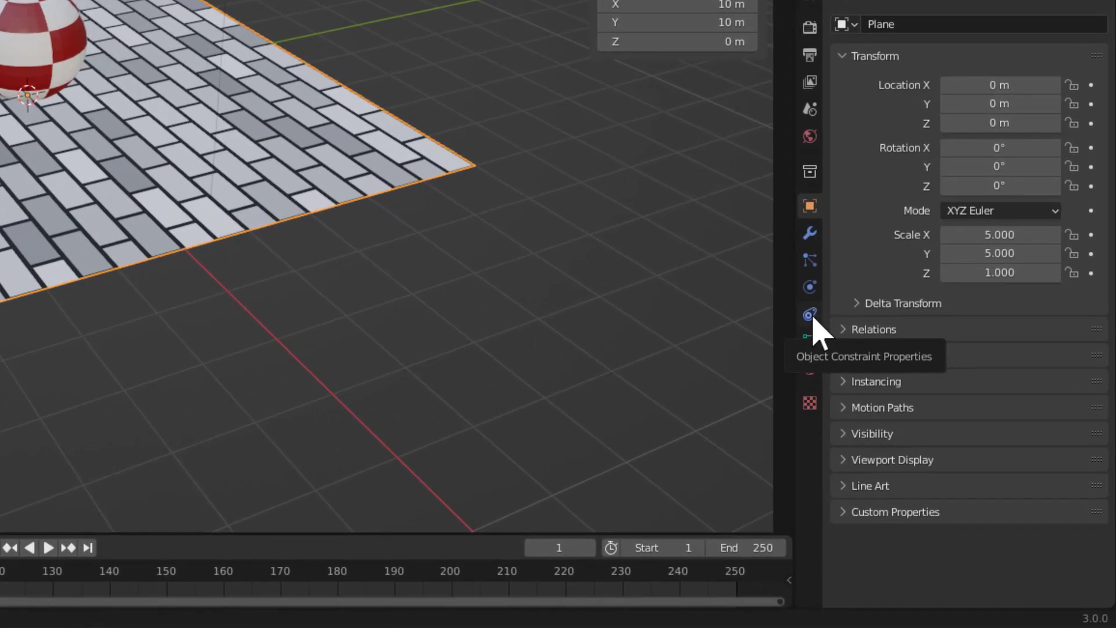
- Add a Maintain Volume constraint to the sphere from its constraint properties
click(810, 314)
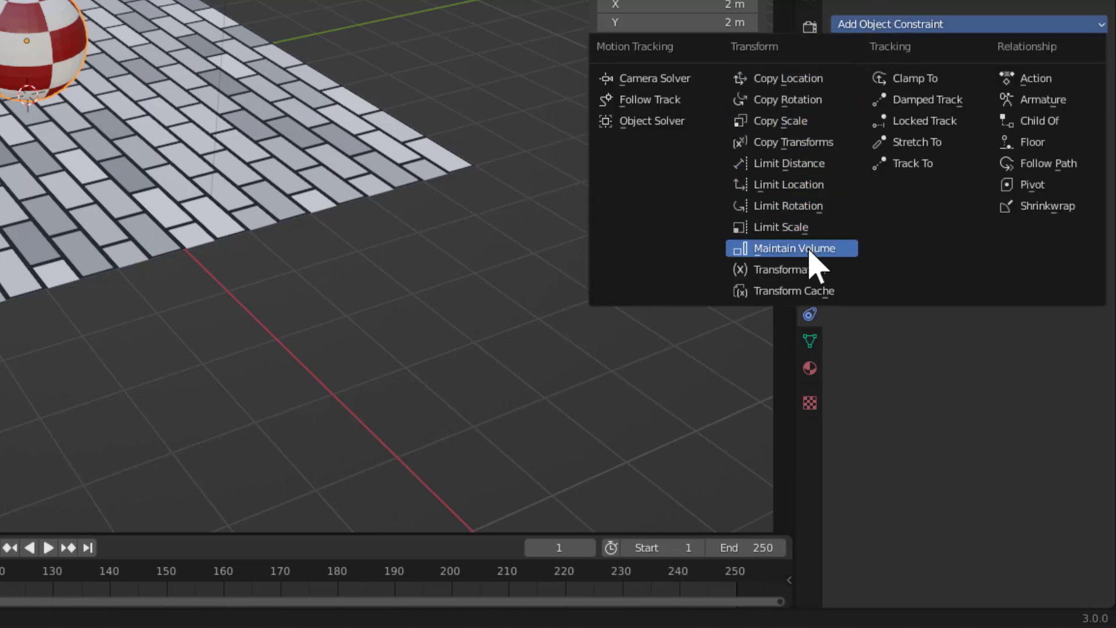
click(790, 248)
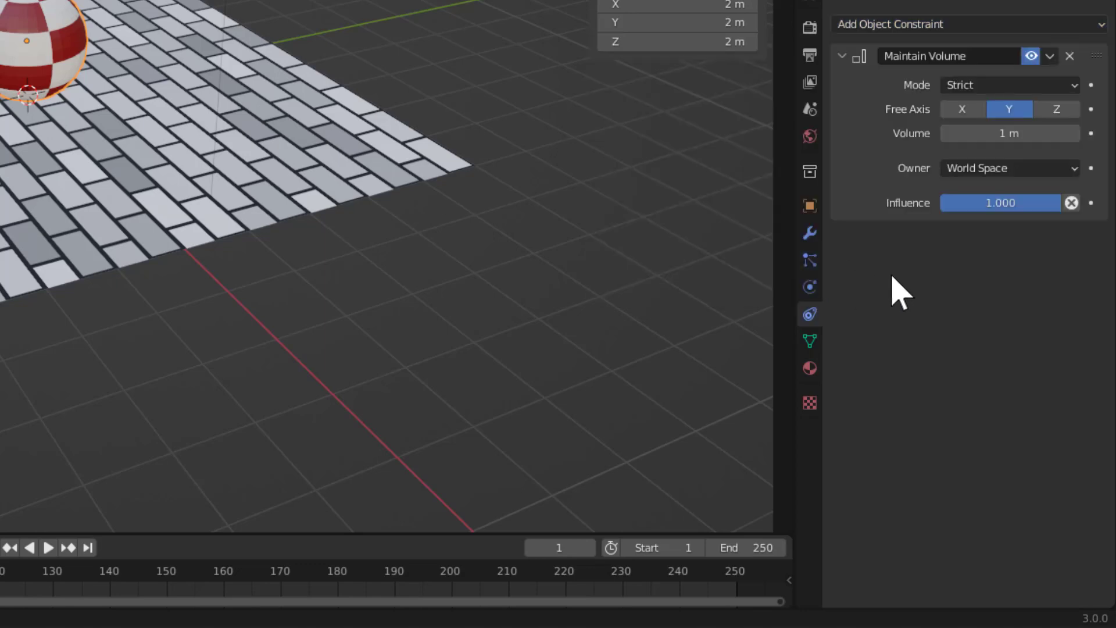
mouse_move(704, 224)
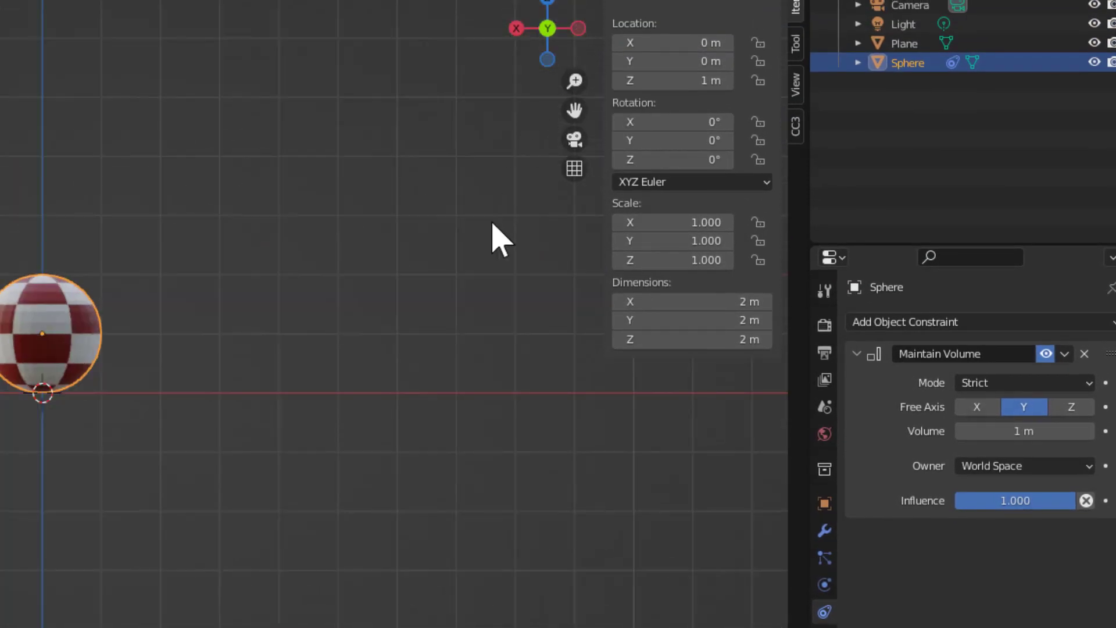
mouse_move(376, 390)
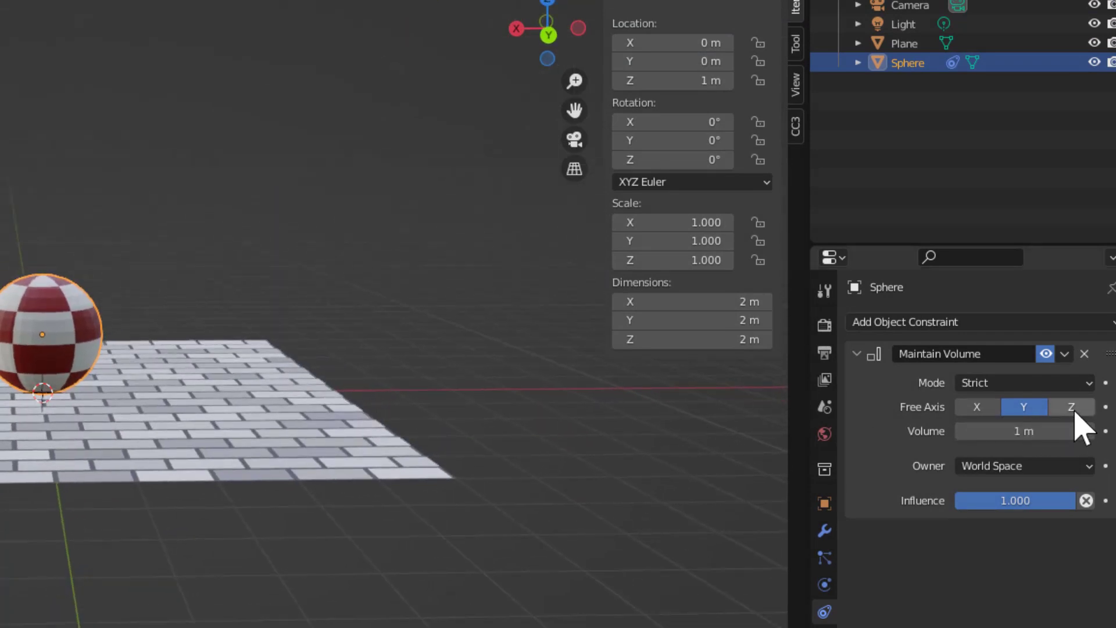
mouse_move(737, 377)
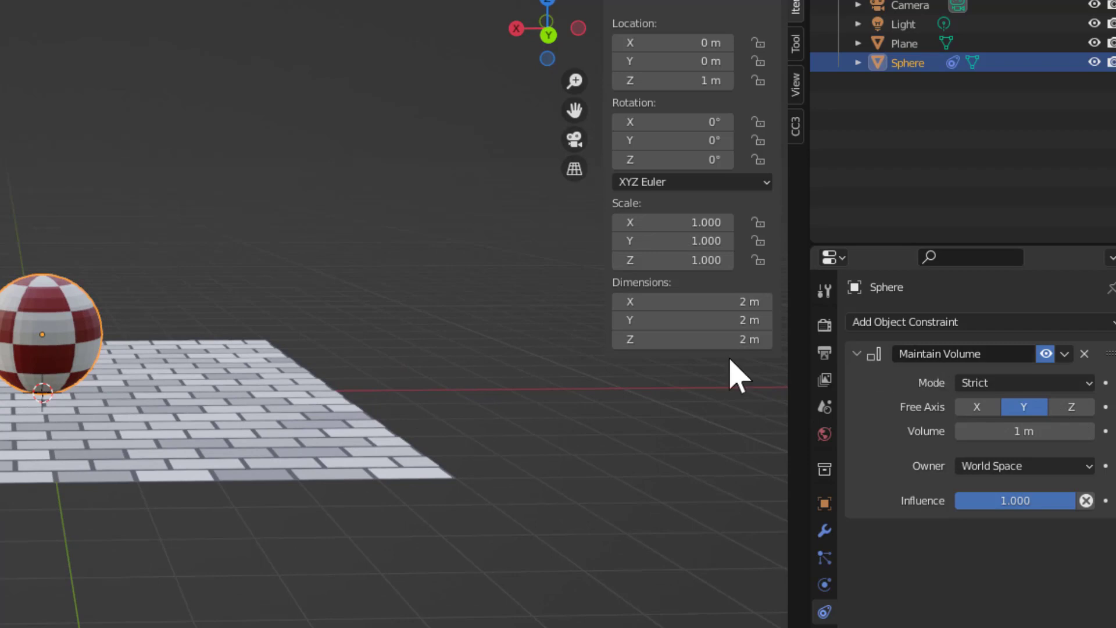
- Set the Maintain Volume constraint's Free Axis to Z
click(1071, 407)
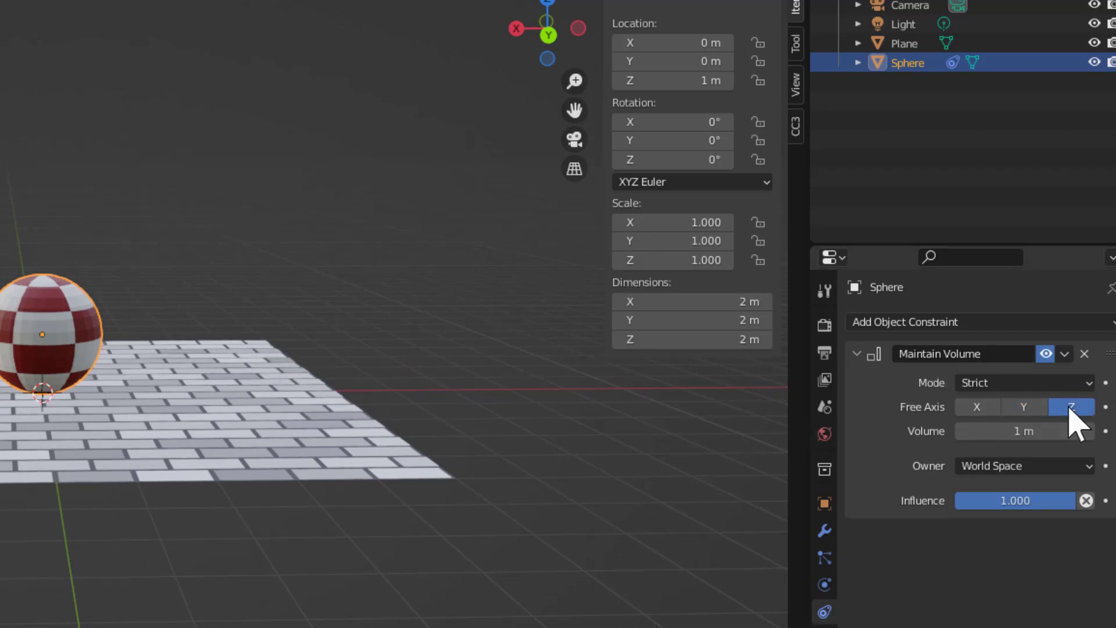
mouse_move(71, 278)
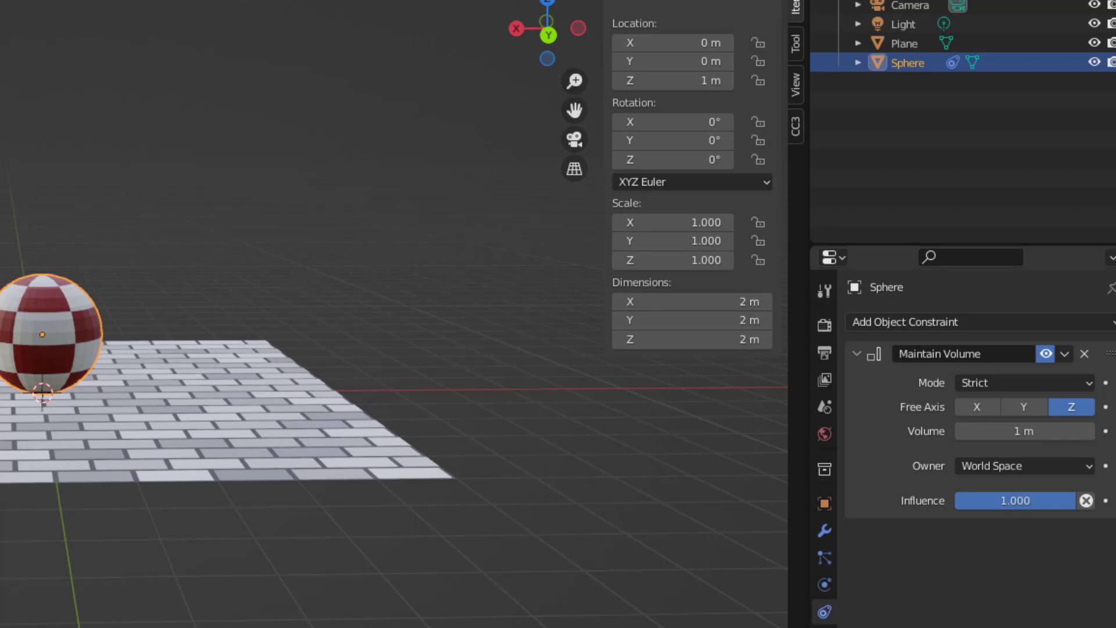
mouse_move(825, 503)
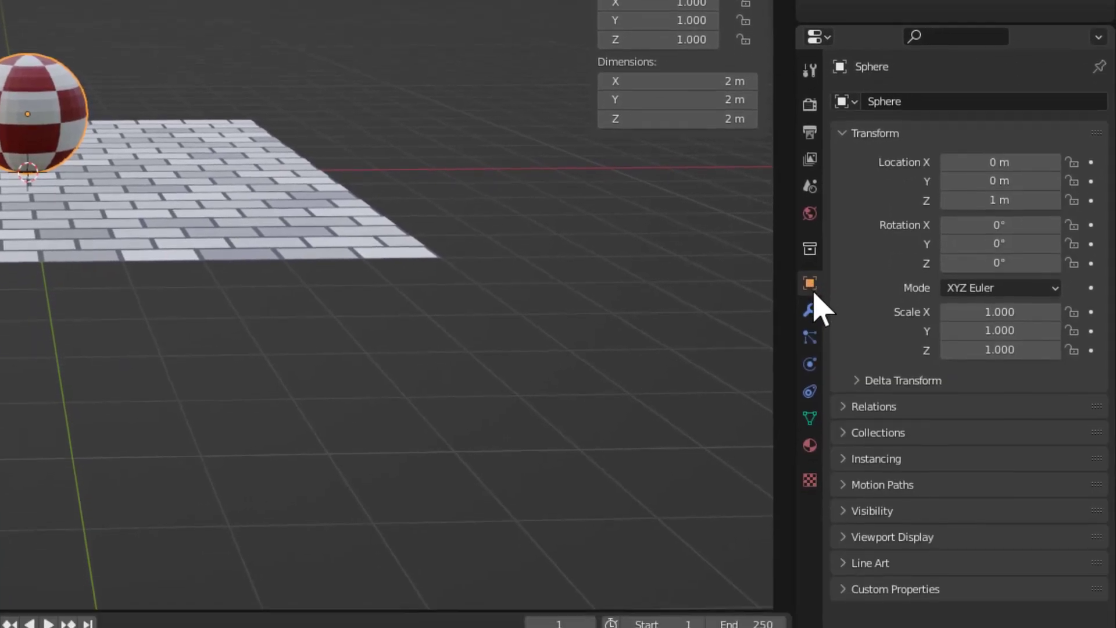
- Enable Name, Axis and In Front in the sphere's Viewport Display options
click(891, 537)
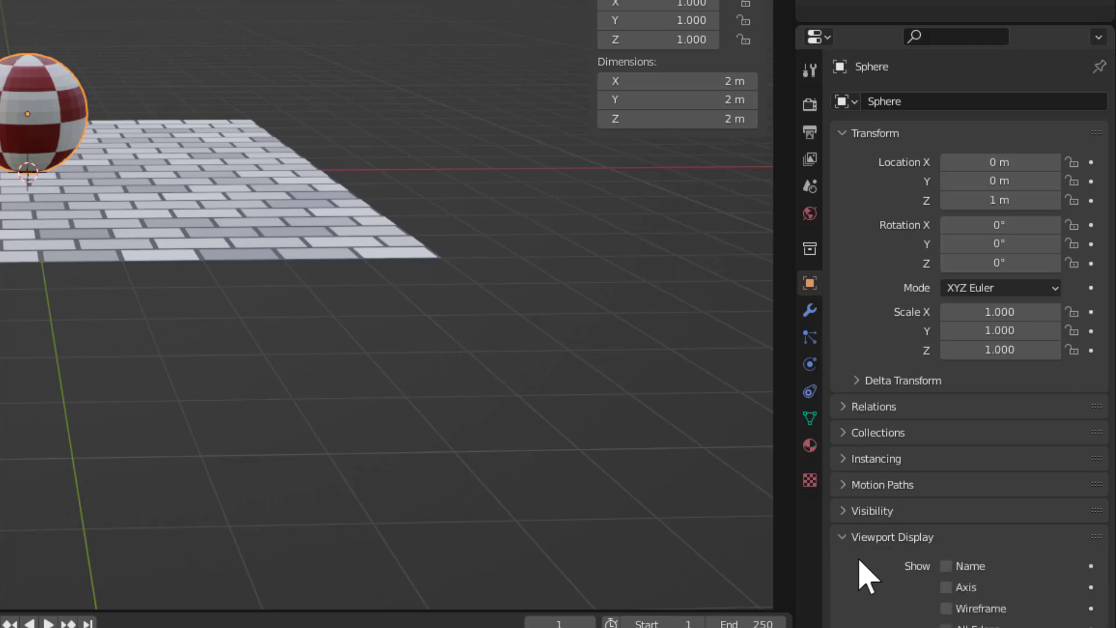
click(946, 566)
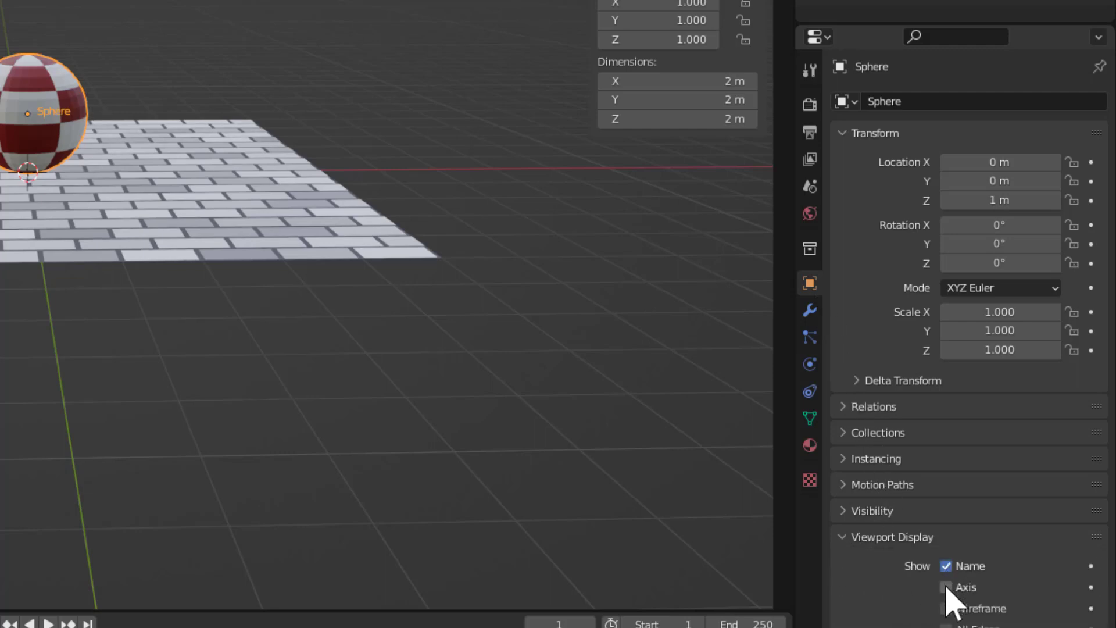
click(946, 586)
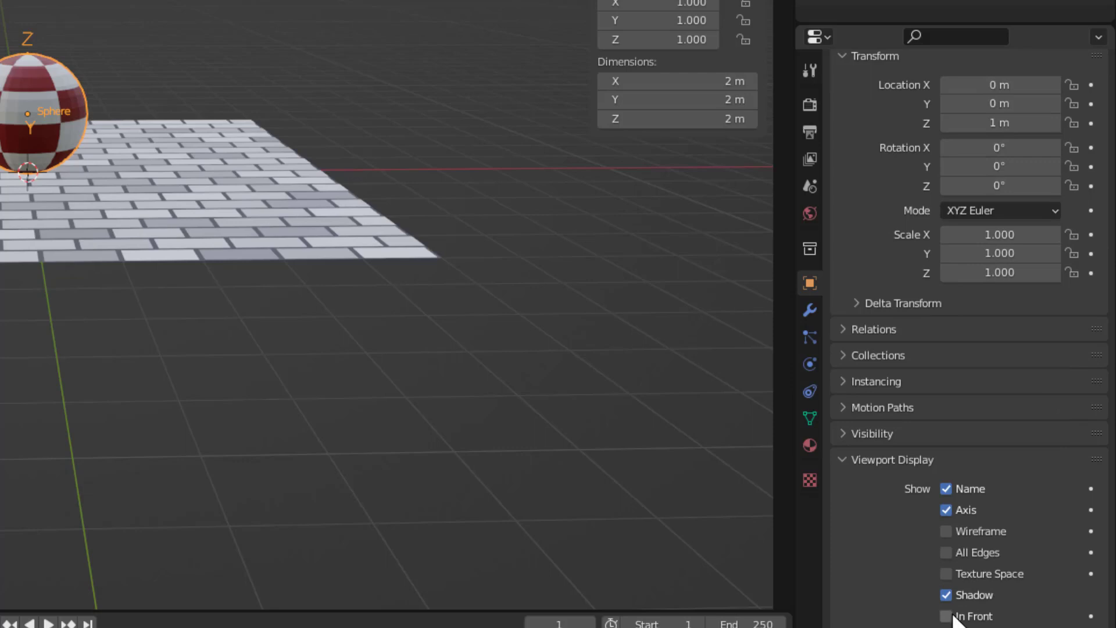
click(946, 616)
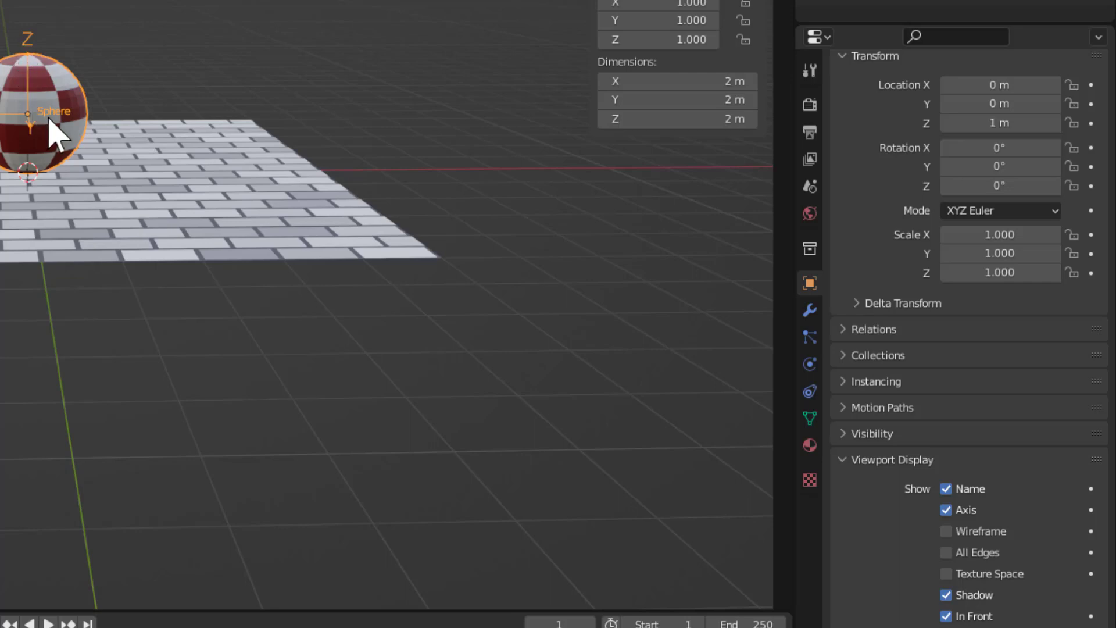
mouse_move(7, 138)
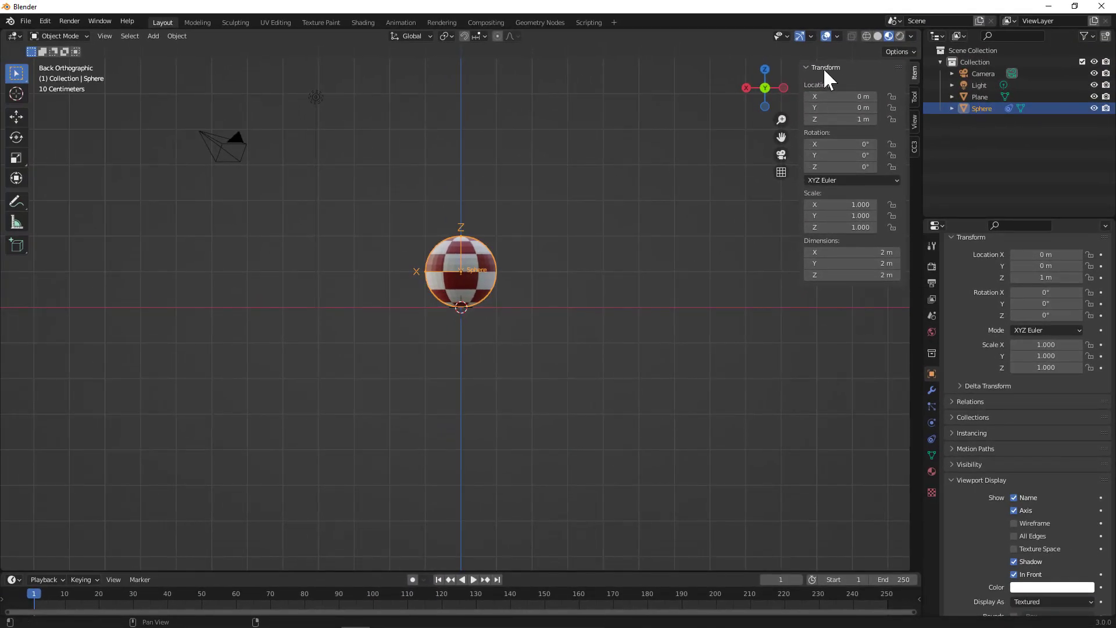
mouse_move(824, 135)
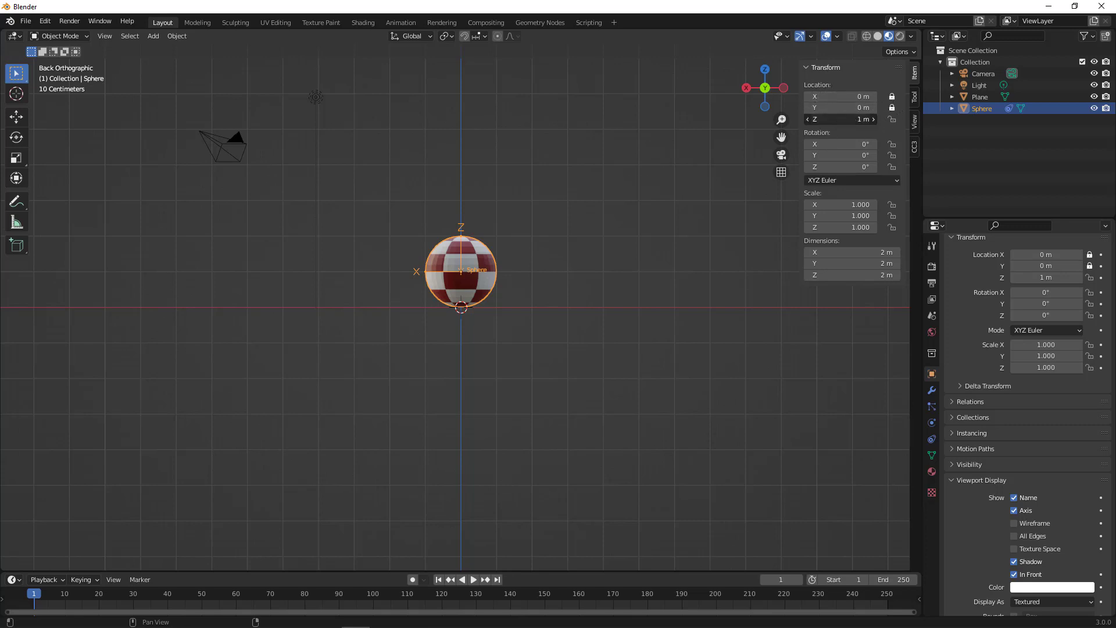
- Raise the sphere to 1.15 m and lock its rotation on the Z axis
drag(460, 271, 460, 210)
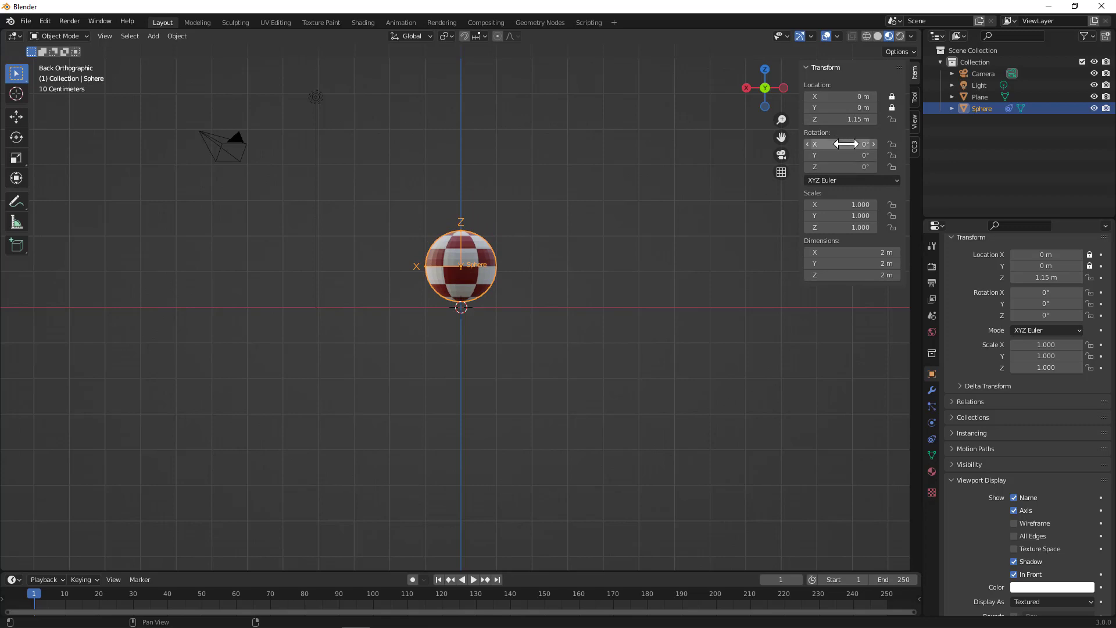
mouse_move(840, 155)
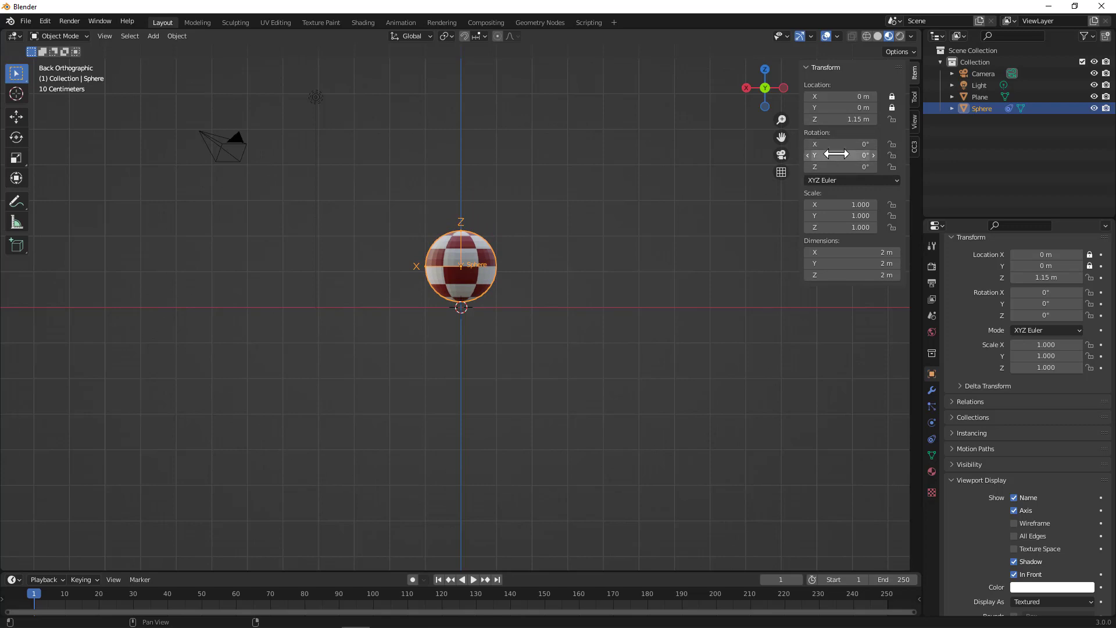
mouse_move(671, 297)
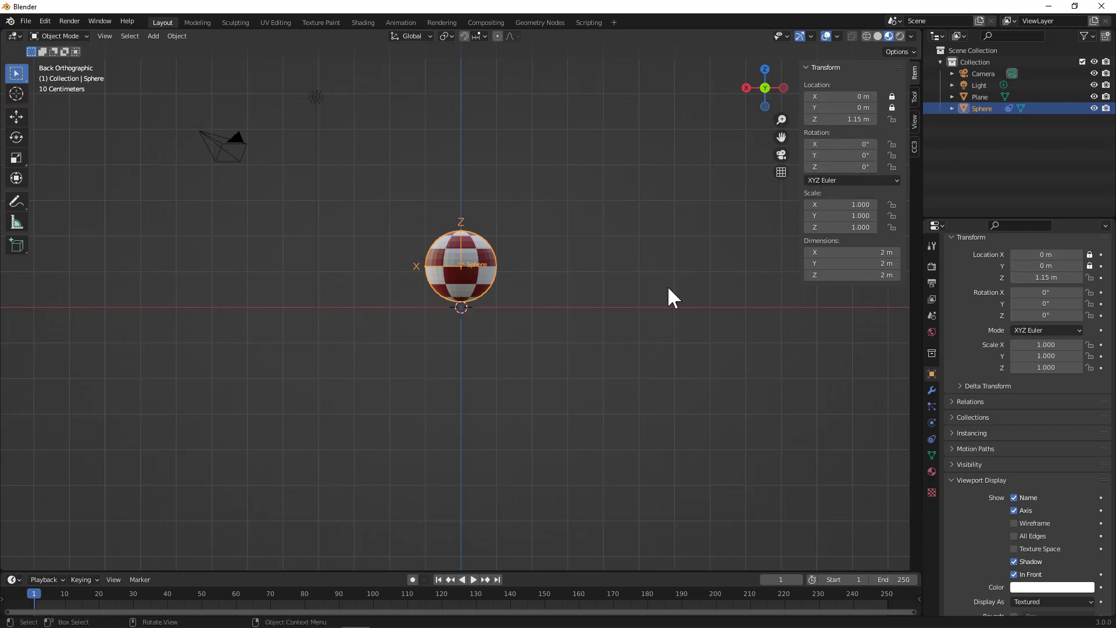
mouse_move(714, 232)
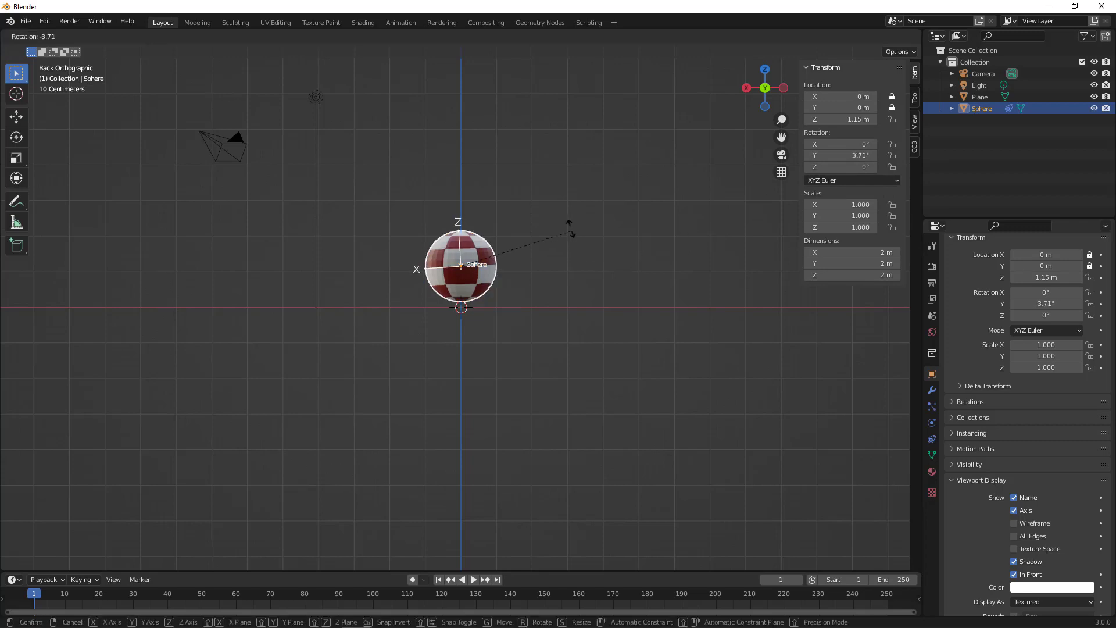
mouse_move(544, 288)
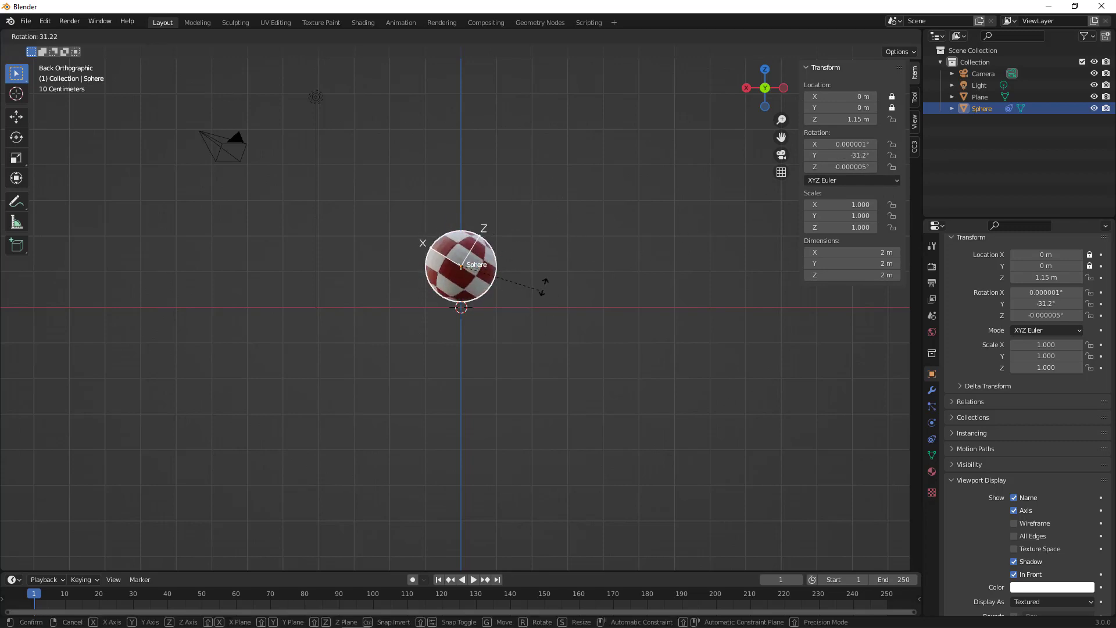
mouse_move(520, 235)
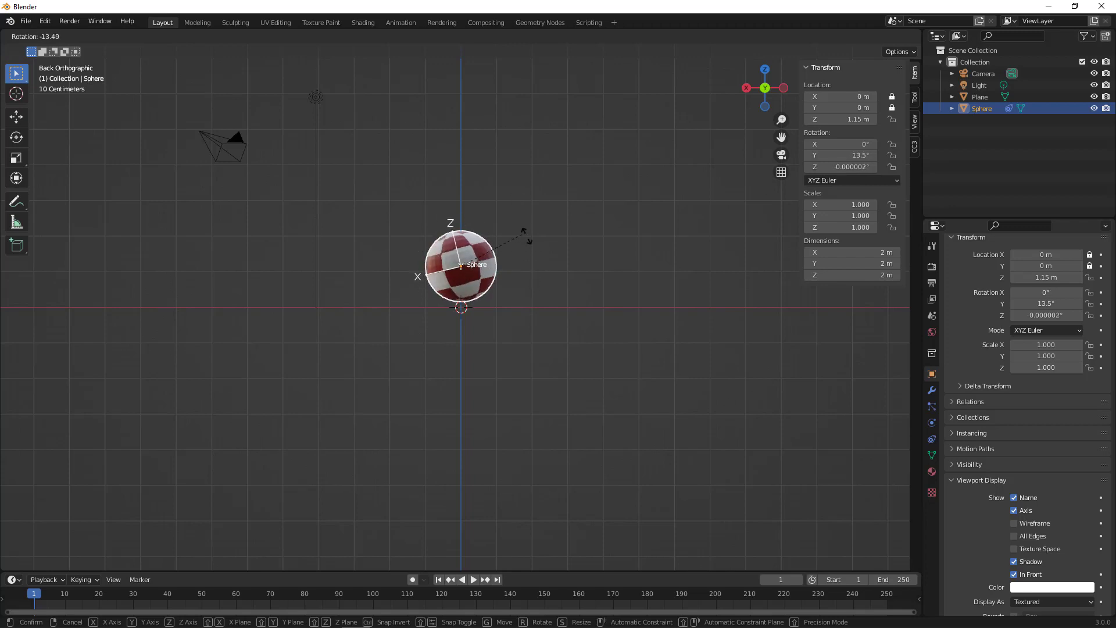
mouse_move(499, 249)
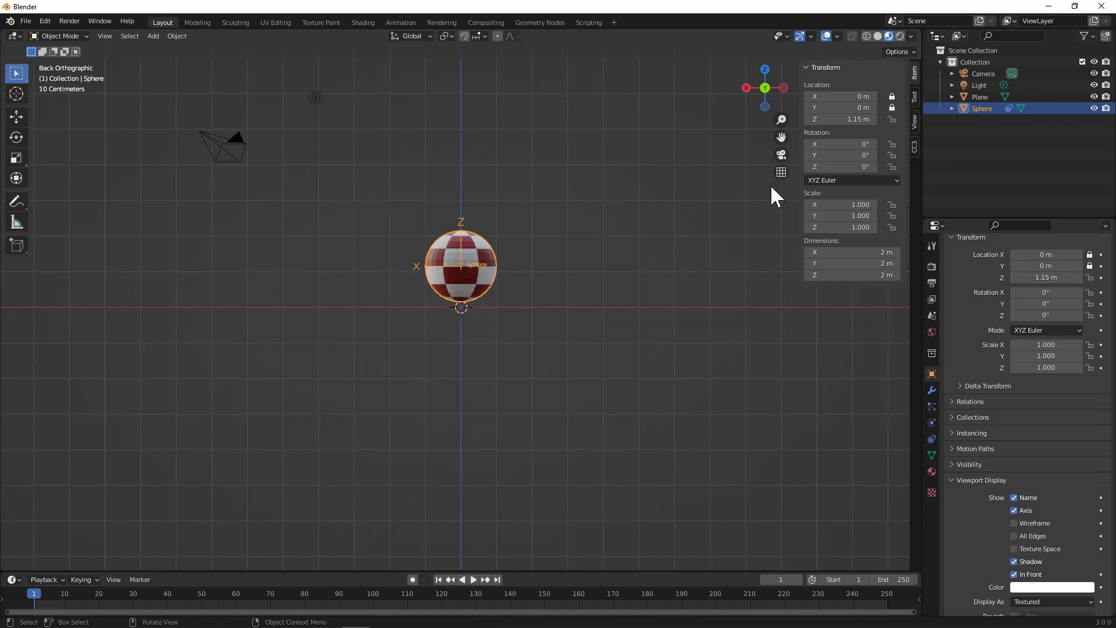
mouse_move(891, 144)
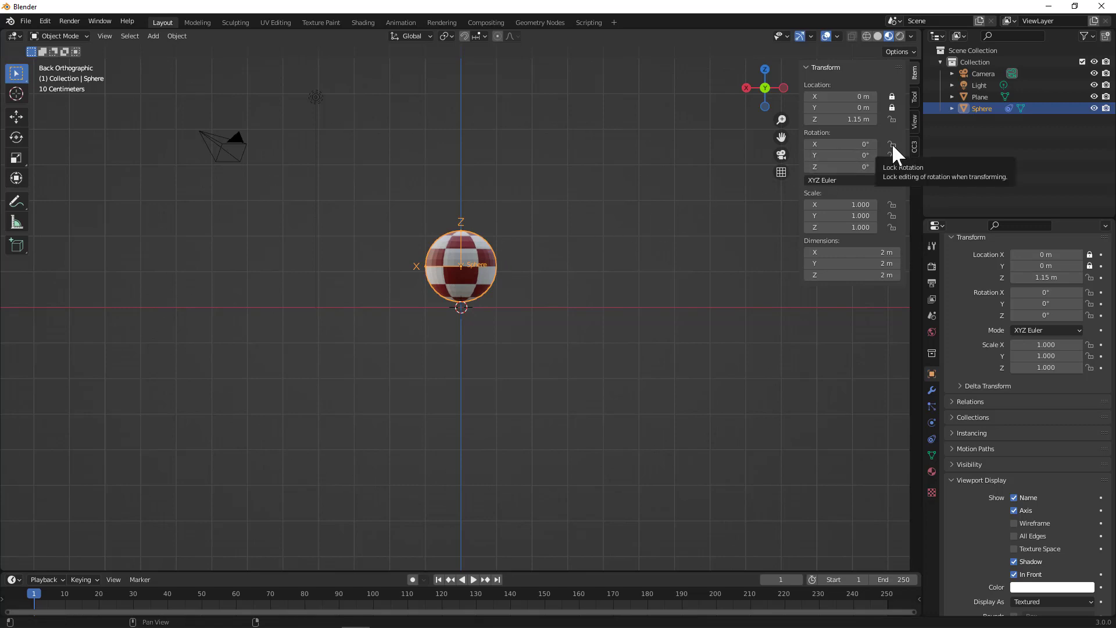
mouse_move(776, 207)
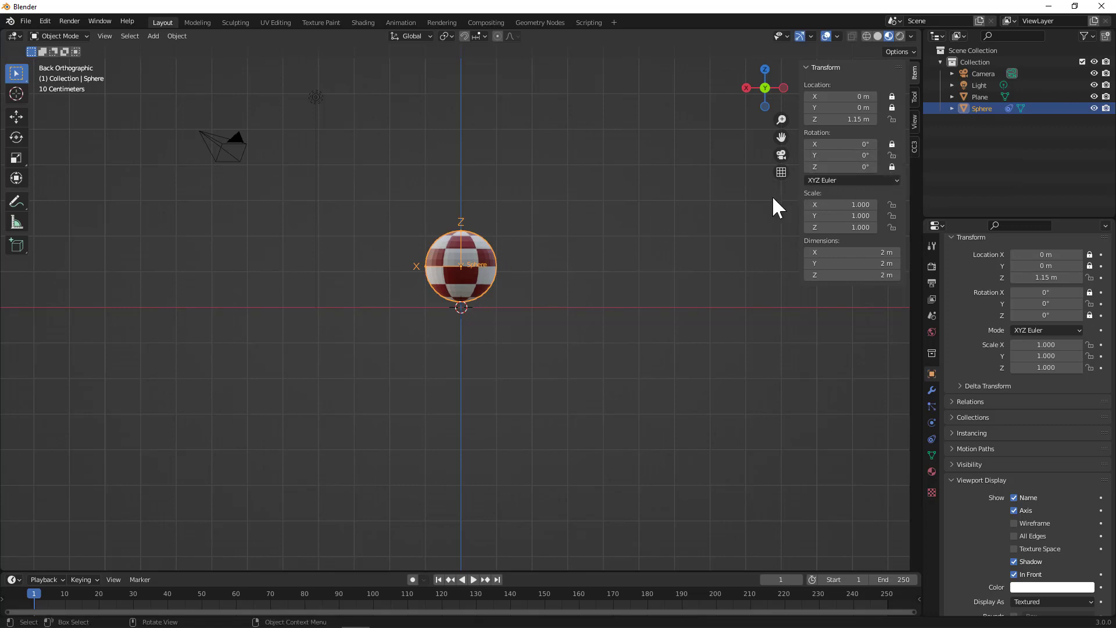
click(840, 166)
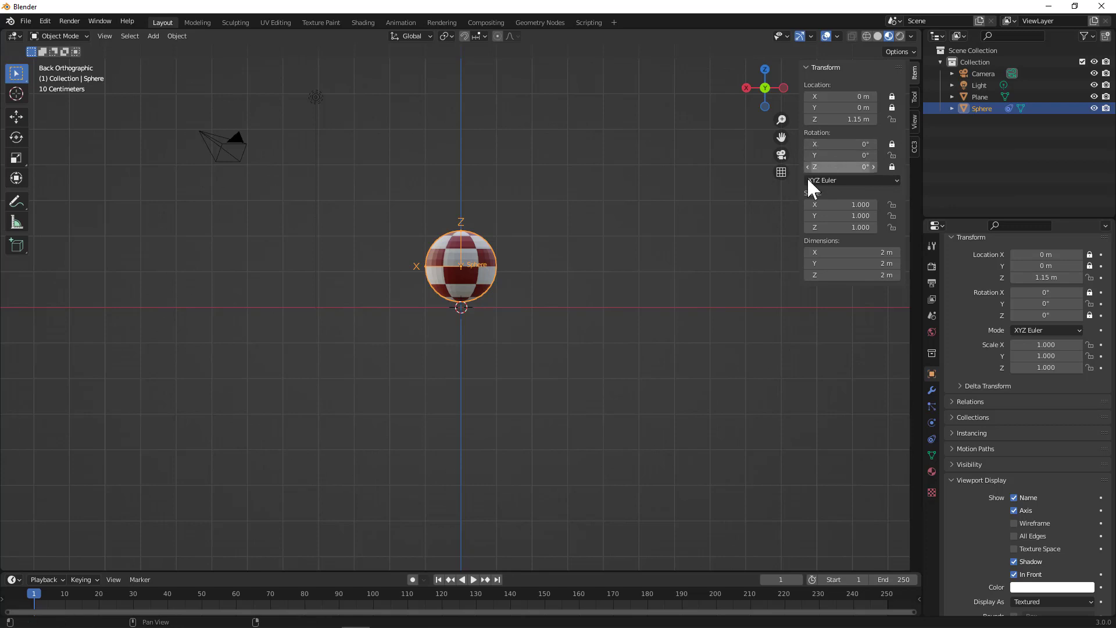
mouse_move(729, 238)
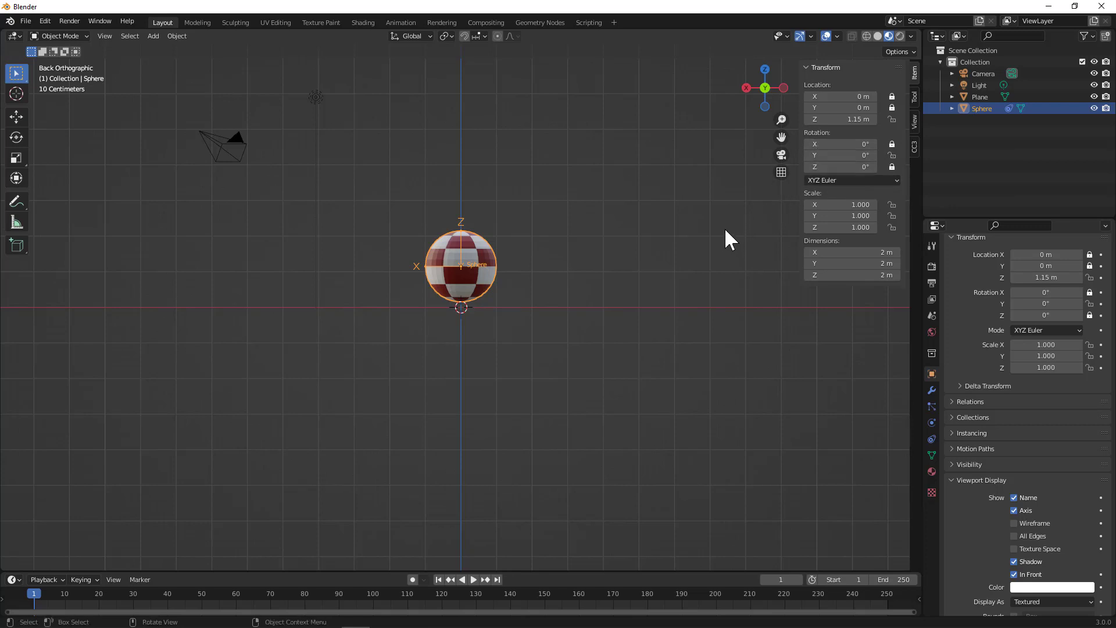
mouse_move(551, 278)
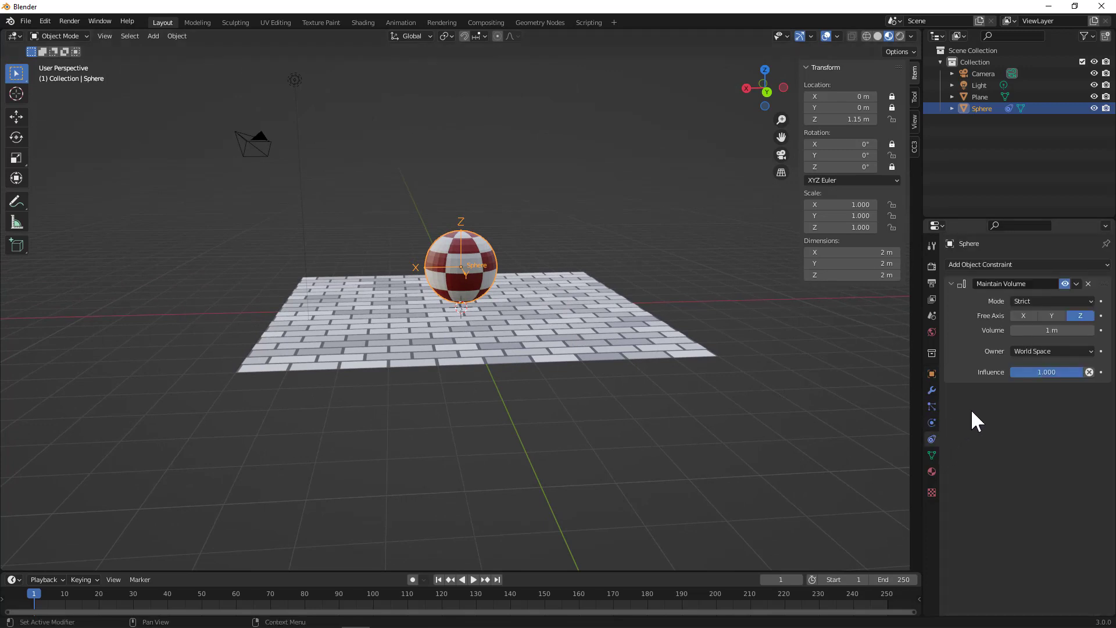
mouse_move(674, 188)
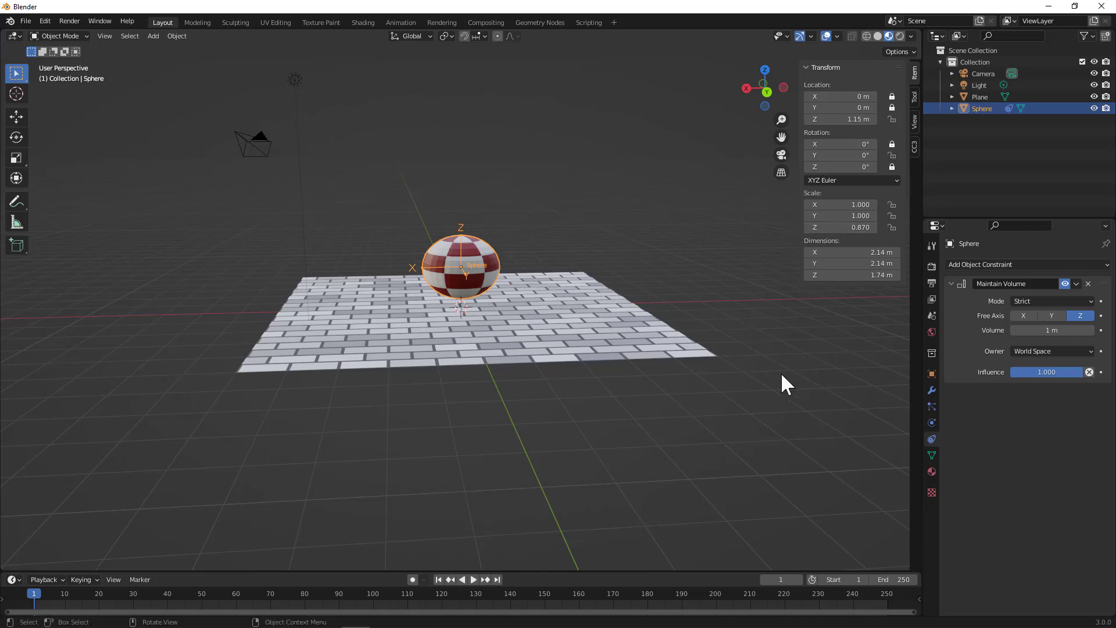
mouse_move(85, 584)
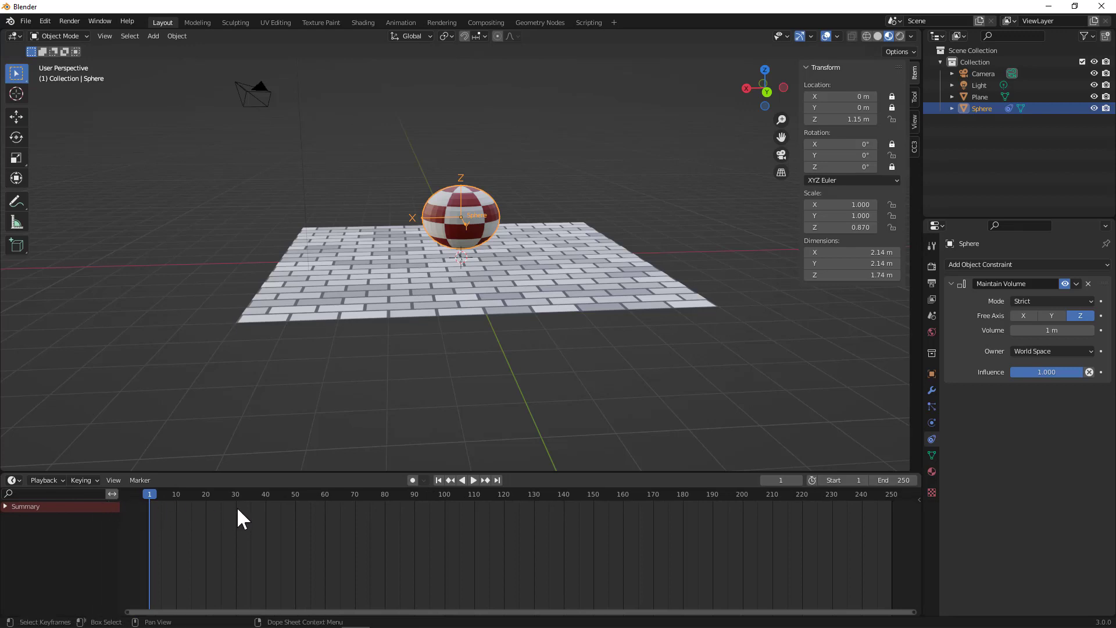
mouse_move(335, 489)
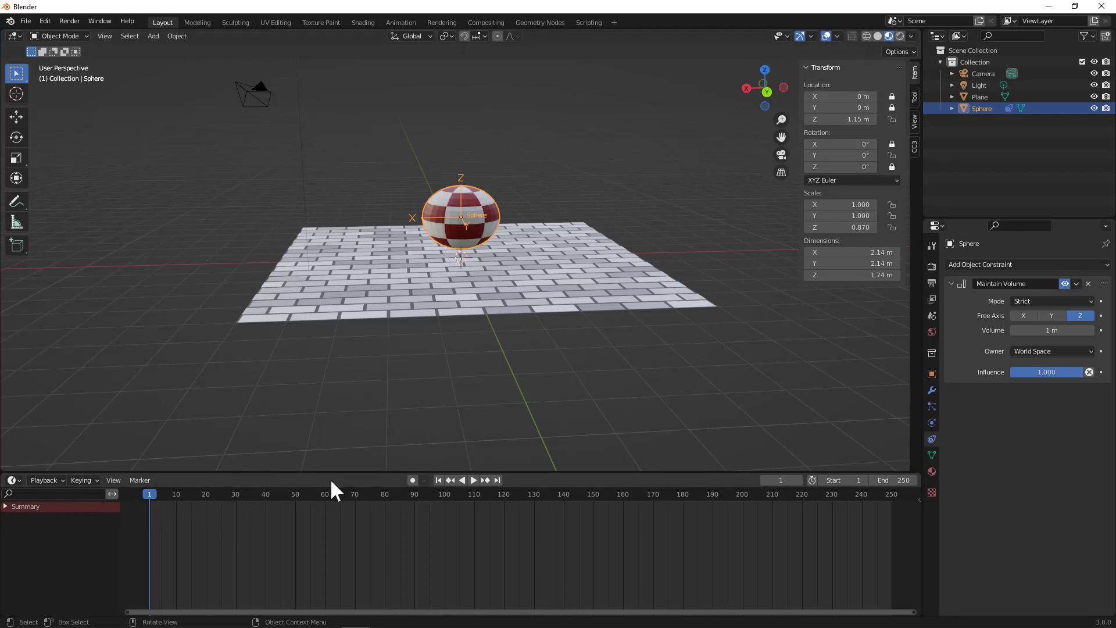
mouse_move(386, 347)
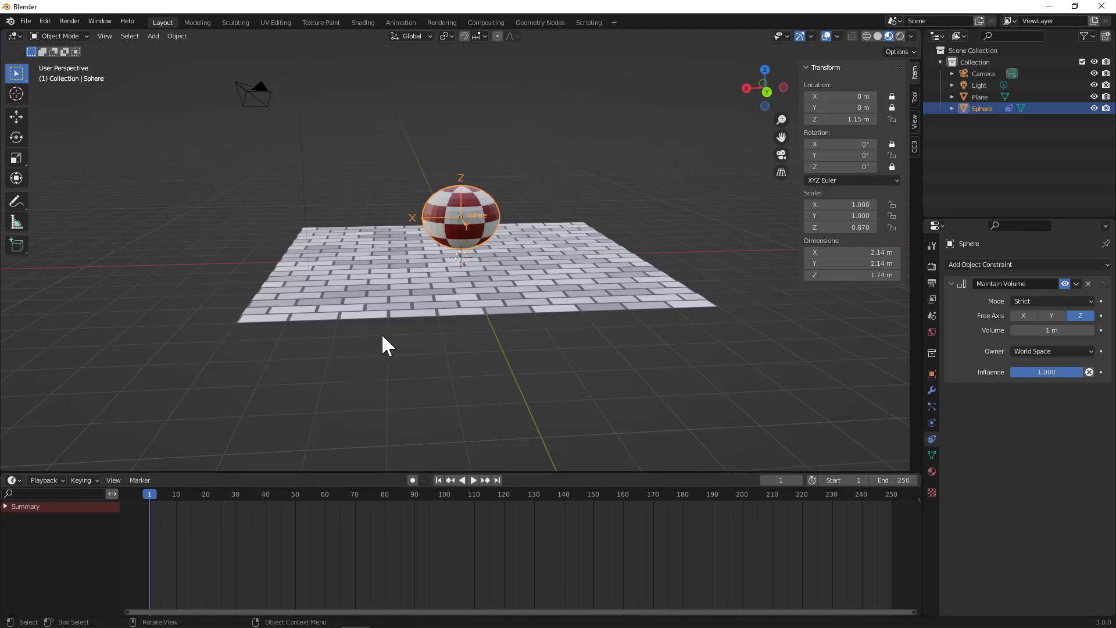
- Reset the sphere's scale back to a round 2 m shape in the N-panel
click(840, 227)
text(1.000)
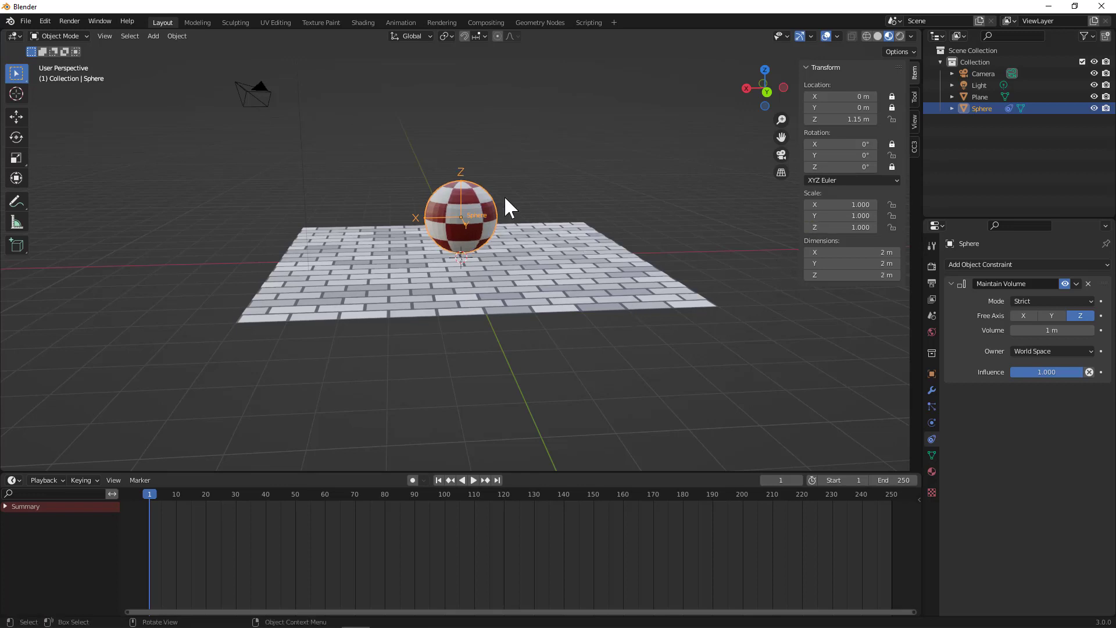
mouse_move(840, 166)
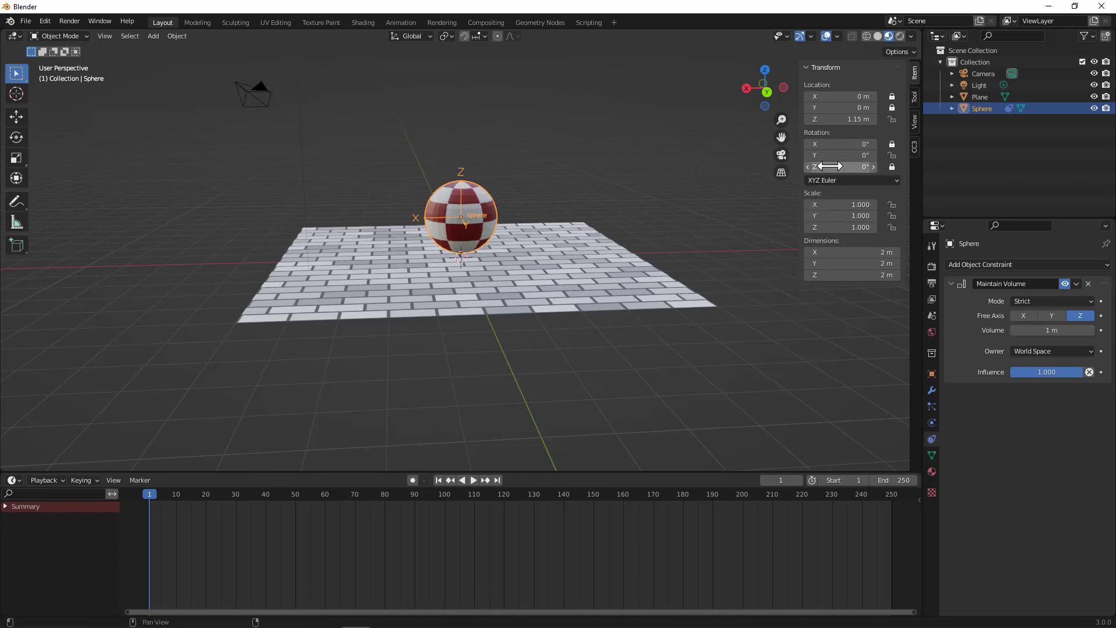
mouse_move(844, 166)
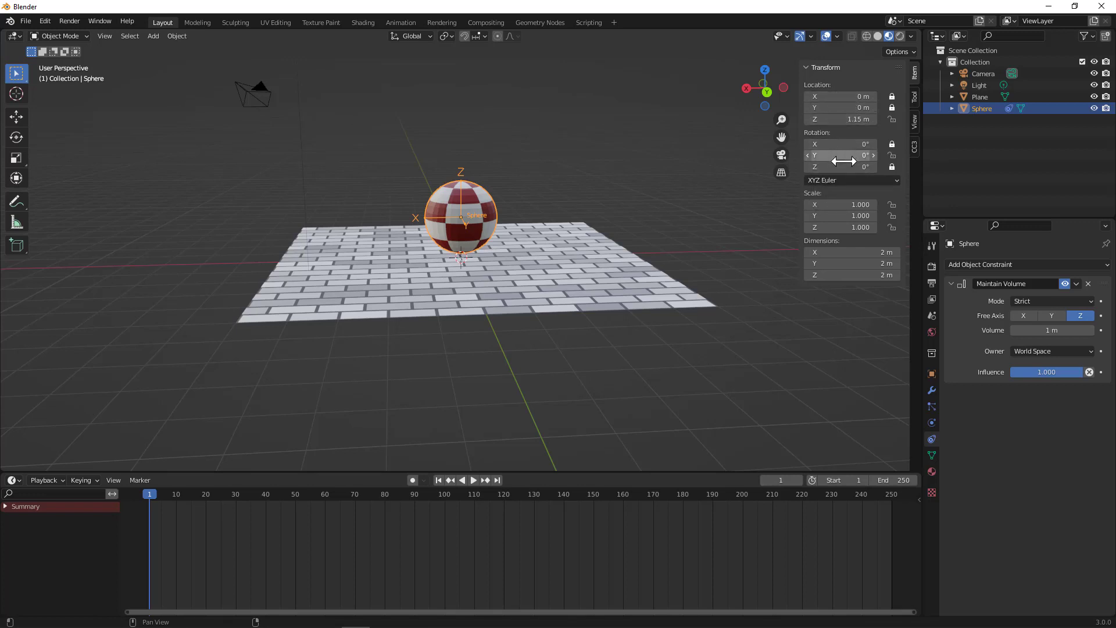
mouse_move(843, 107)
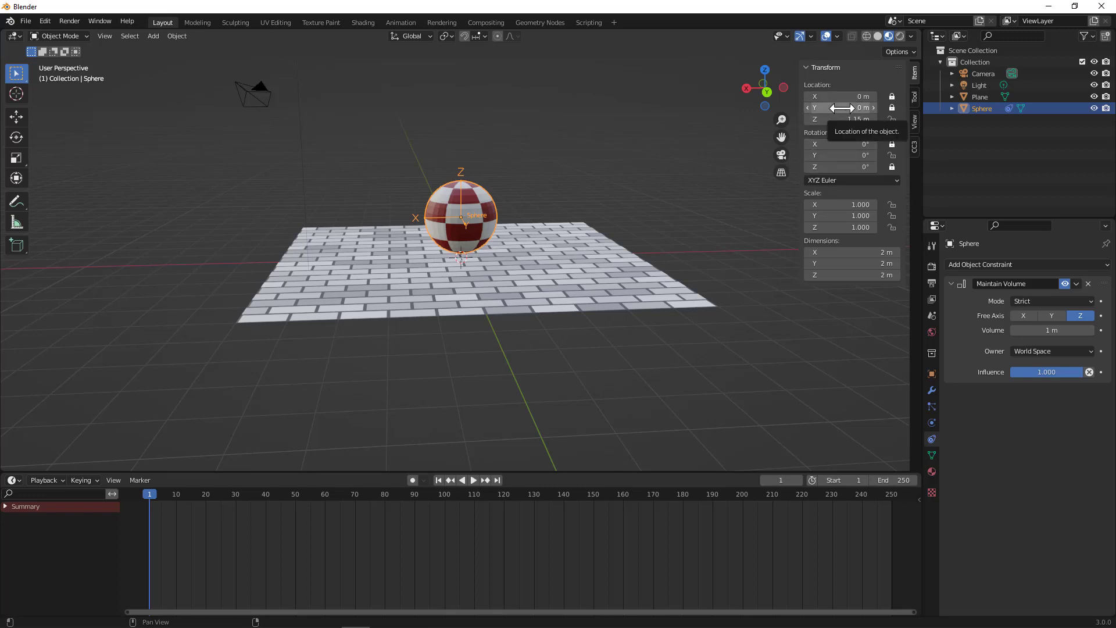
mouse_move(844, 107)
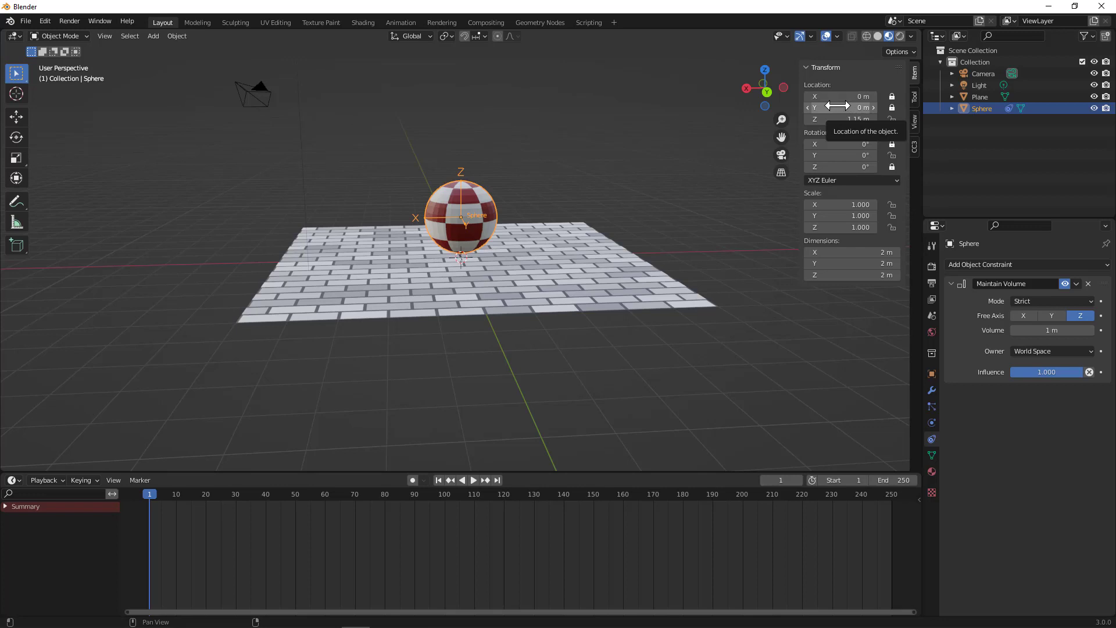
mouse_move(674, 238)
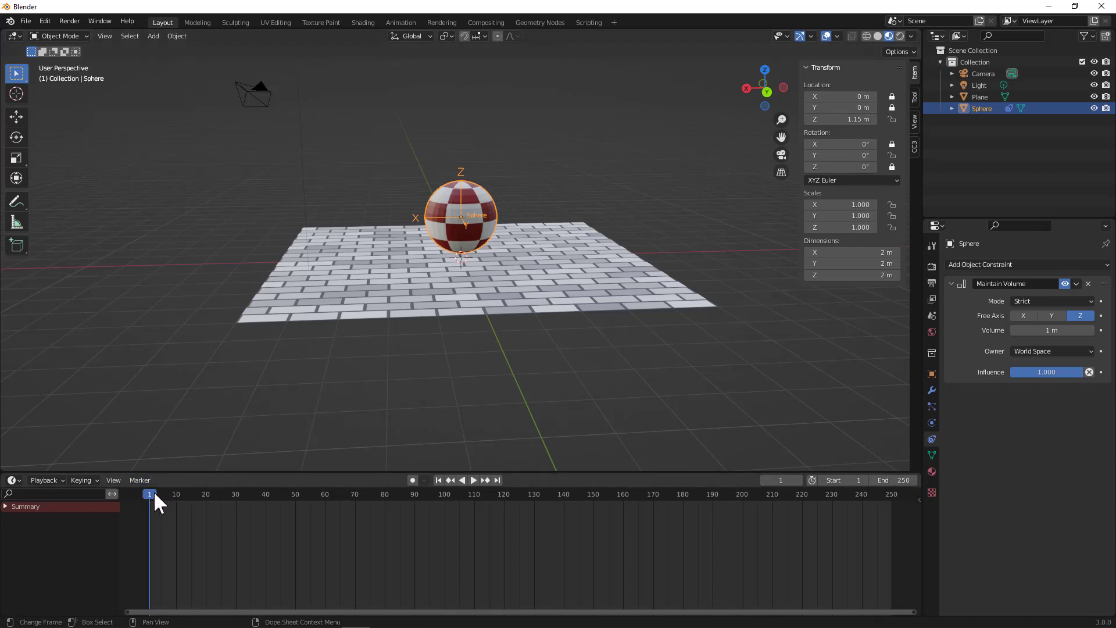
mouse_move(889, 480)
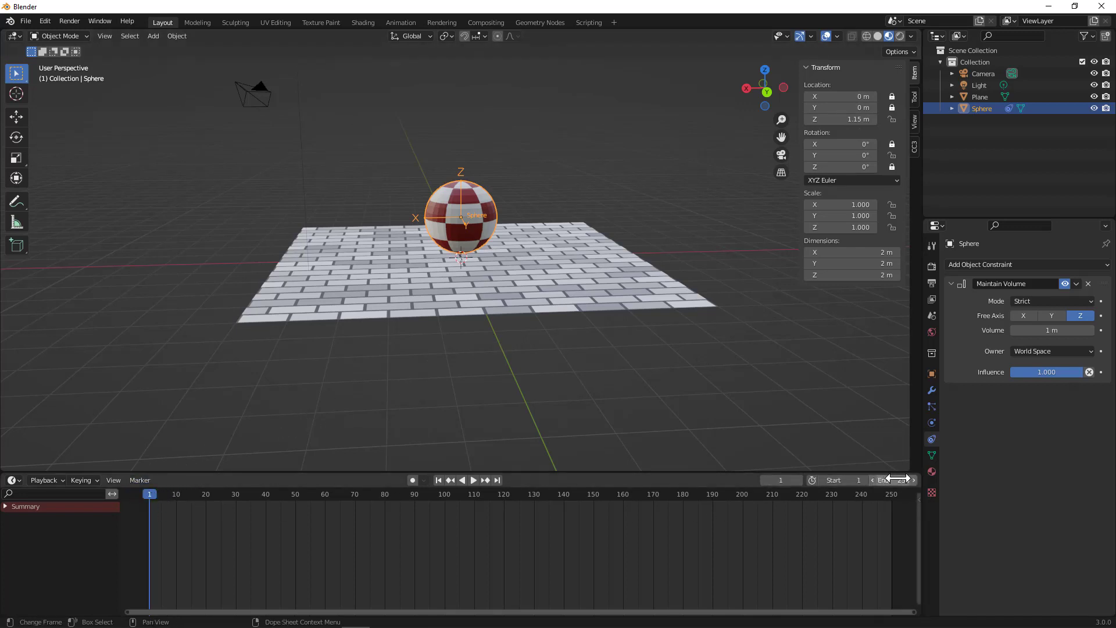
- End the animation at frame 24 and bring up the Output Properties settings
click(890, 480)
text(24)
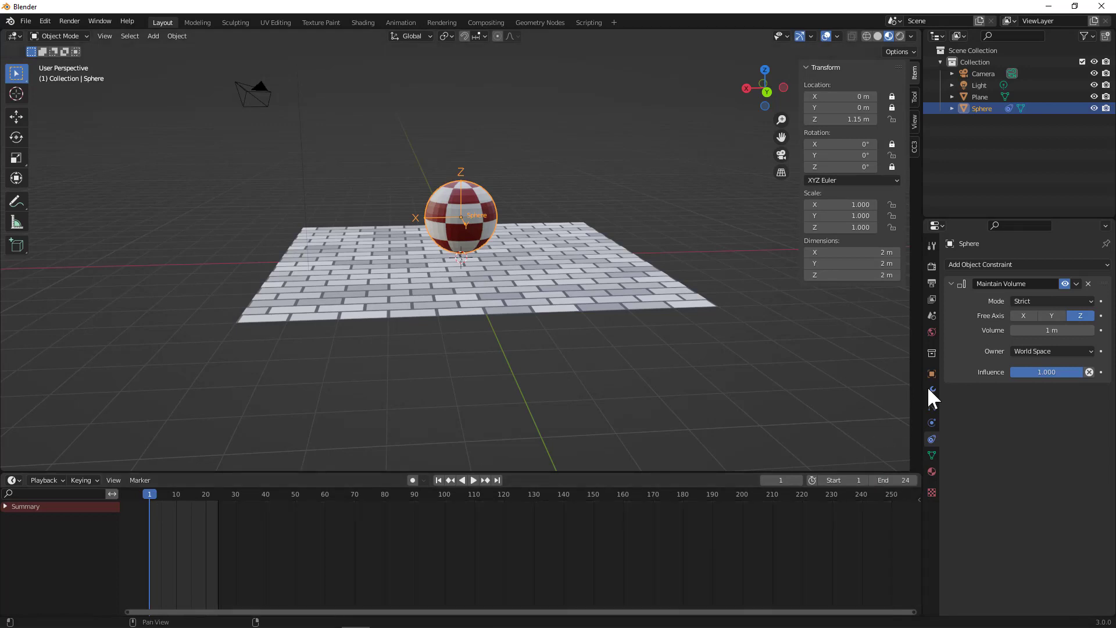
click(931, 245)
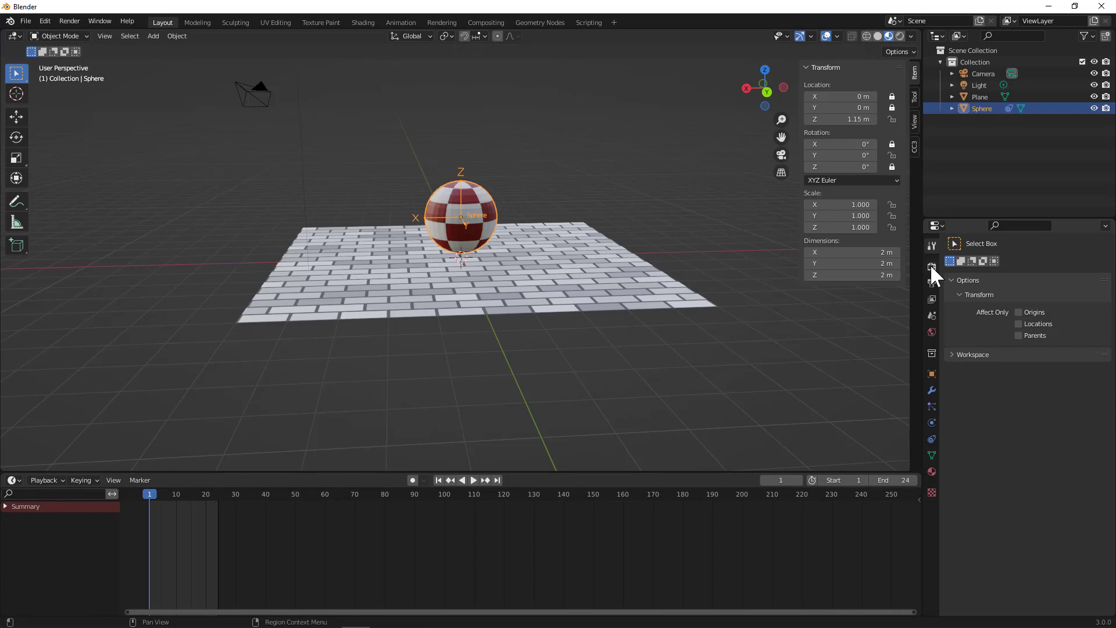
click(931, 283)
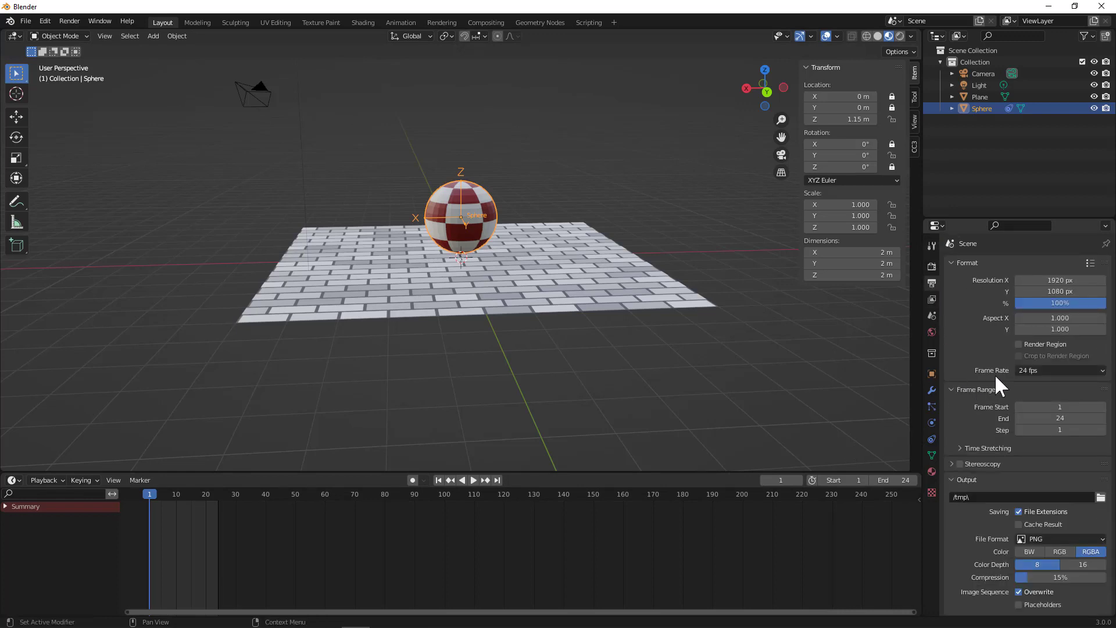
mouse_move(1036, 387)
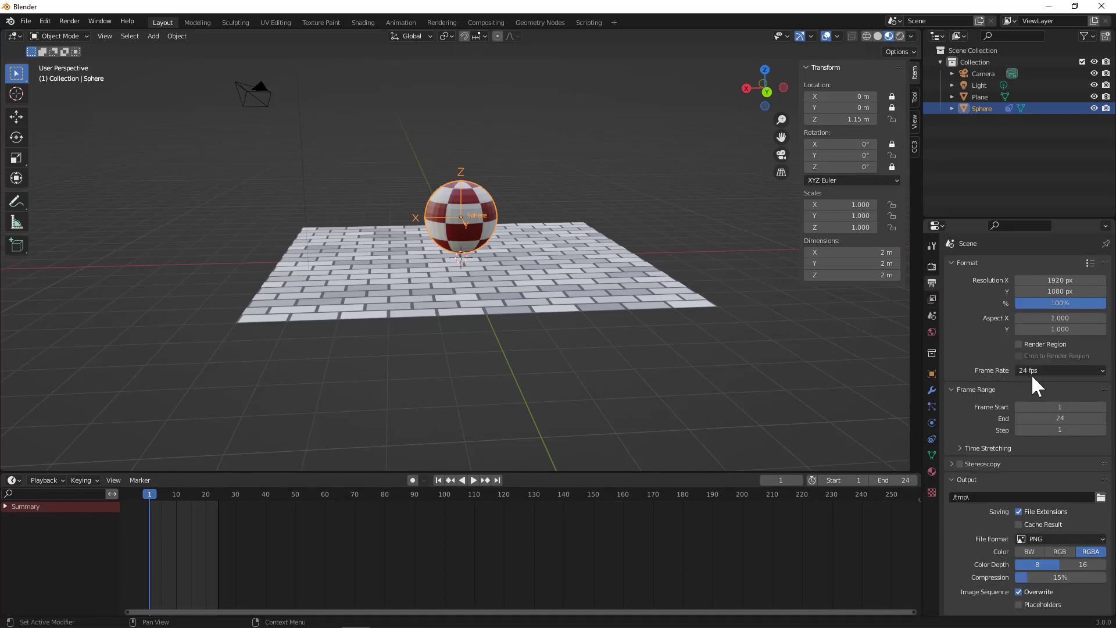
mouse_move(975, 348)
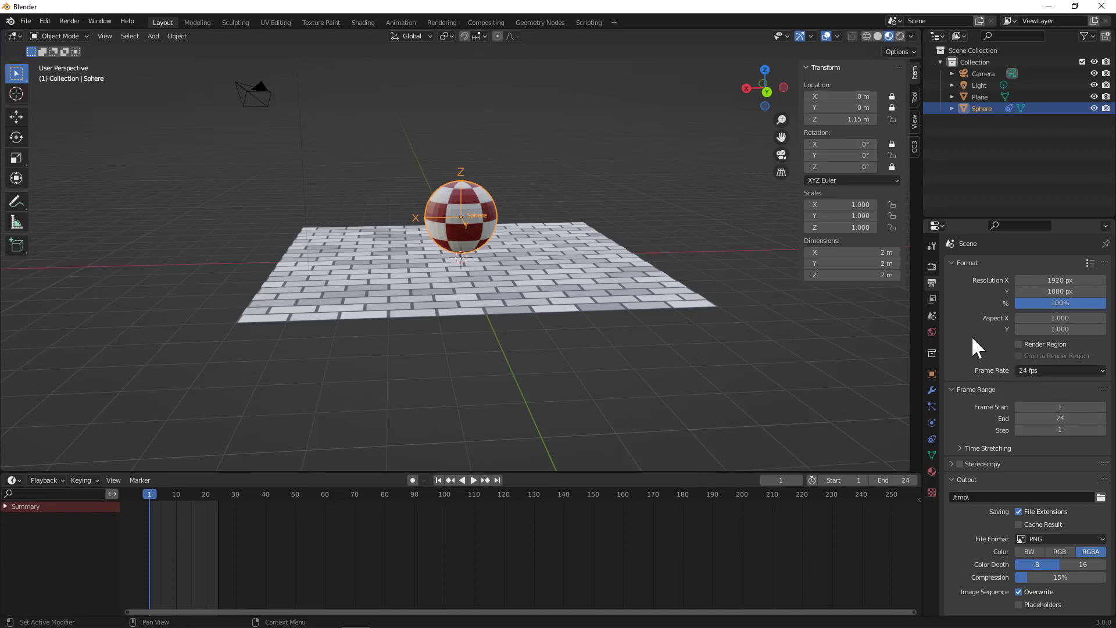
mouse_move(921, 277)
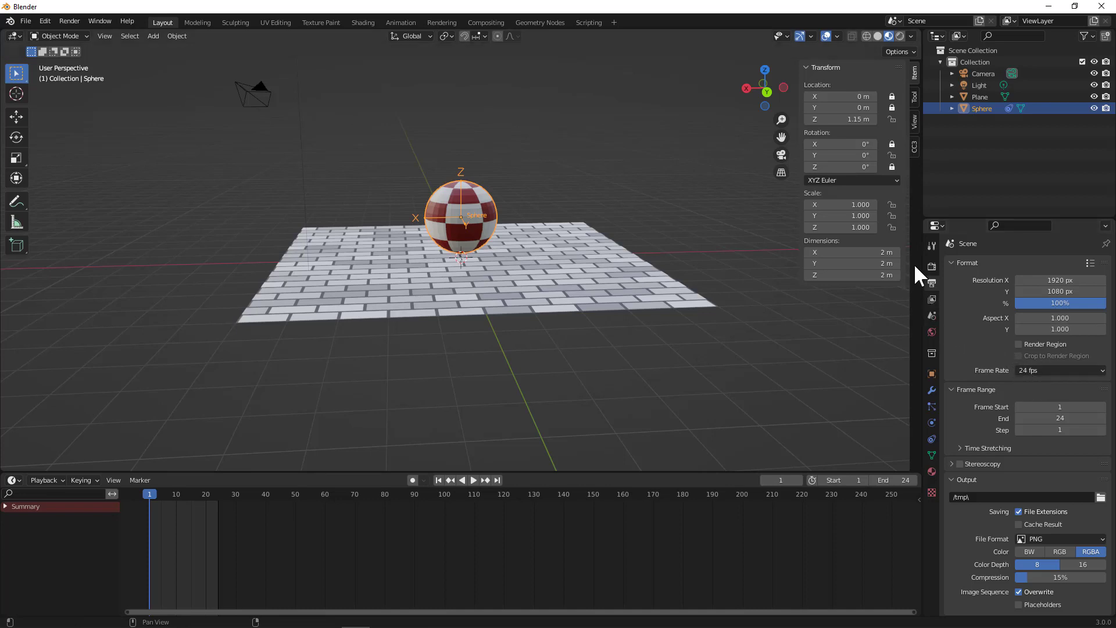
mouse_move(1003, 541)
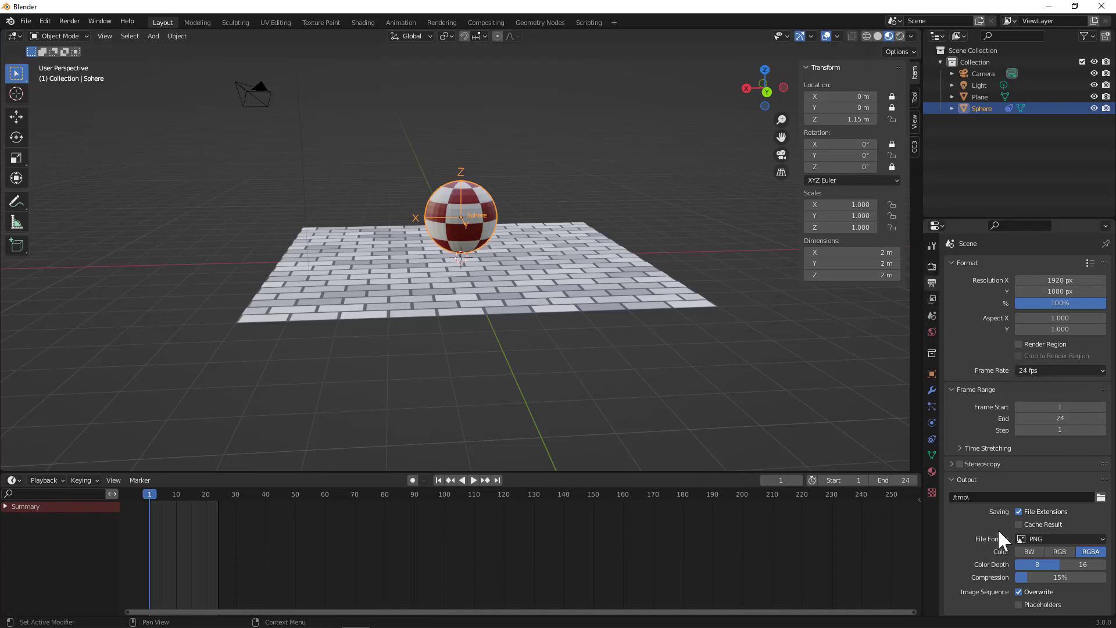
mouse_move(1102, 542)
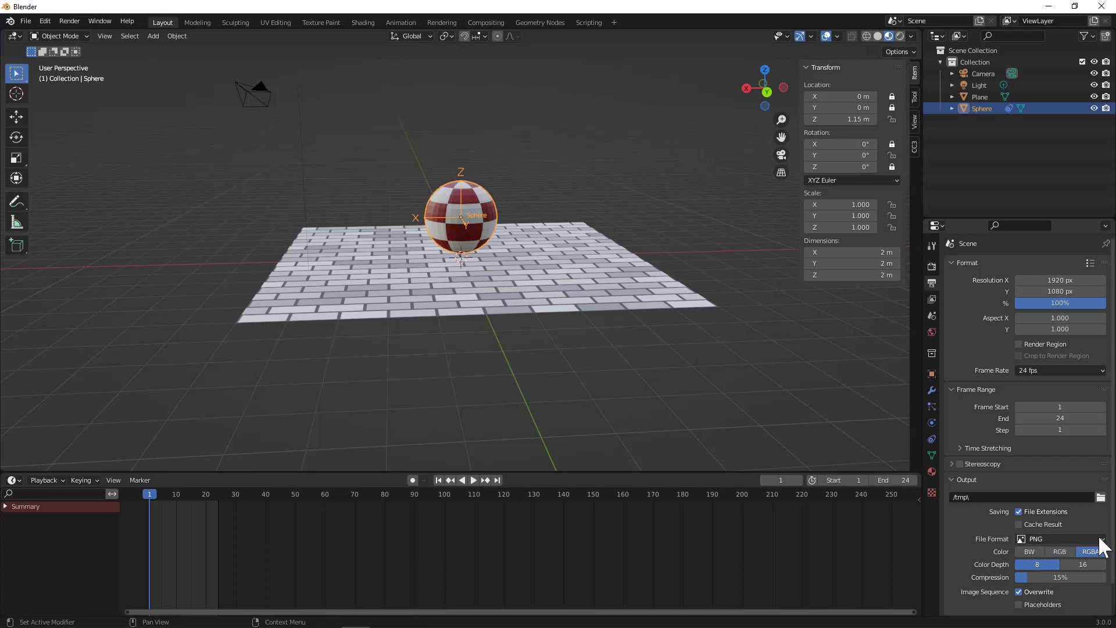
- Switch the render output file format from PNG to FFmpeg Video
click(1061, 538)
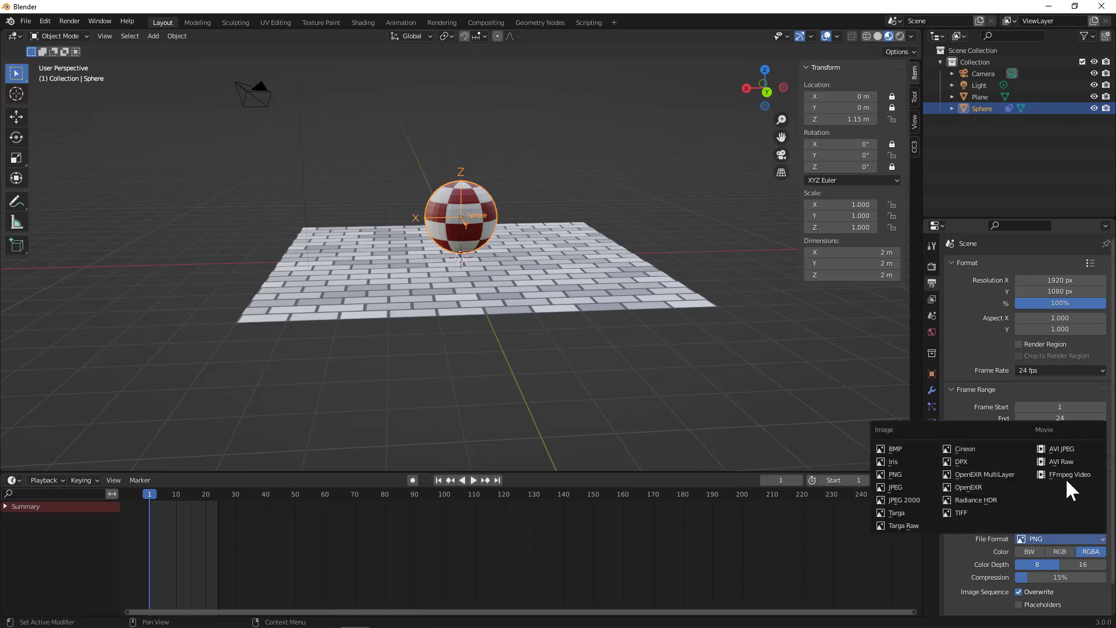
mouse_move(1068, 474)
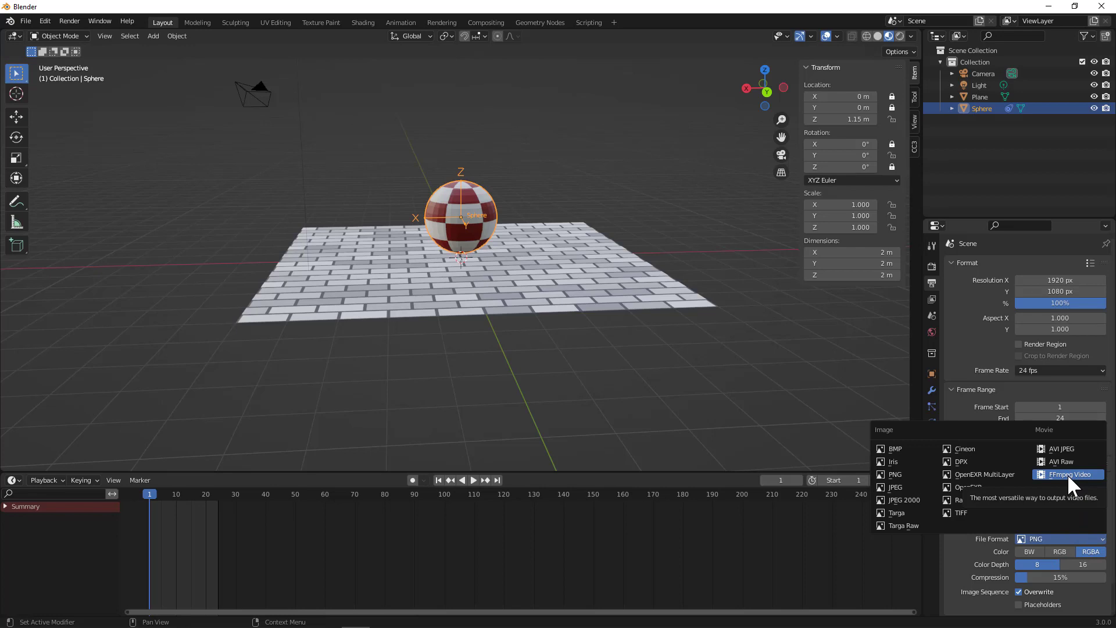
click(1068, 474)
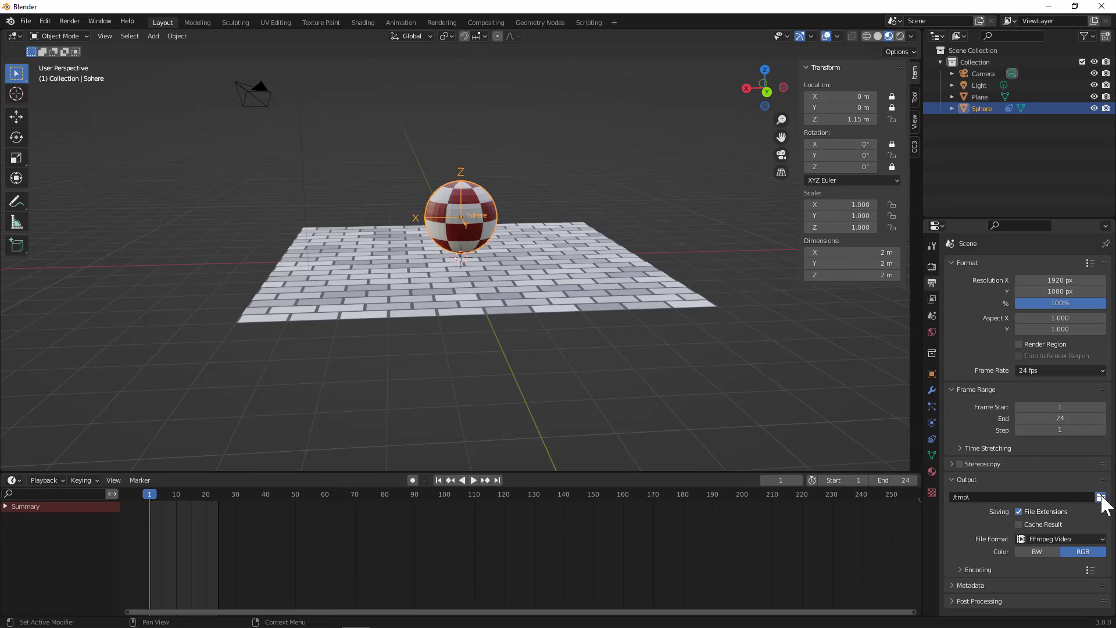
- Point the render output path to the Desktop folder instead of /tmp
click(1101, 496)
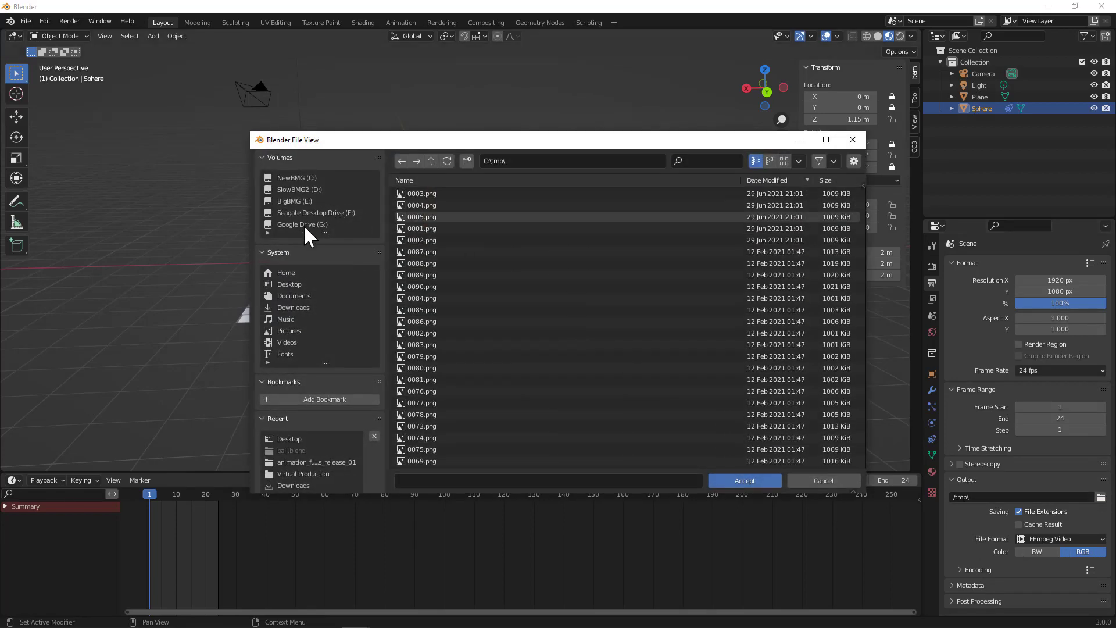
click(290, 284)
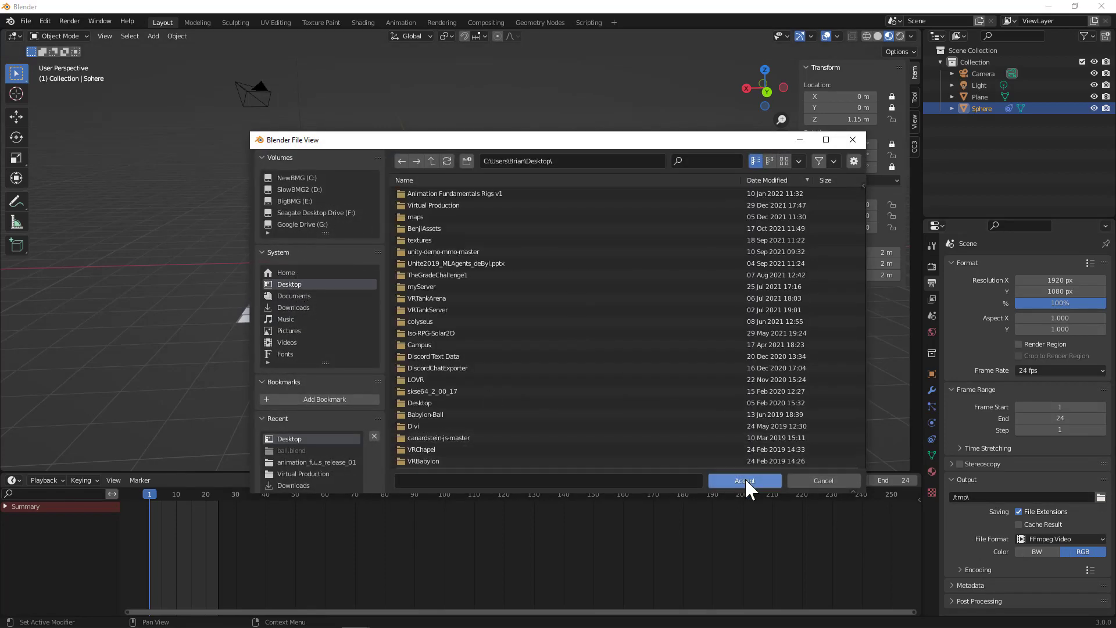
click(744, 480)
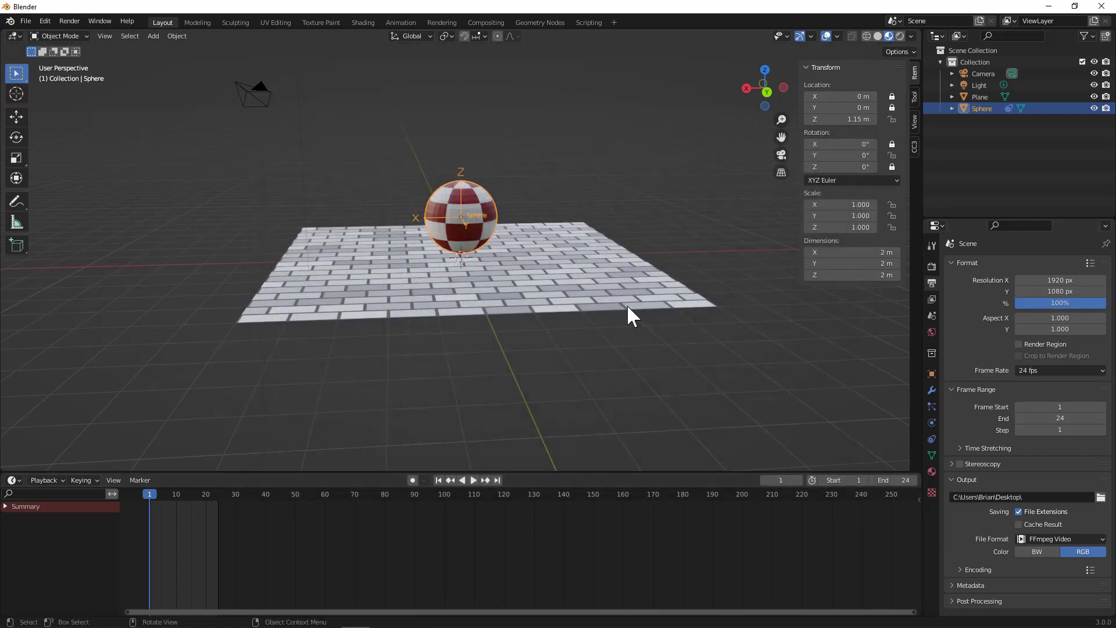
mouse_move(217, 513)
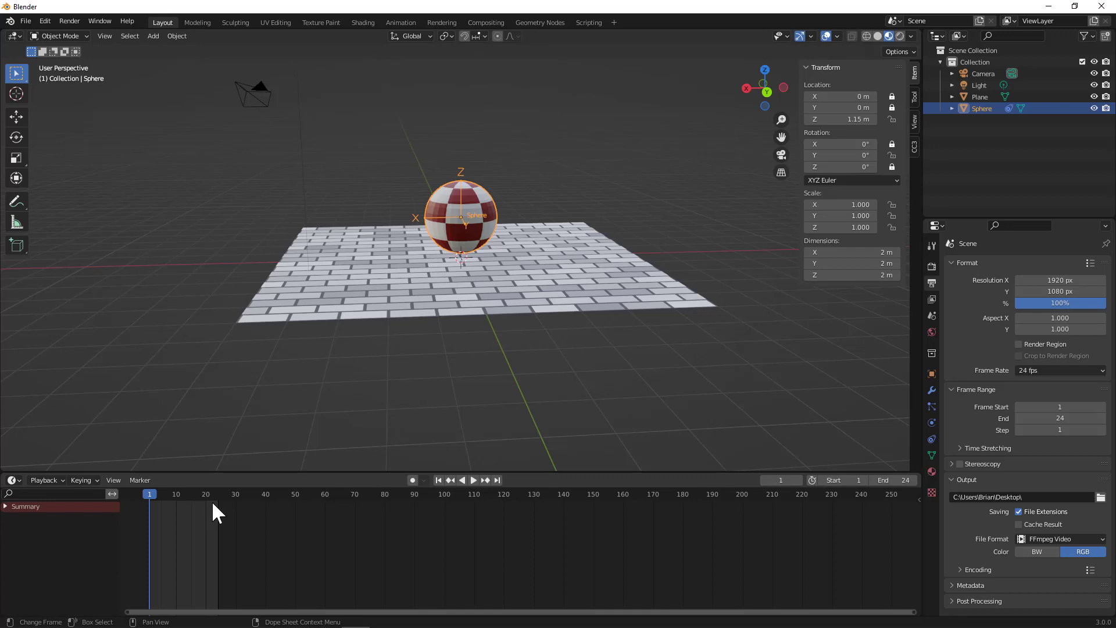
mouse_move(159, 504)
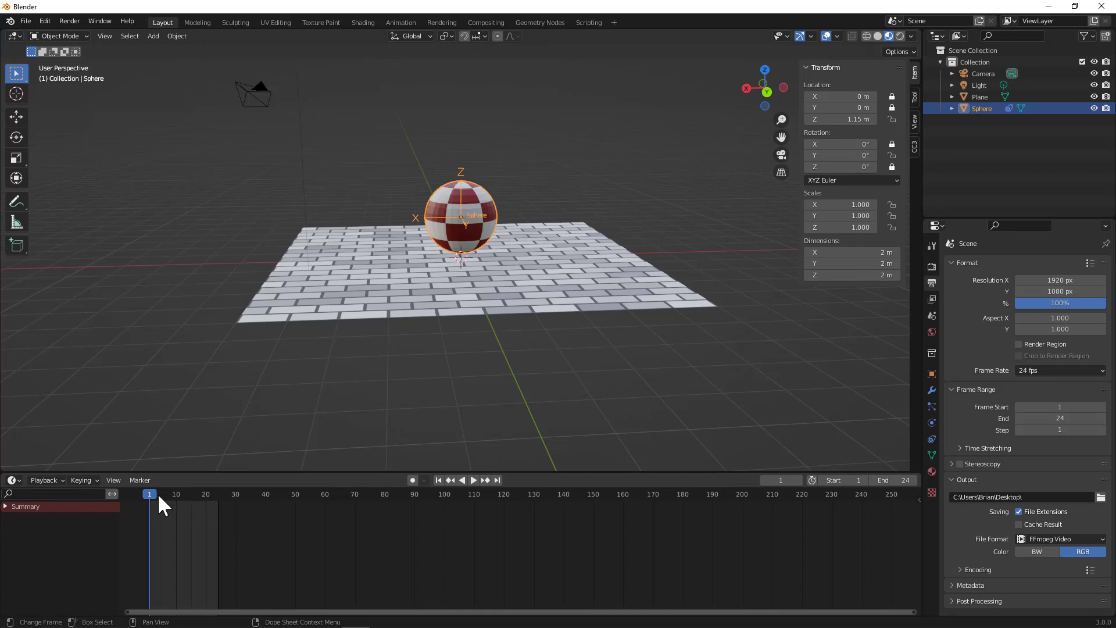
- At frame 10, lower the sphere's Location Z to 1 m so it rests on the brick plane
click(475, 479)
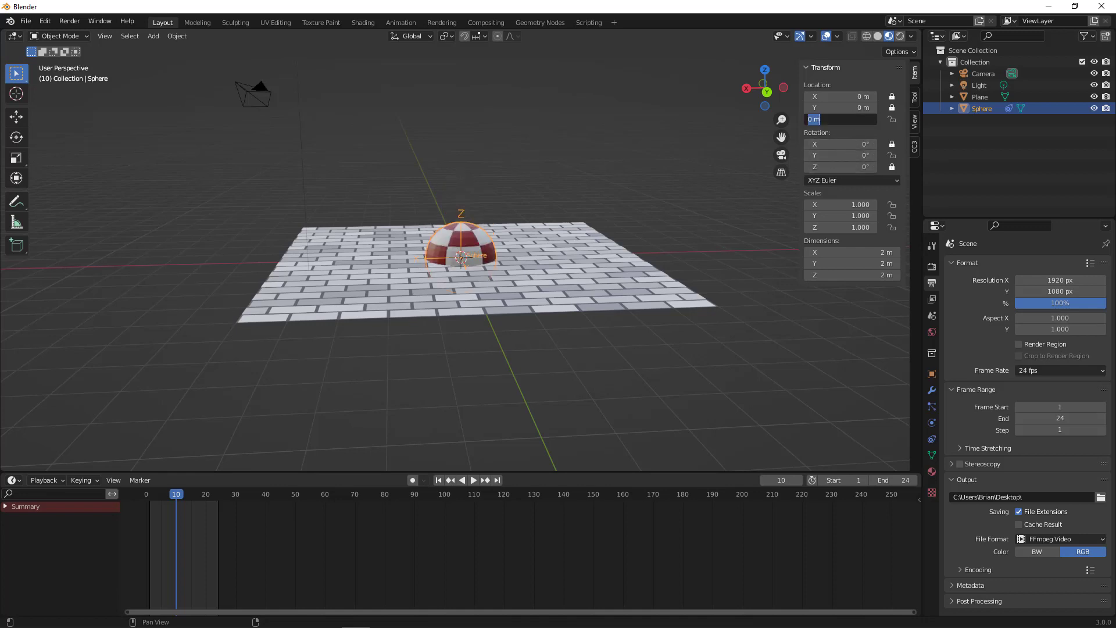
text(1)
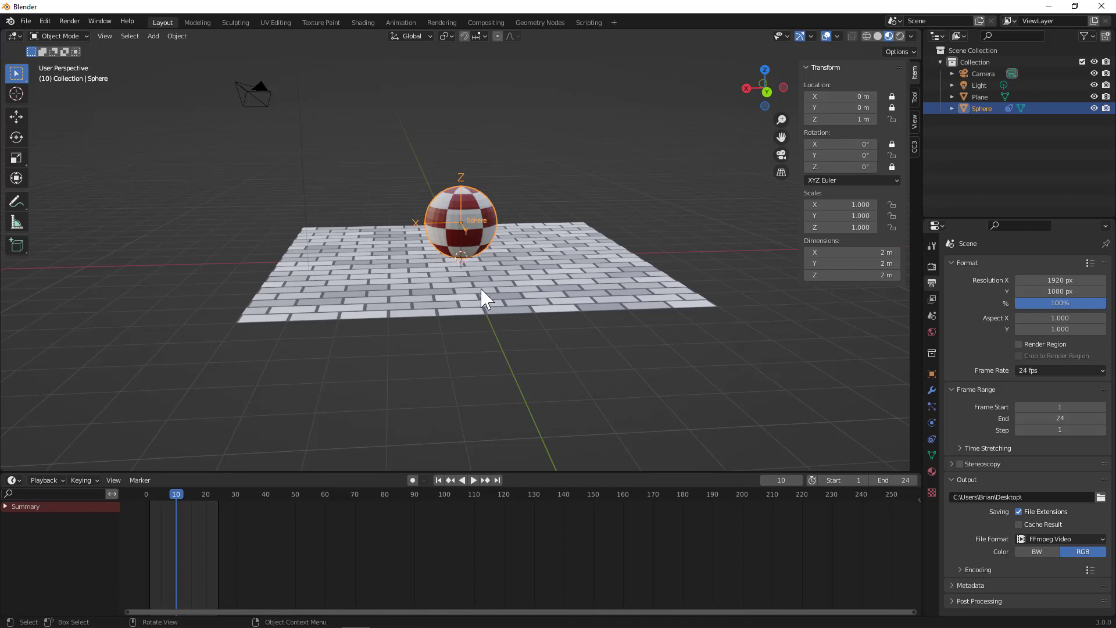
mouse_move(475, 294)
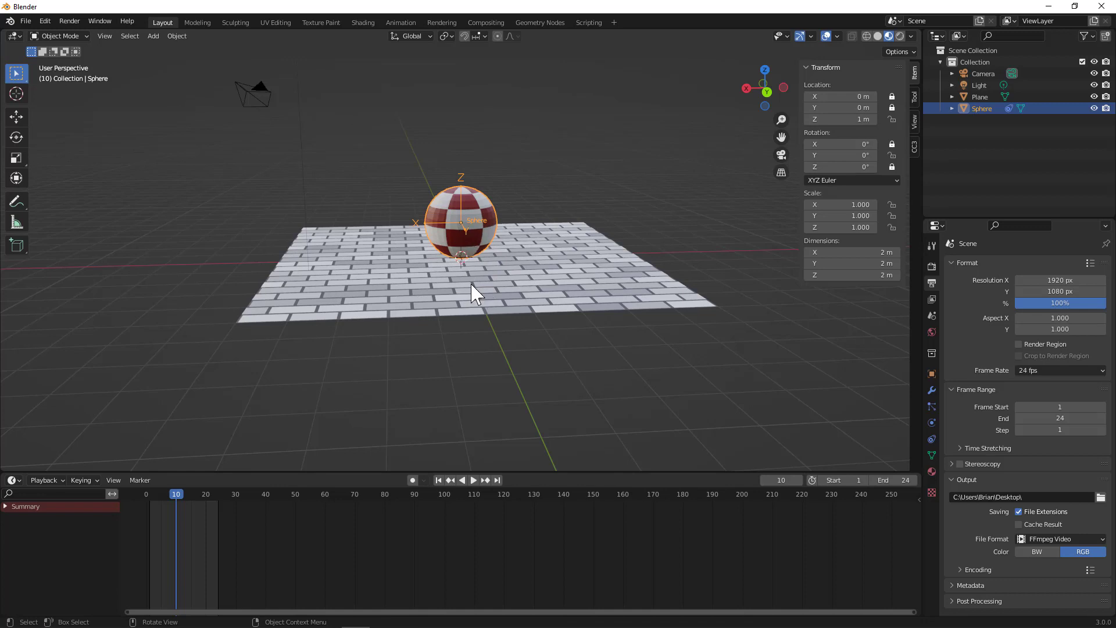
mouse_move(236, 475)
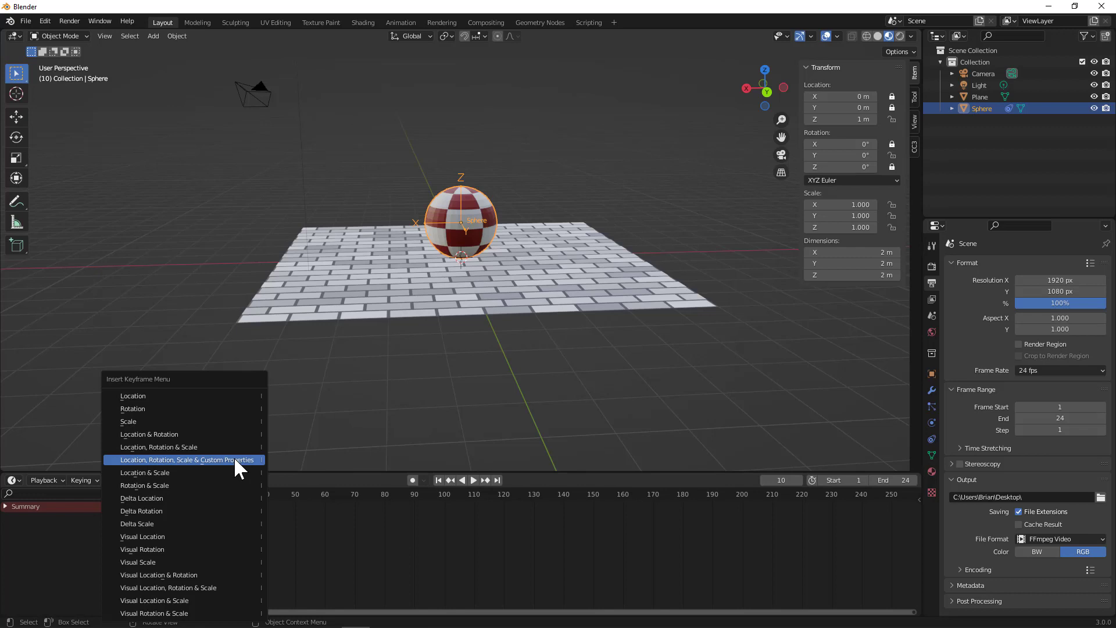
- Key Location, Rotation, Scale & Custom Properties at frame 10, expand its dope sheet channels, then go to frame 11
click(186, 459)
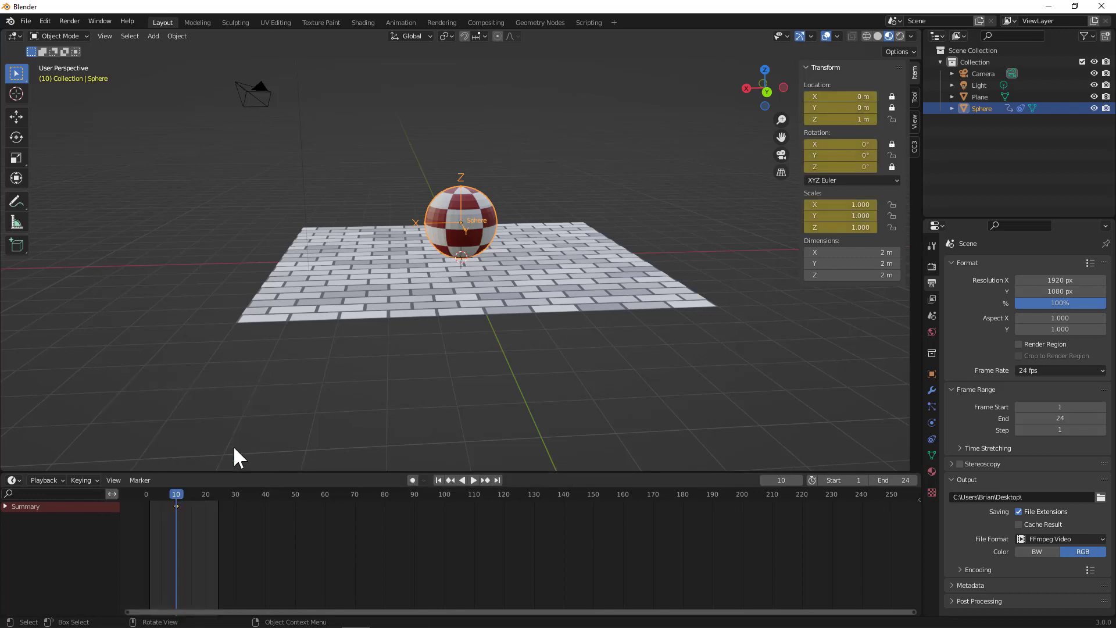
mouse_move(185, 512)
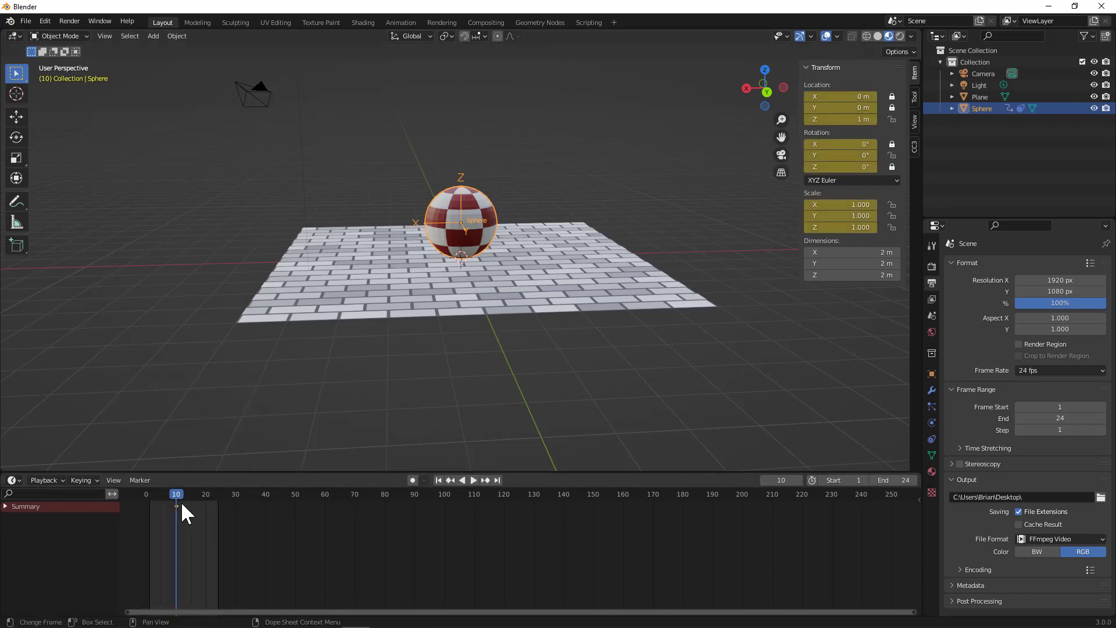
click(5, 505)
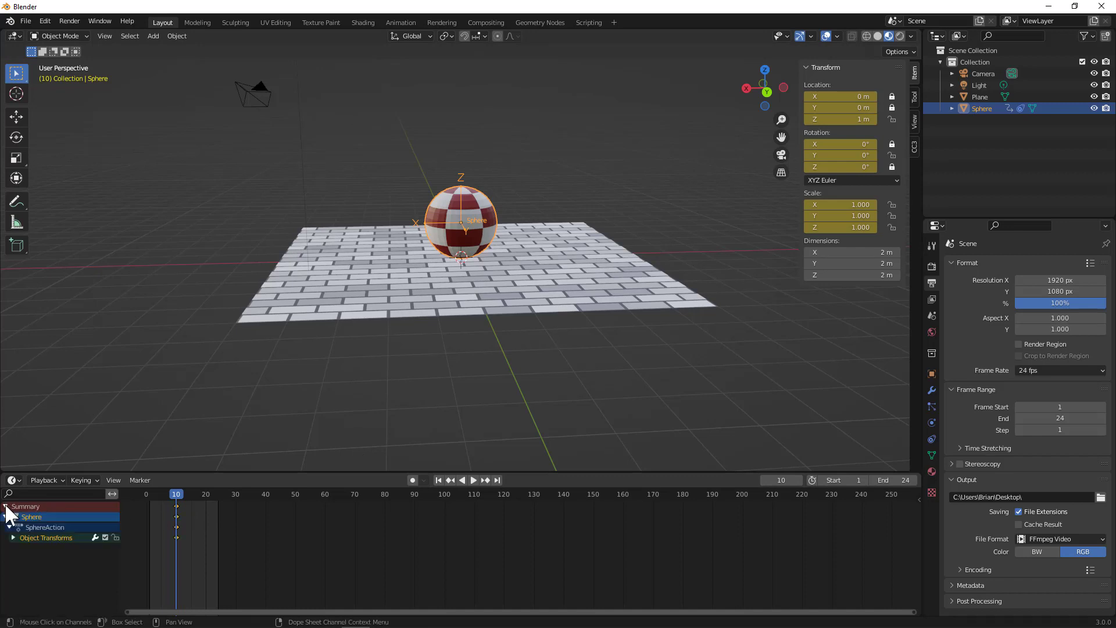
click(6, 517)
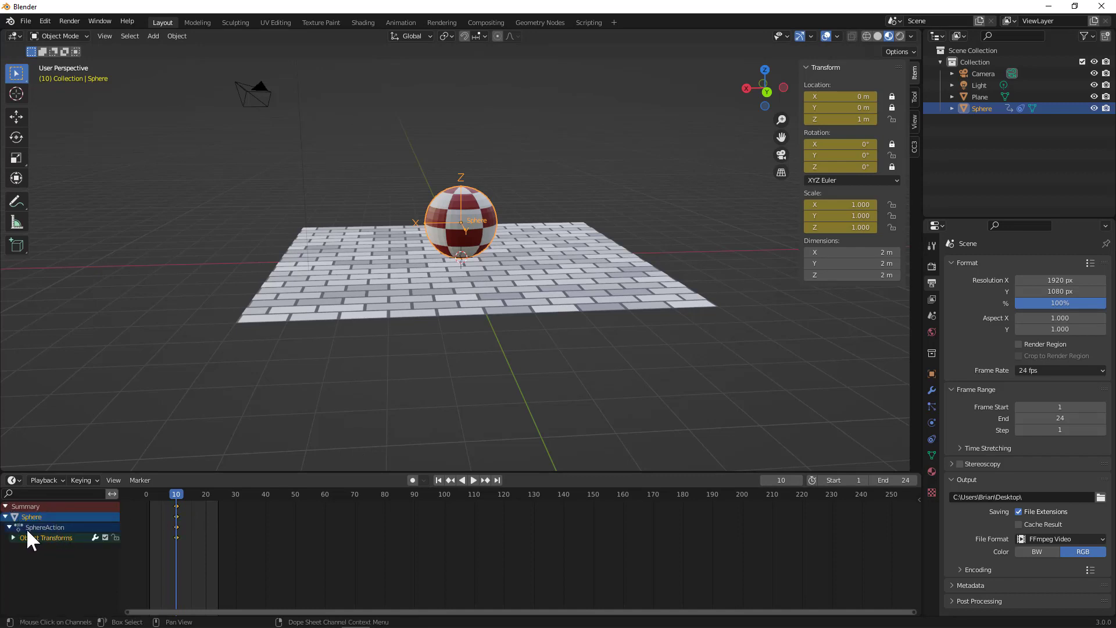
click(14, 537)
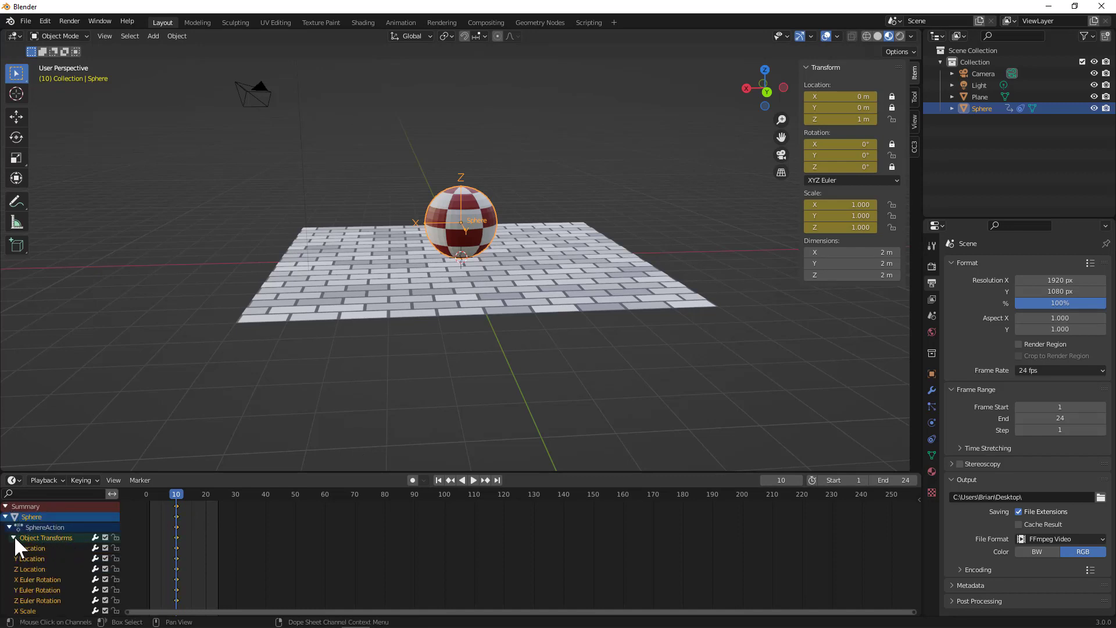
click(14, 537)
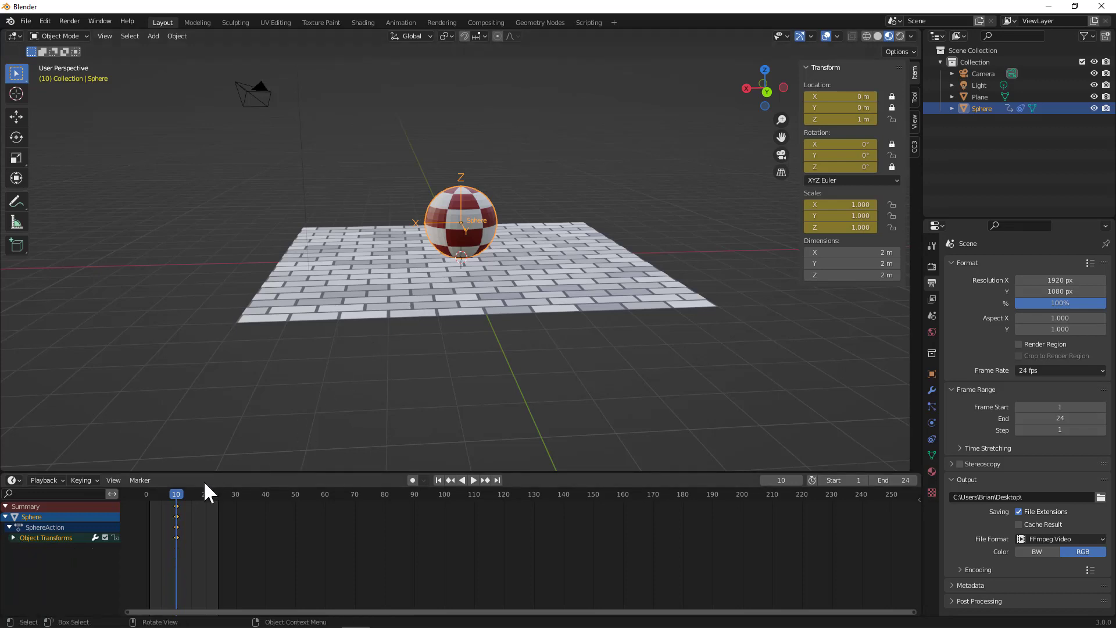
click(179, 493)
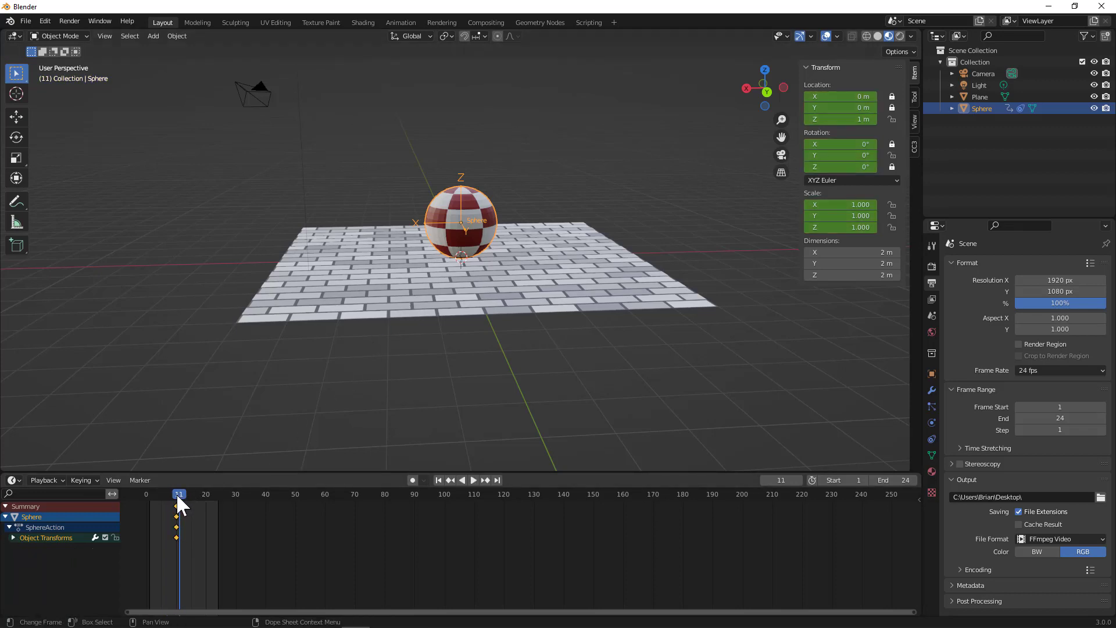
mouse_move(456, 365)
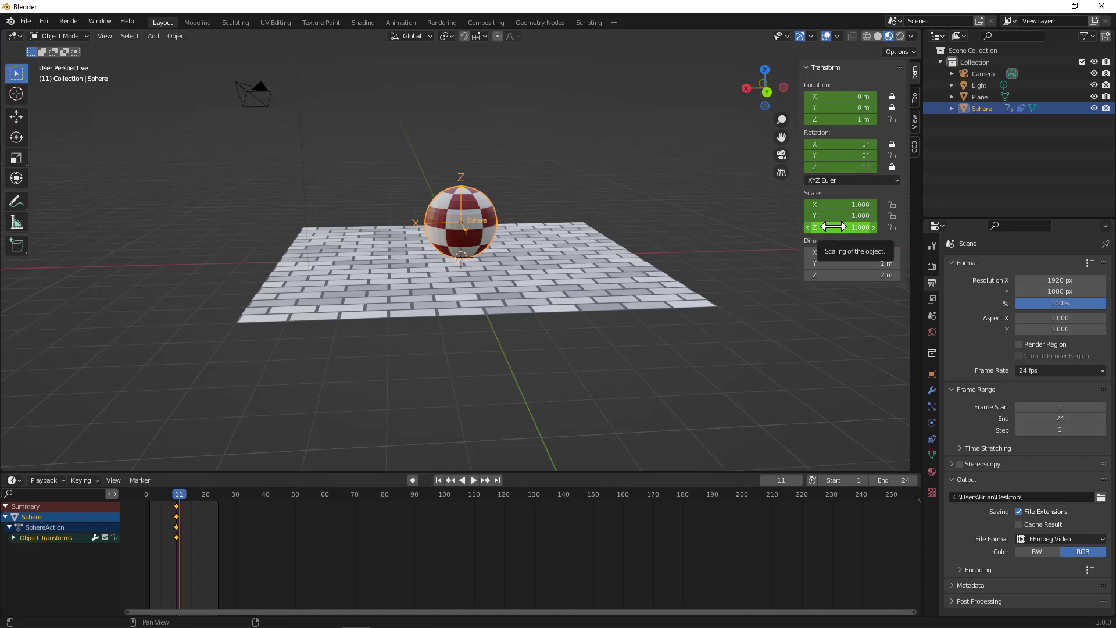
mouse_move(839, 226)
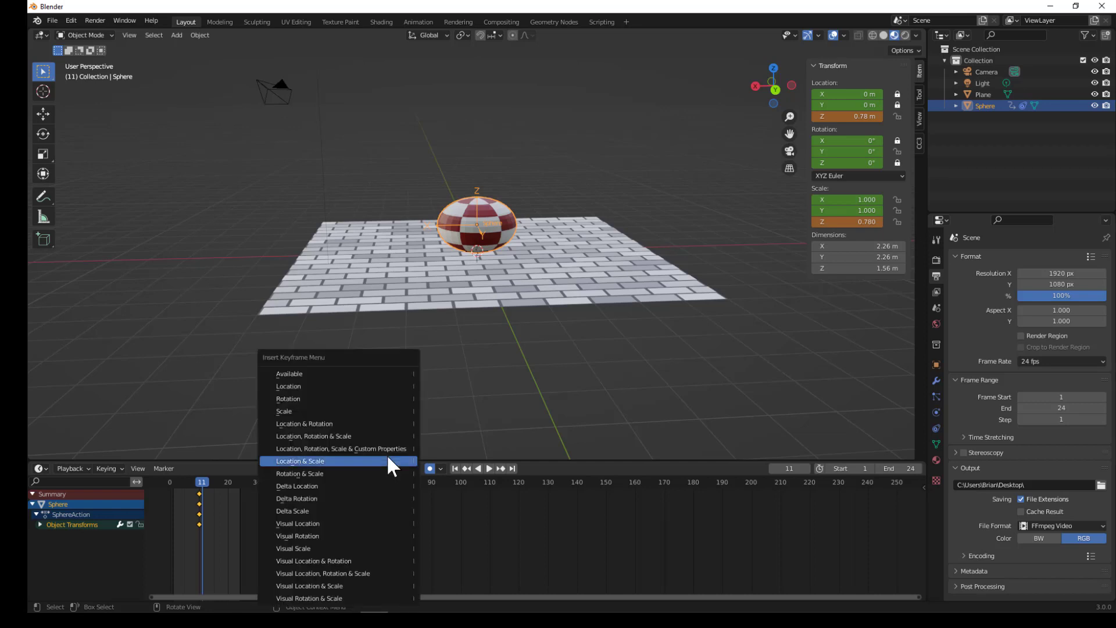
- Key the squashed sphere's location and scale at frame 11, stretch it by frame 16, and scrub the bounce
click(300, 461)
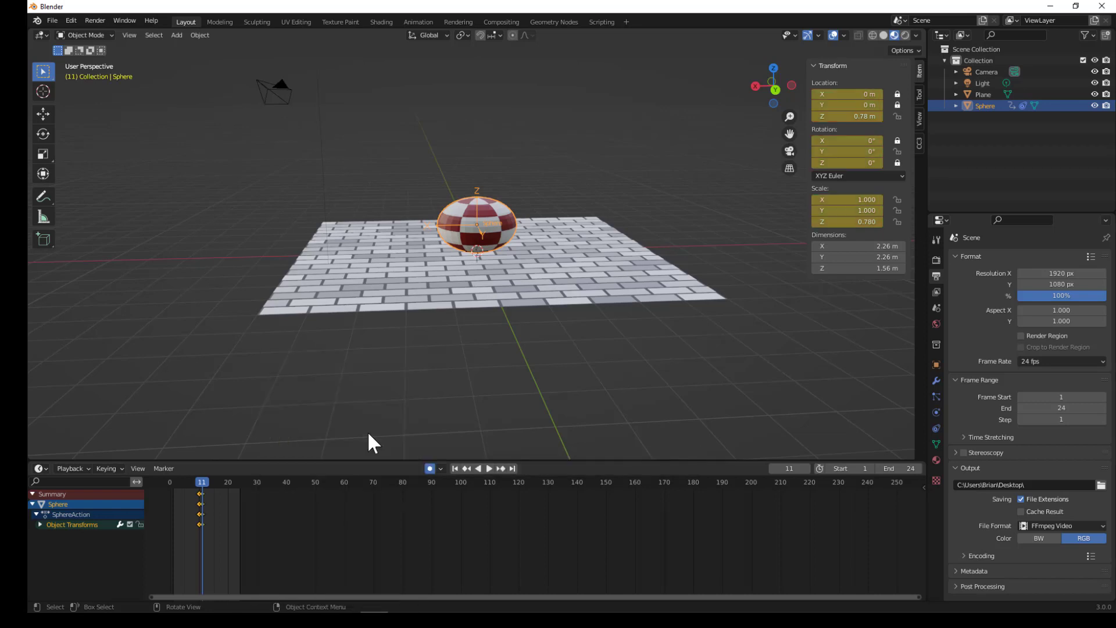
mouse_move(207, 488)
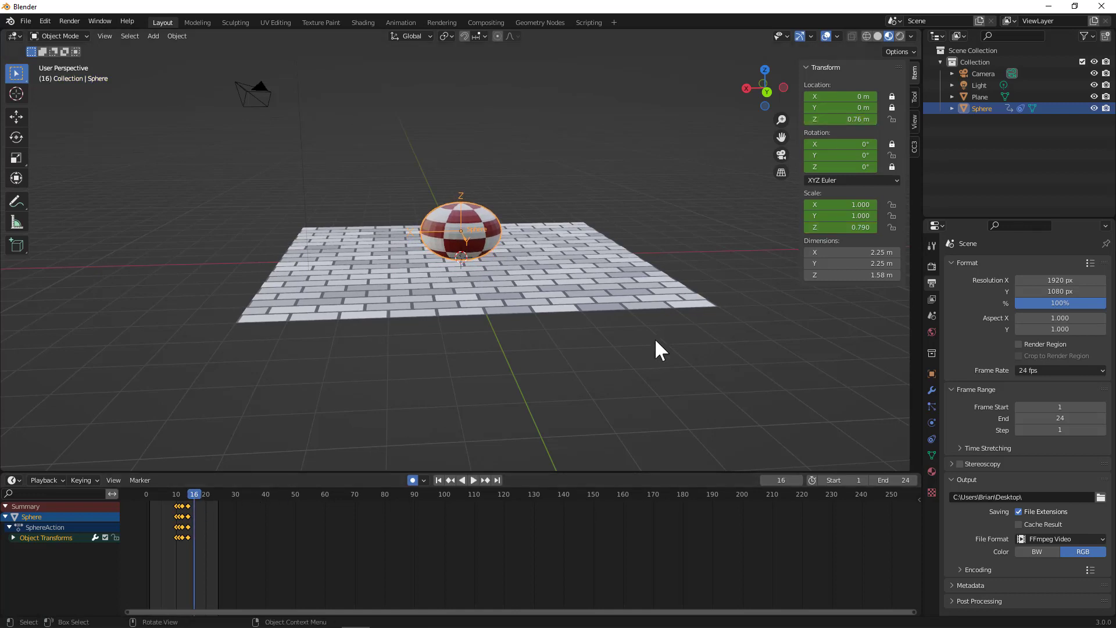
click(840, 227)
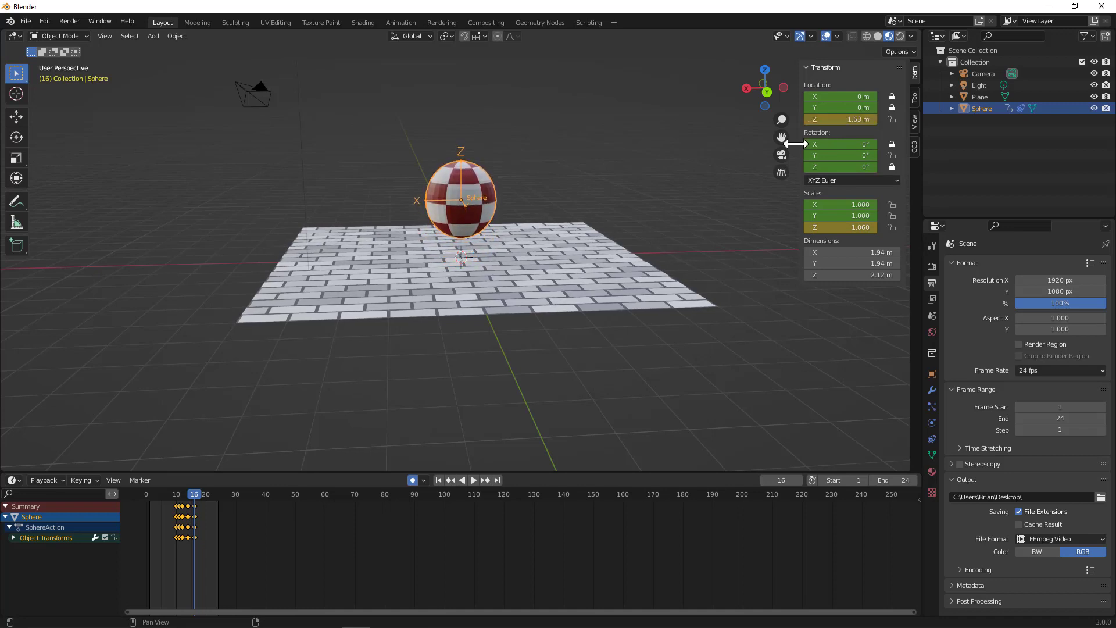
click(473, 480)
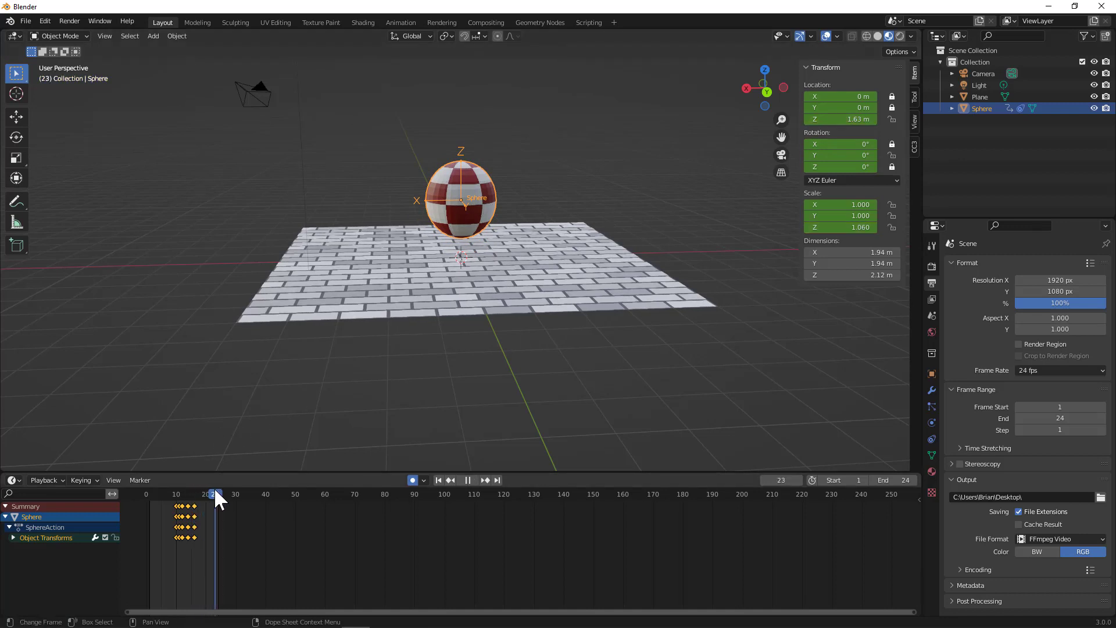
click(468, 479)
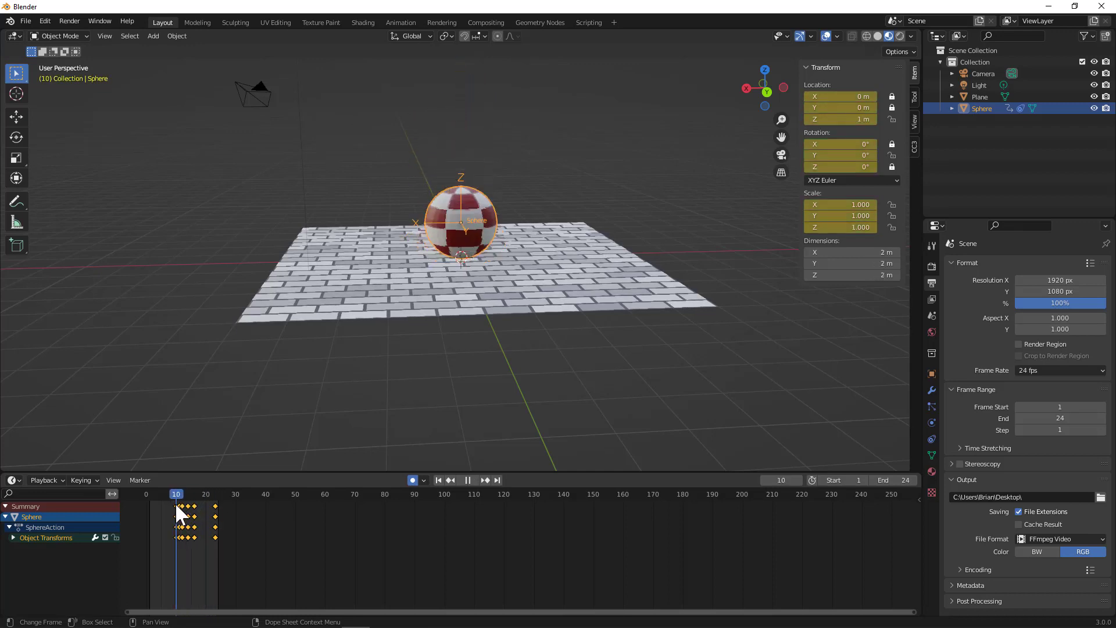
click(151, 493)
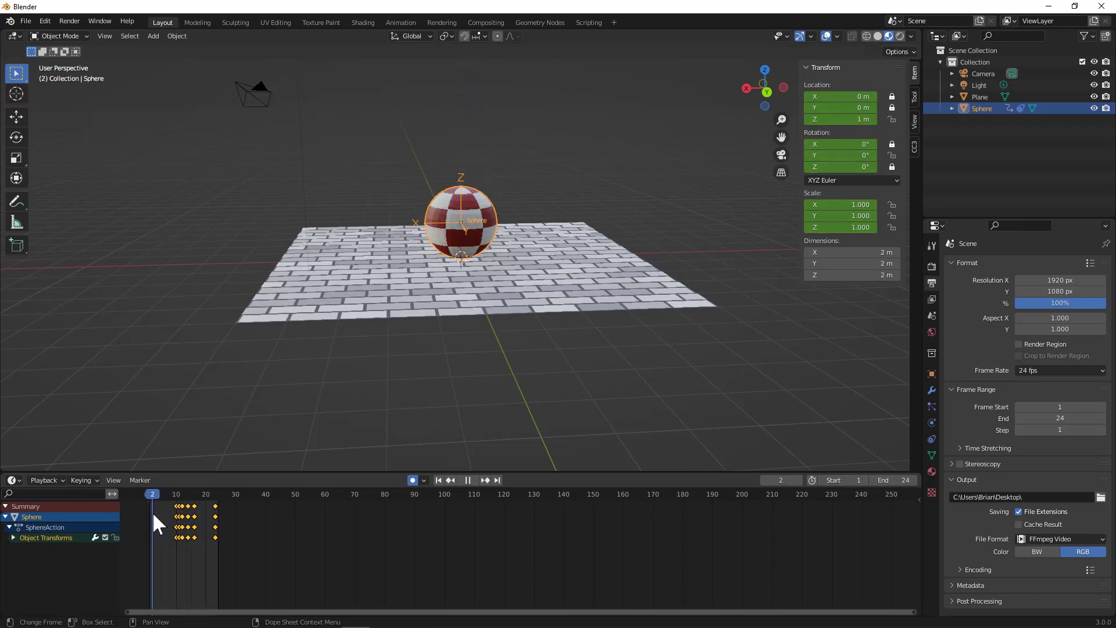
click(467, 480)
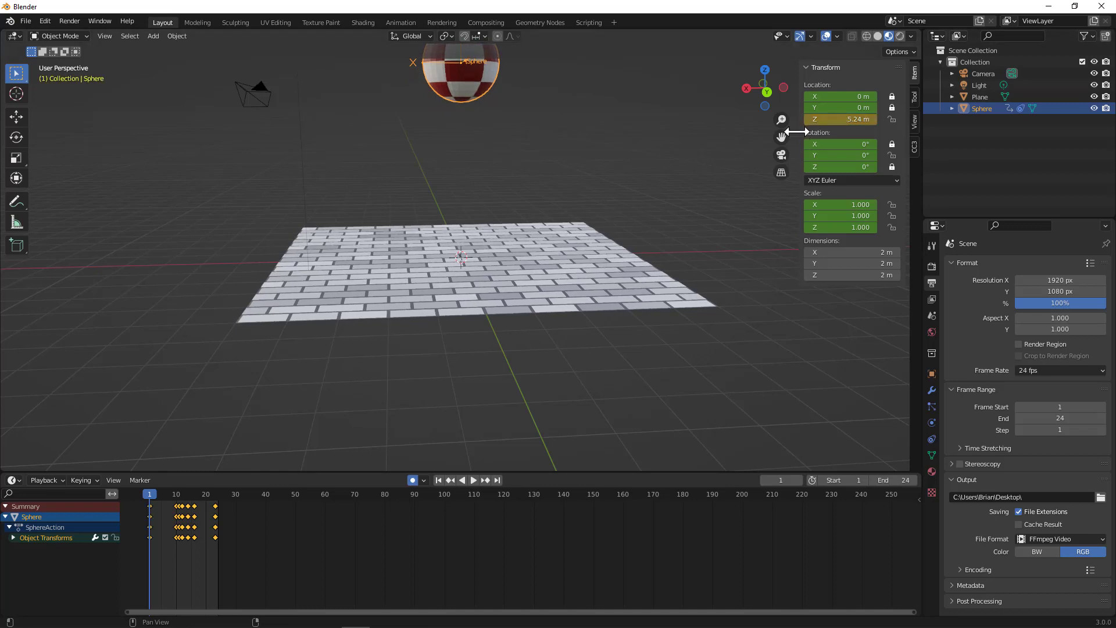
click(473, 479)
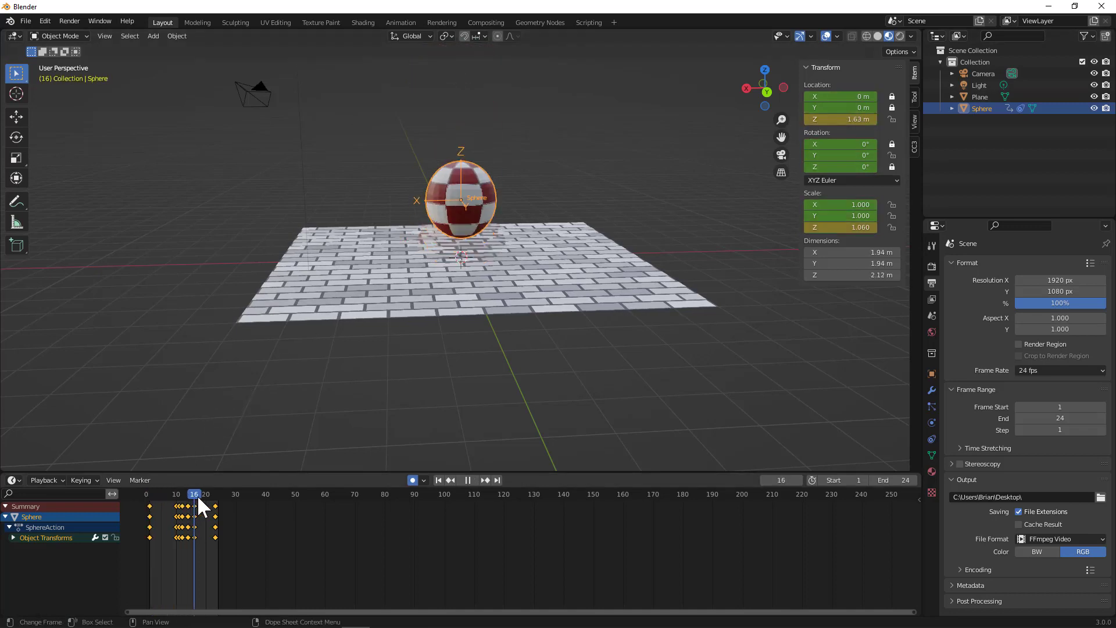
click(208, 494)
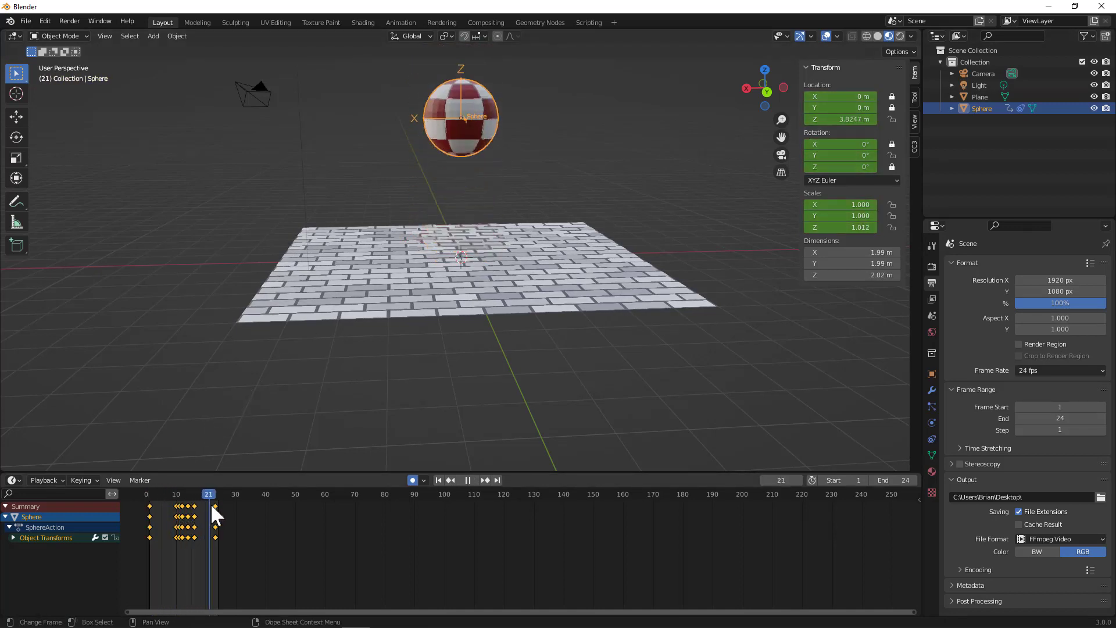
click(203, 494)
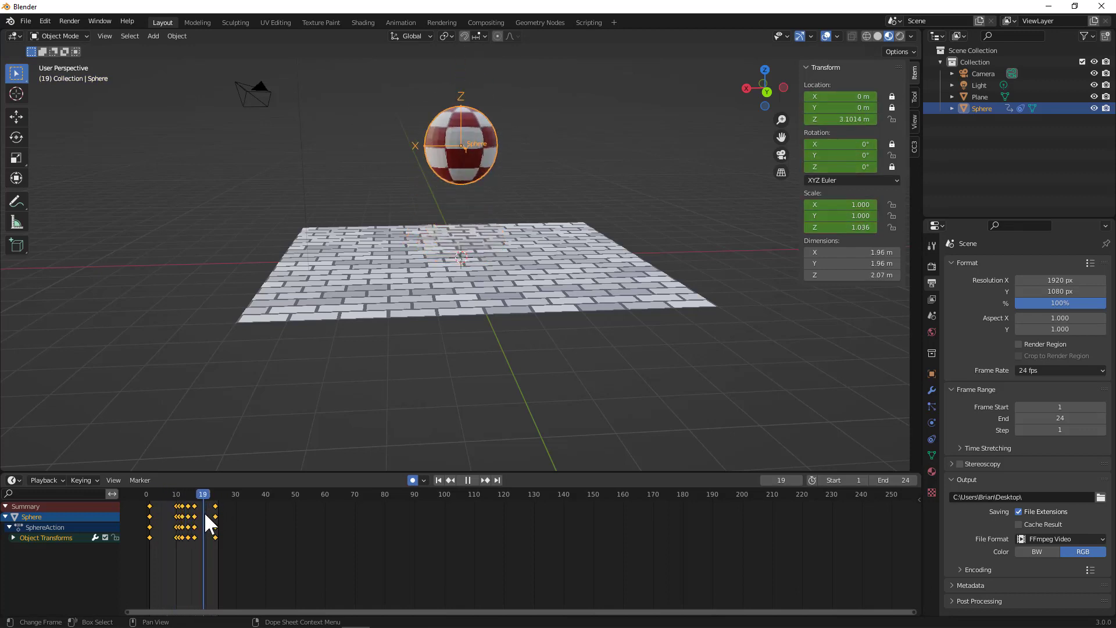
click(179, 494)
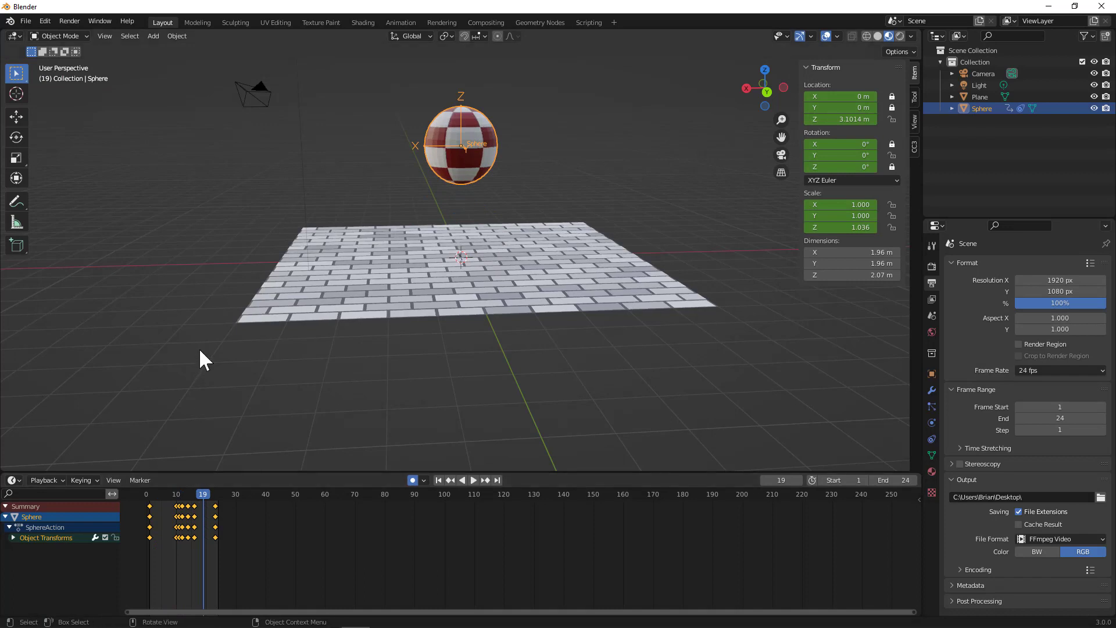
mouse_move(1010, 315)
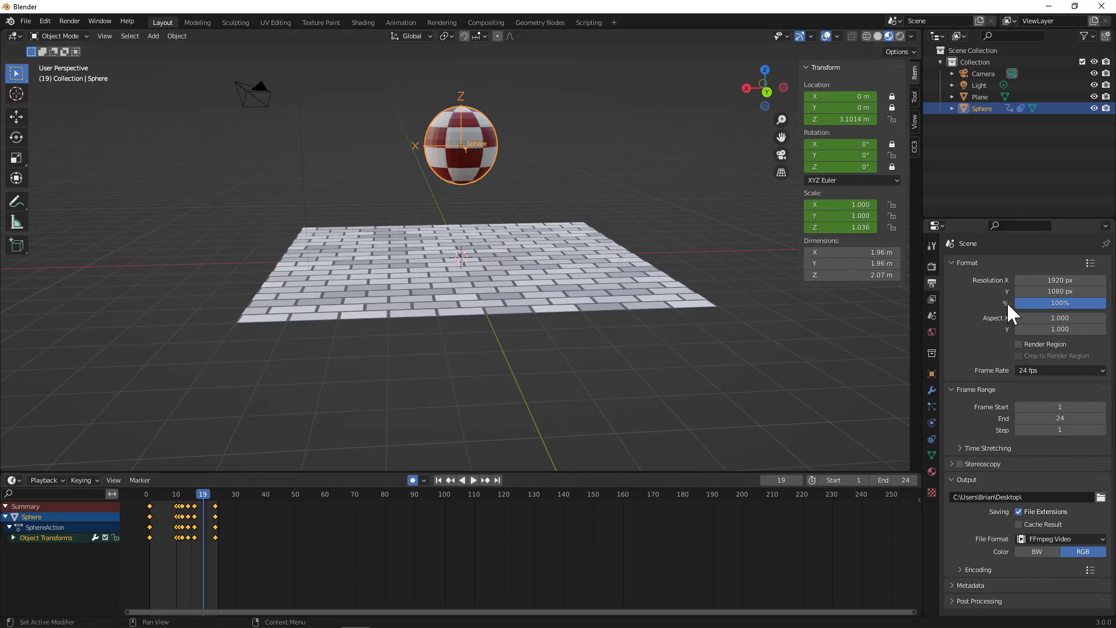
mouse_move(986, 270)
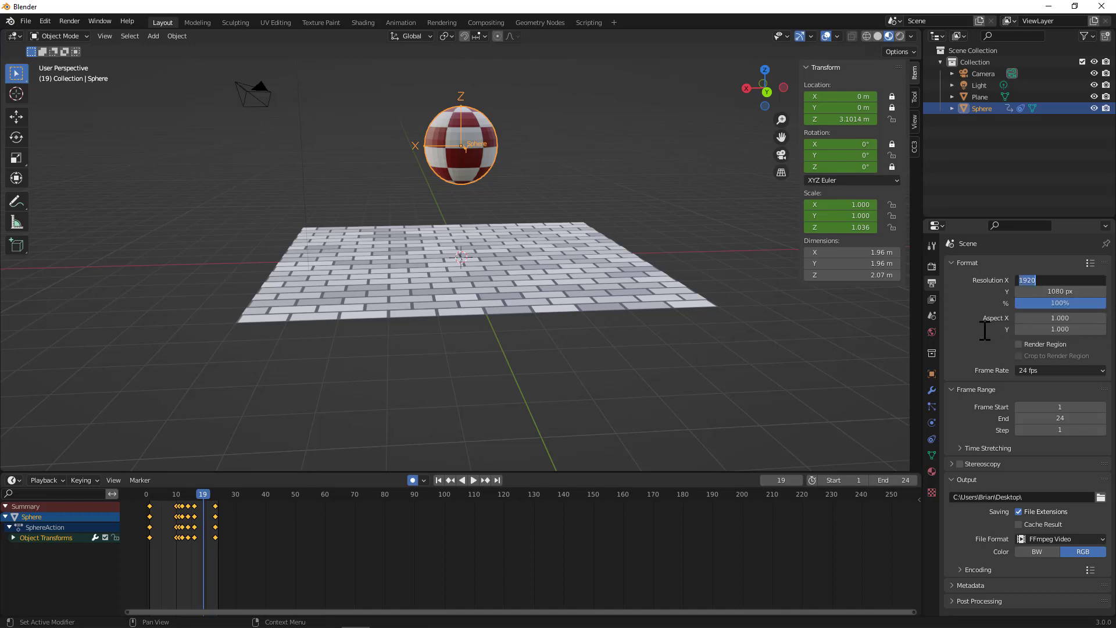
- Enter the new 1080 by 720 render resolution in the Format panel
text(10)
click(1059, 291)
text(720)
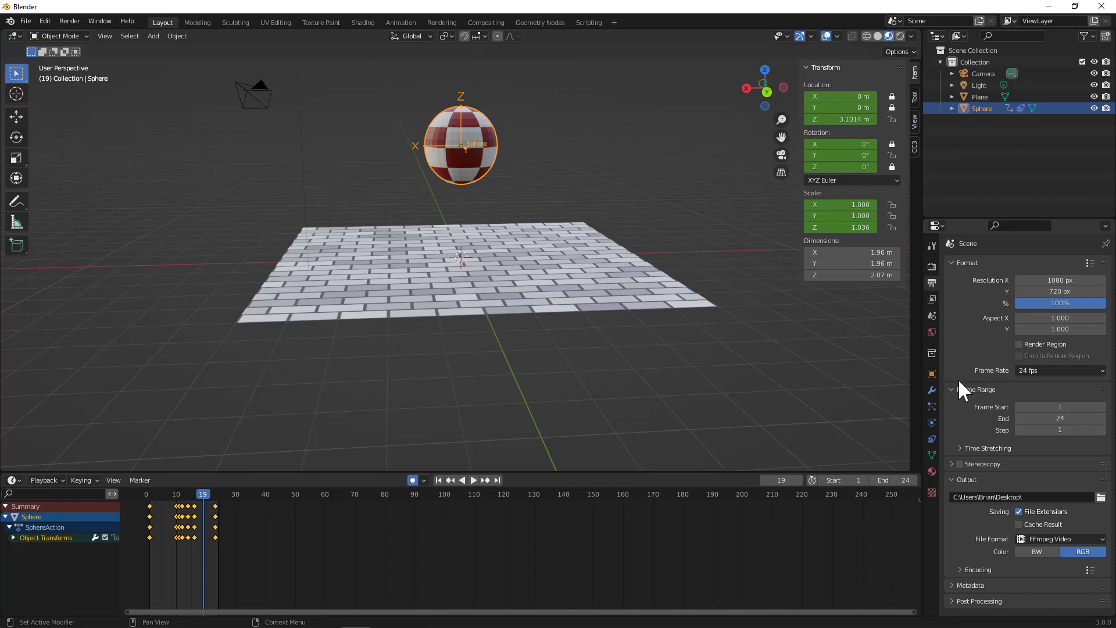
mouse_move(1010, 406)
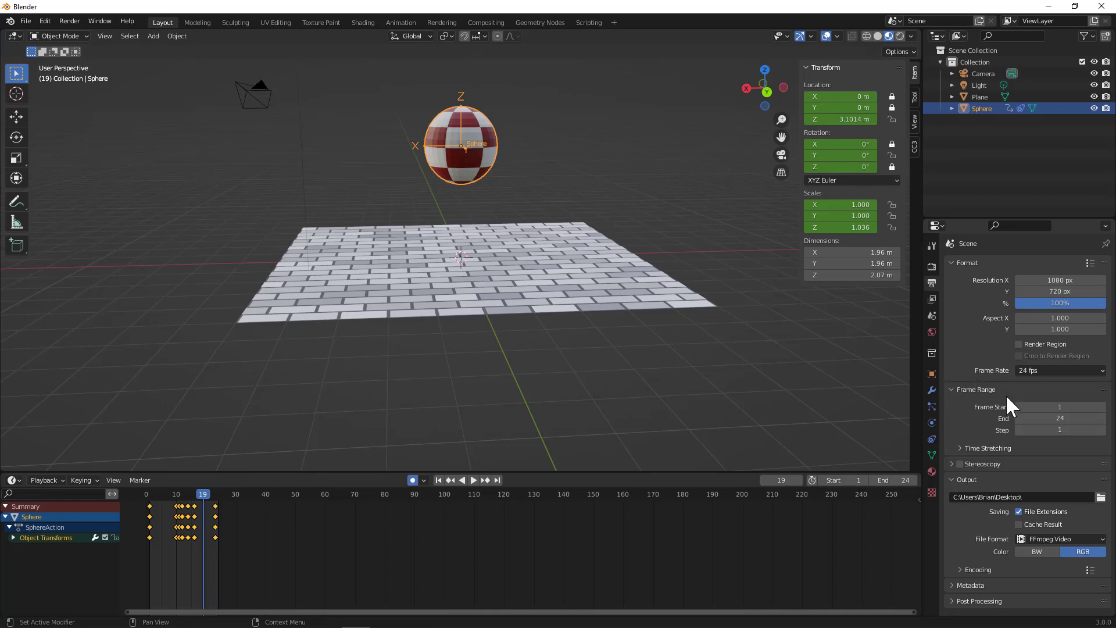
mouse_move(975, 432)
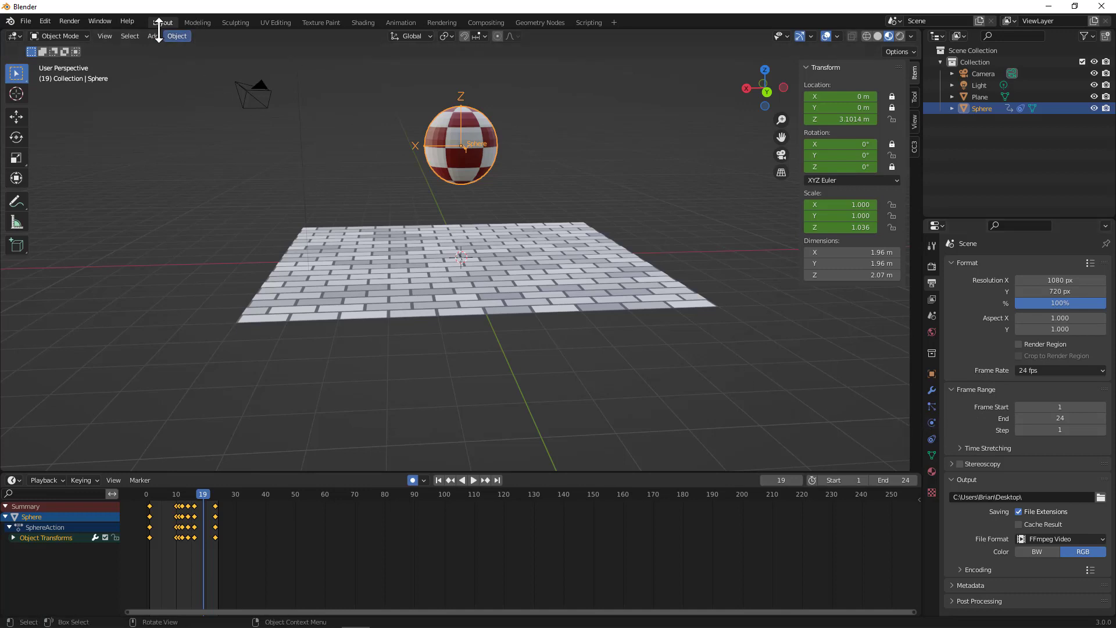
- Render the whole 24-frame animation via Render > Render Animation and close the result window
click(68, 21)
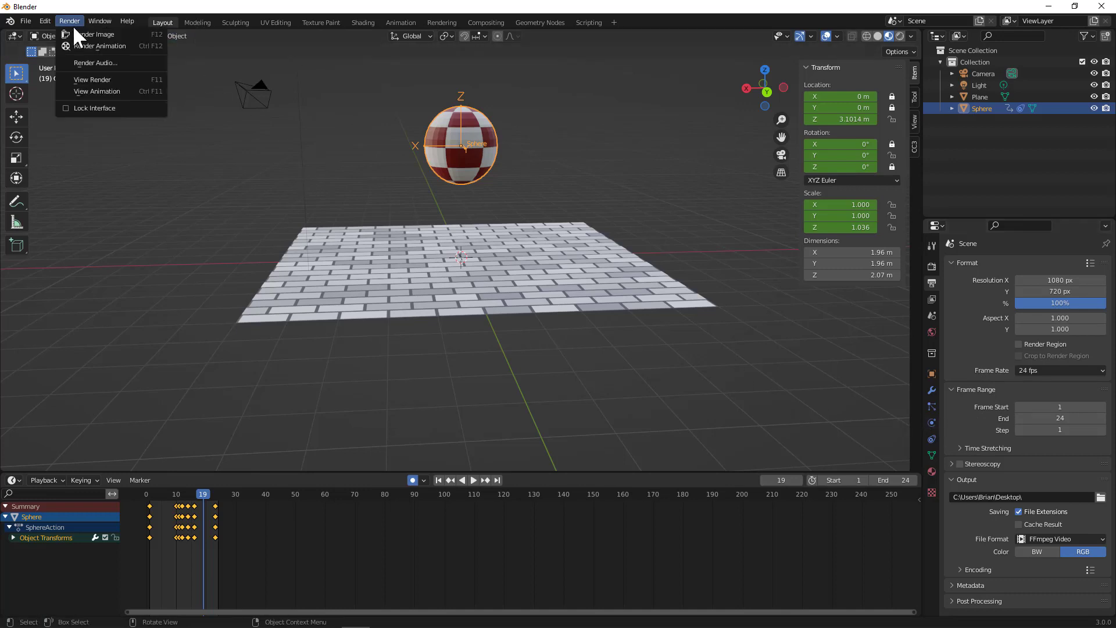
click(94, 34)
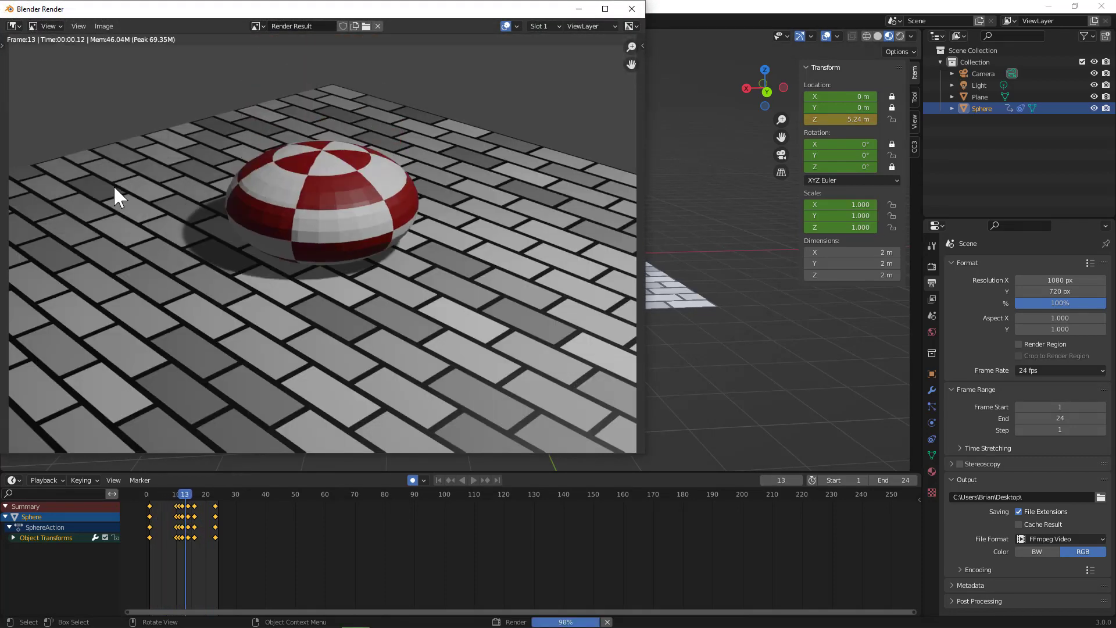
click(474, 481)
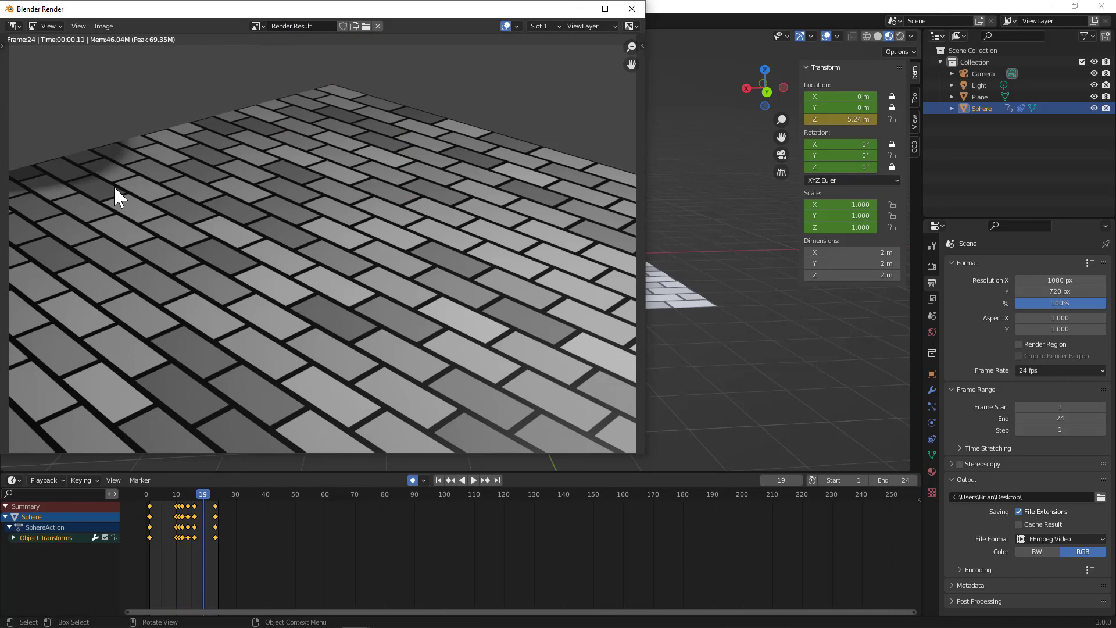
click(630, 8)
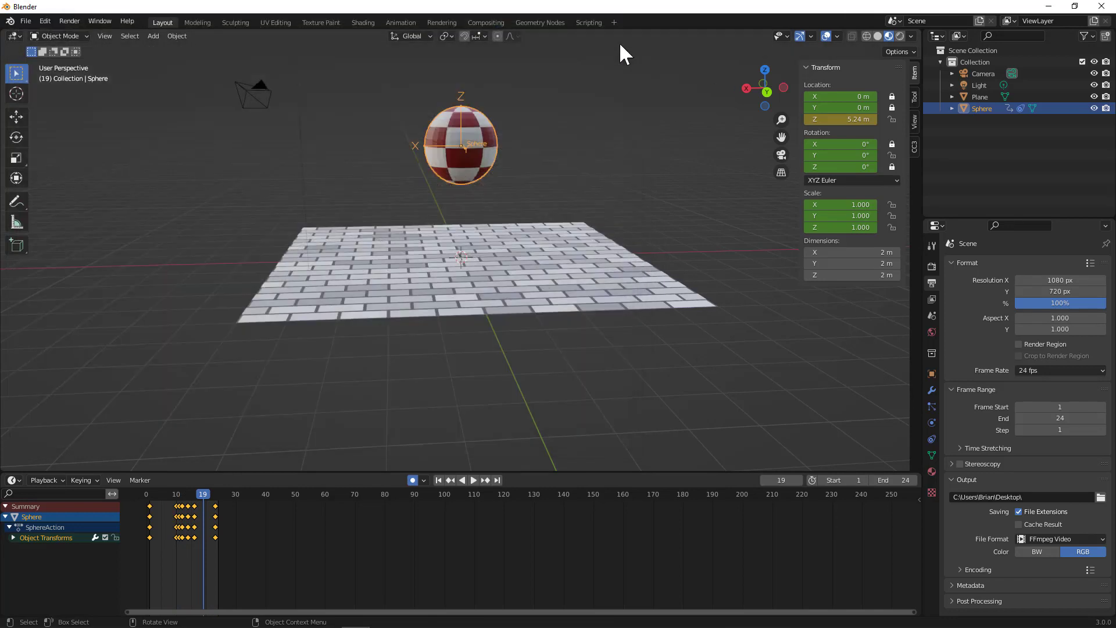
- Select the Camera in the Outliner to reveal its placement beside the brick plane
click(984, 74)
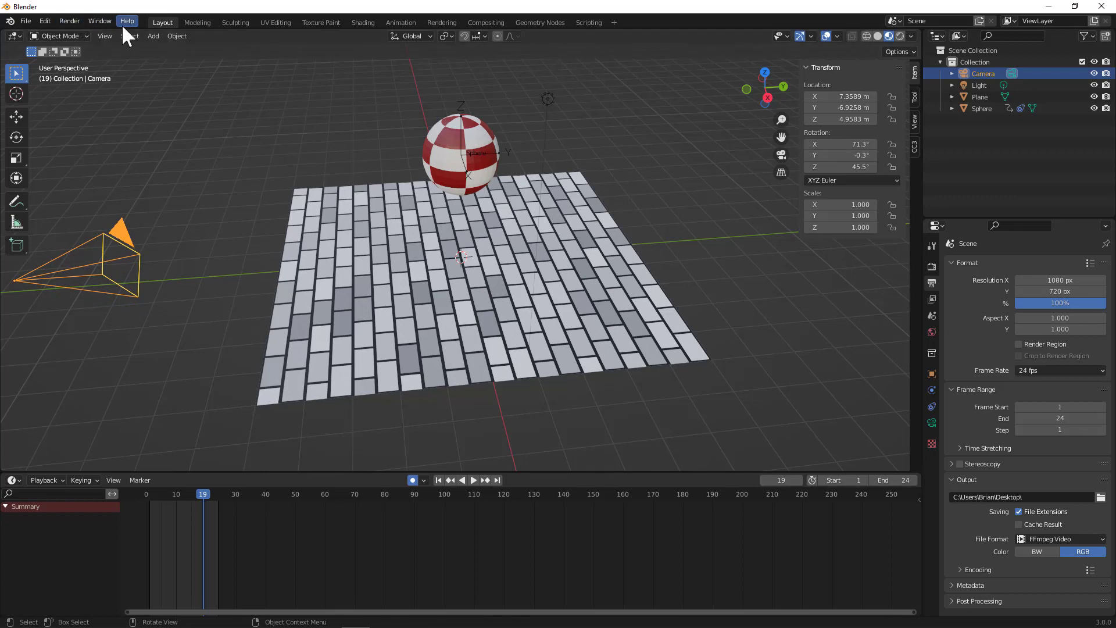
- Re-render the 24-frame animation via Render Animation, dismiss the result and start timeline playback
click(68, 21)
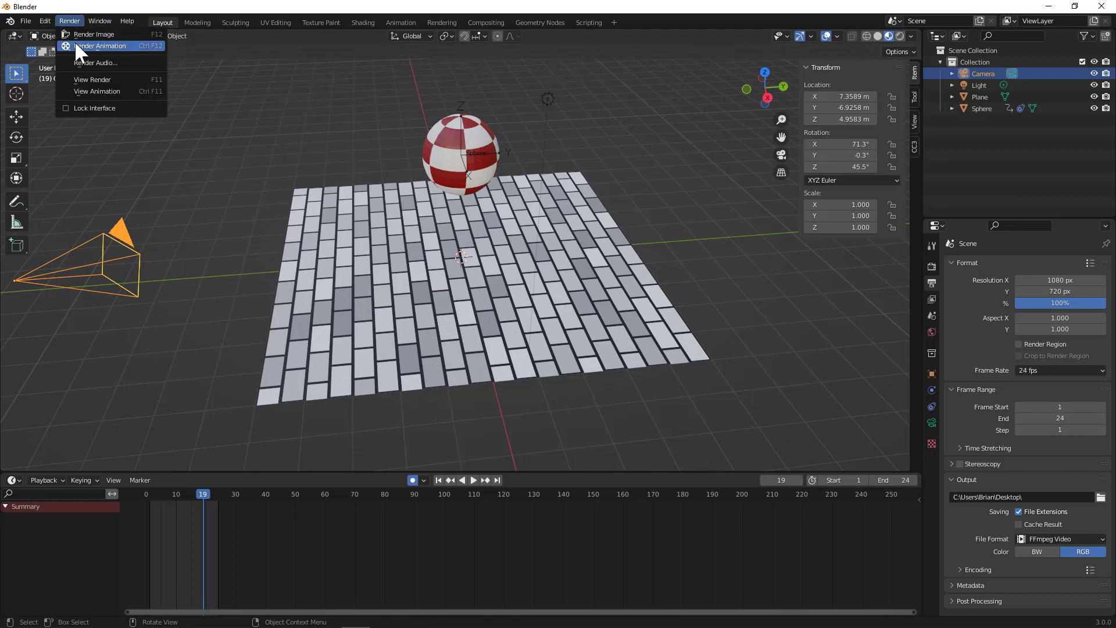
click(103, 45)
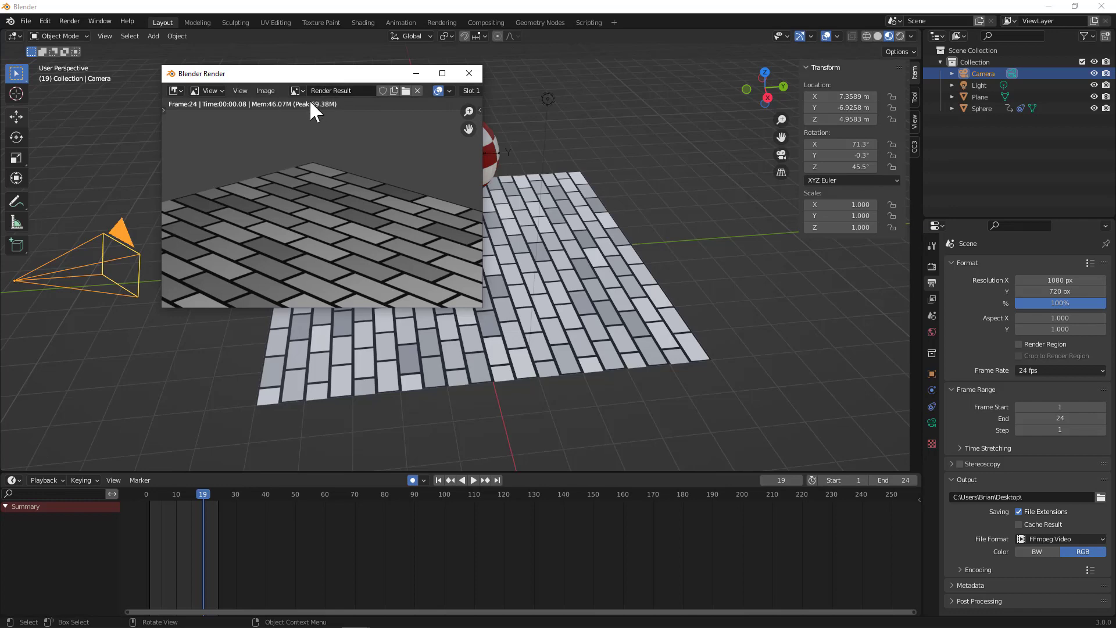
mouse_move(469, 73)
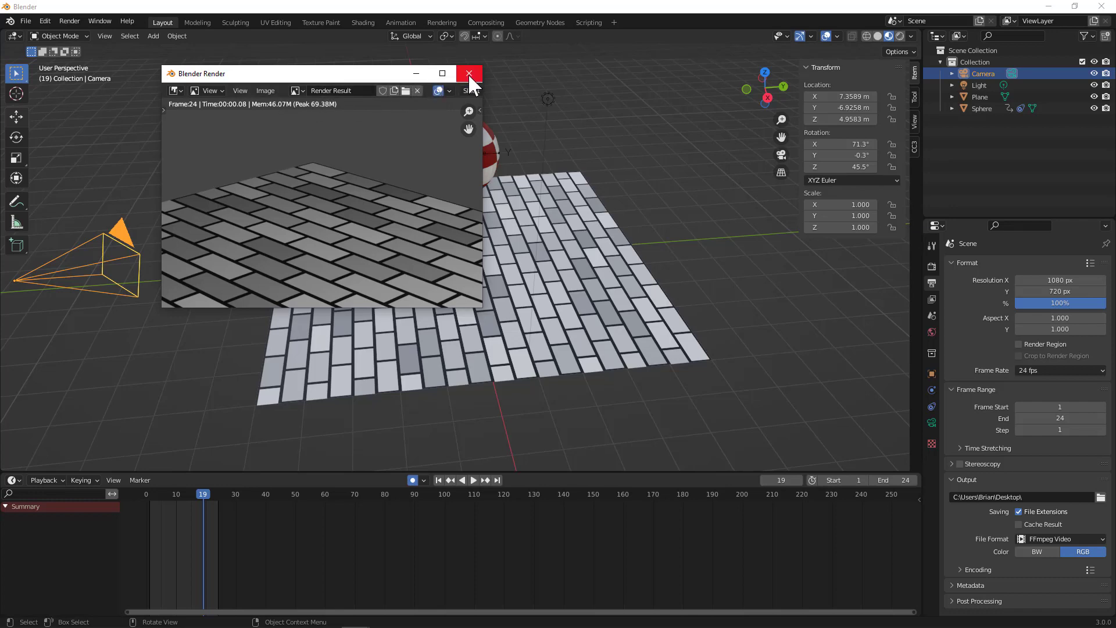
click(468, 74)
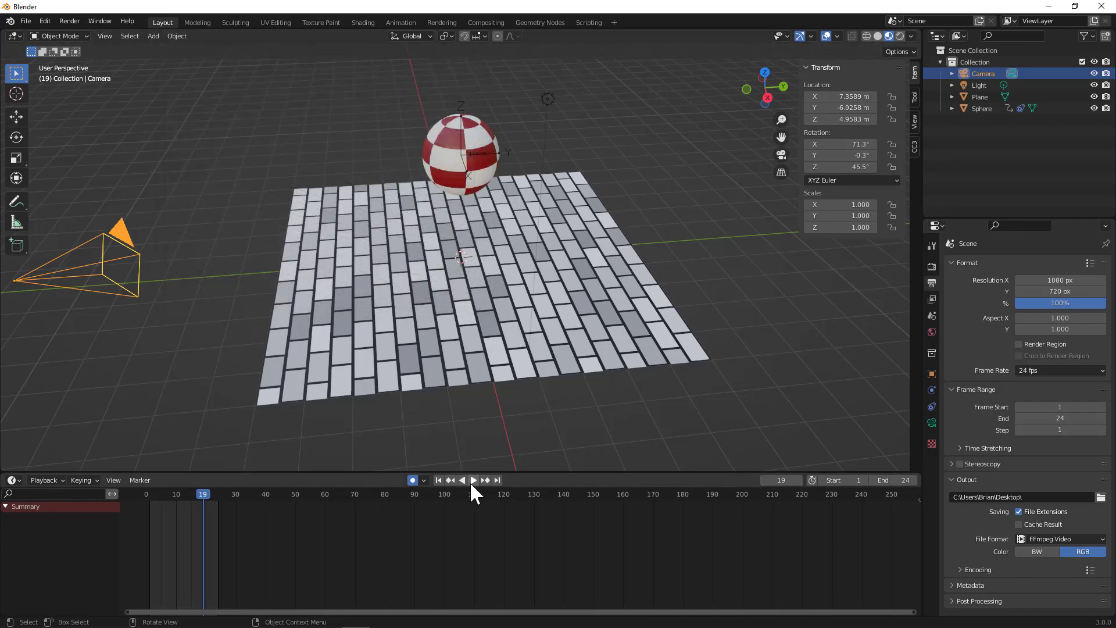
click(473, 479)
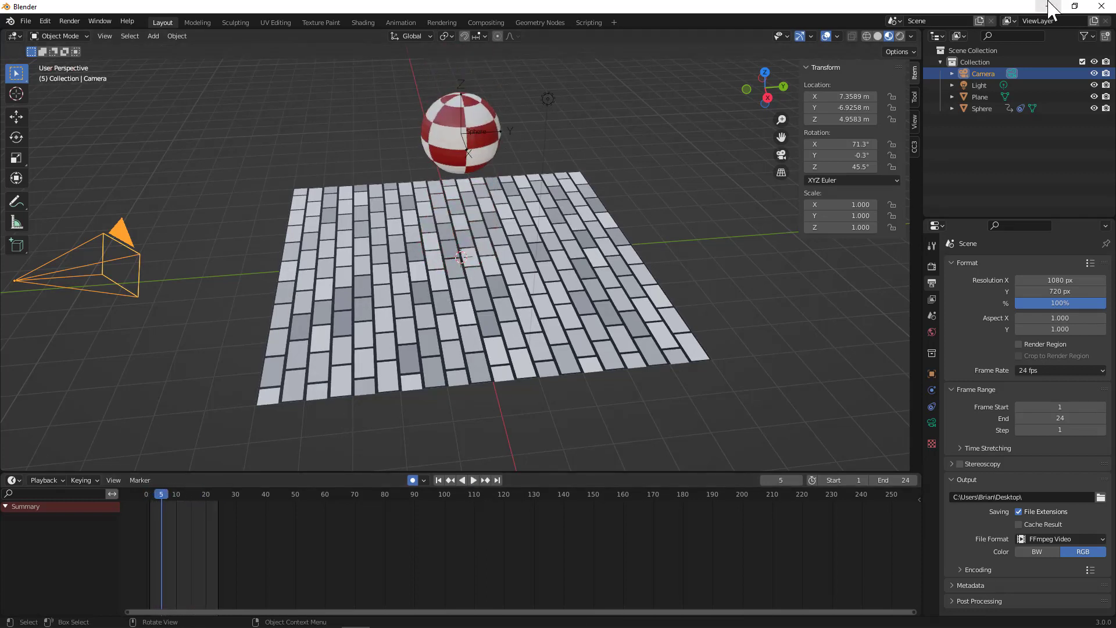
mouse_move(335, 398)
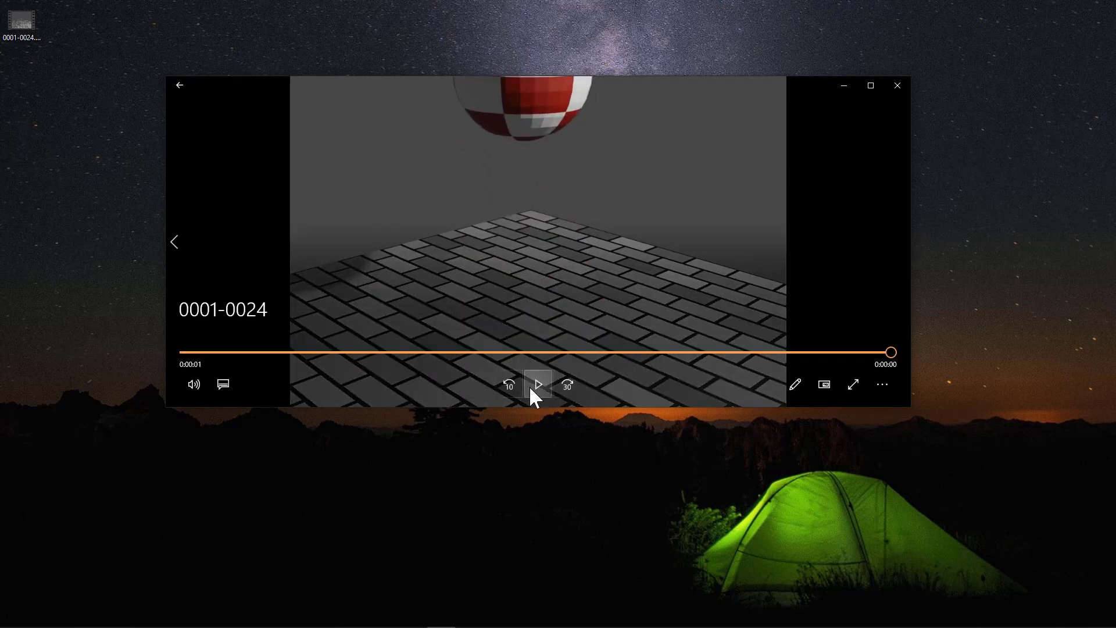
mouse_move(469, 391)
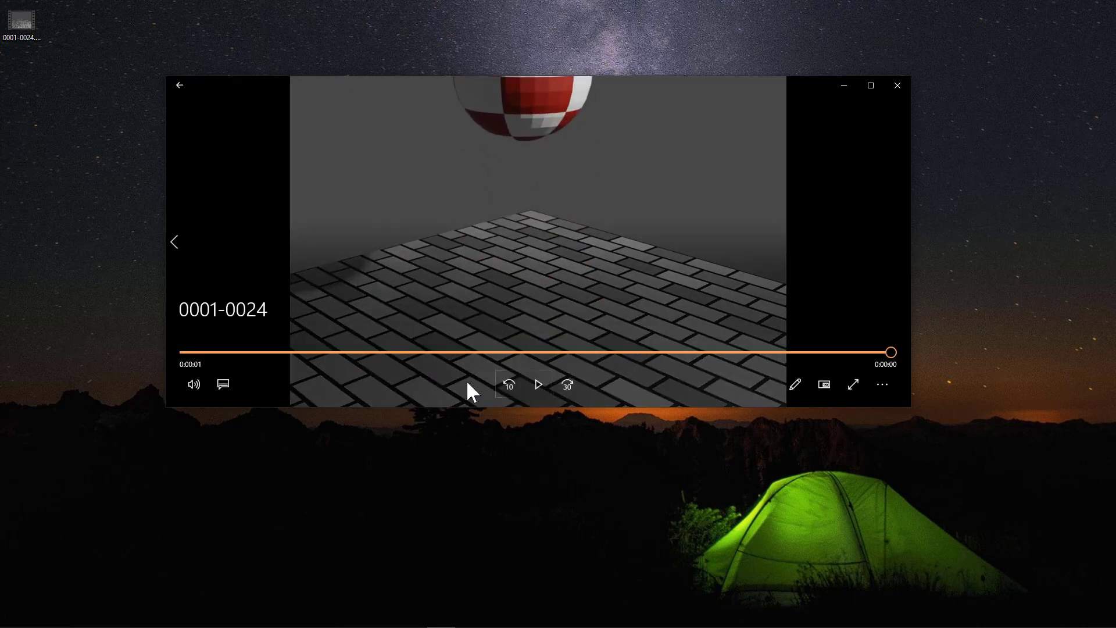
mouse_move(299, 389)
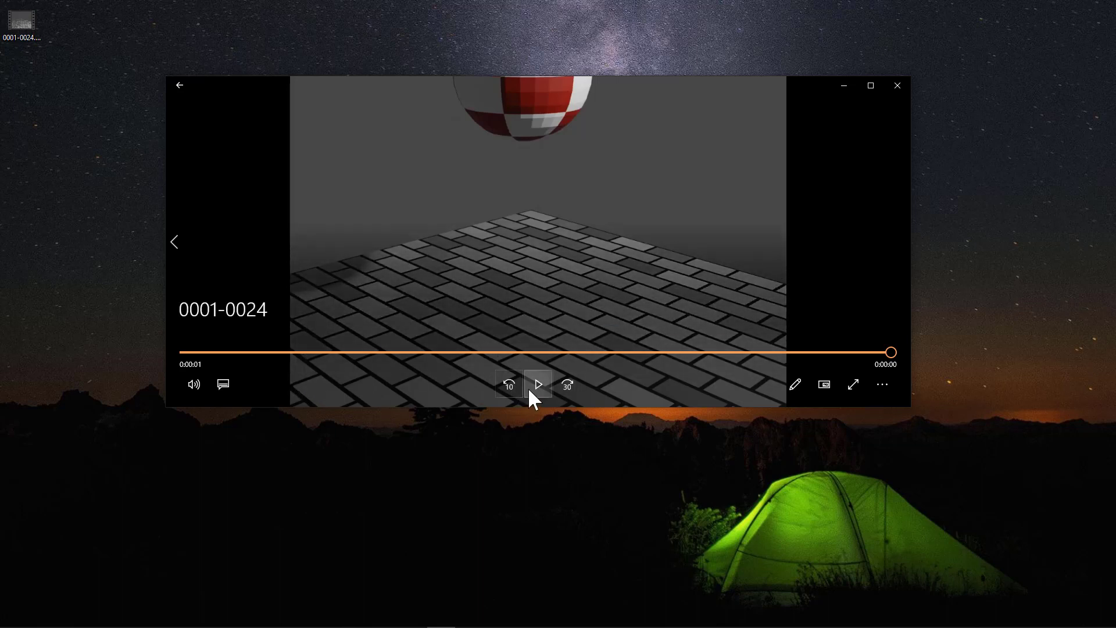
mouse_move(537, 385)
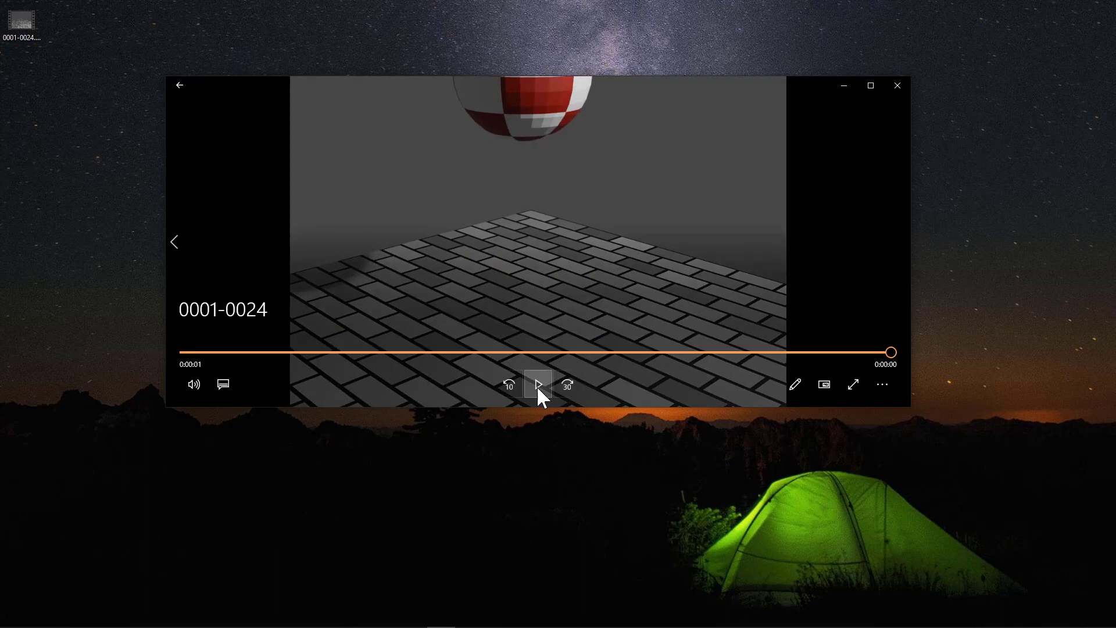
mouse_move(537, 385)
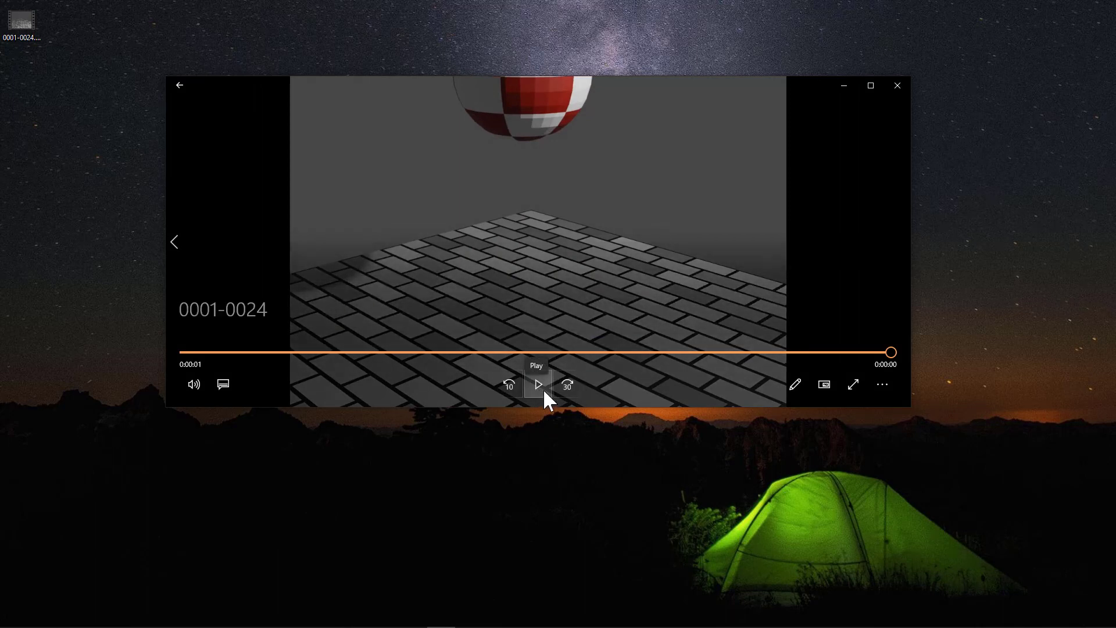
mouse_move(495, 449)
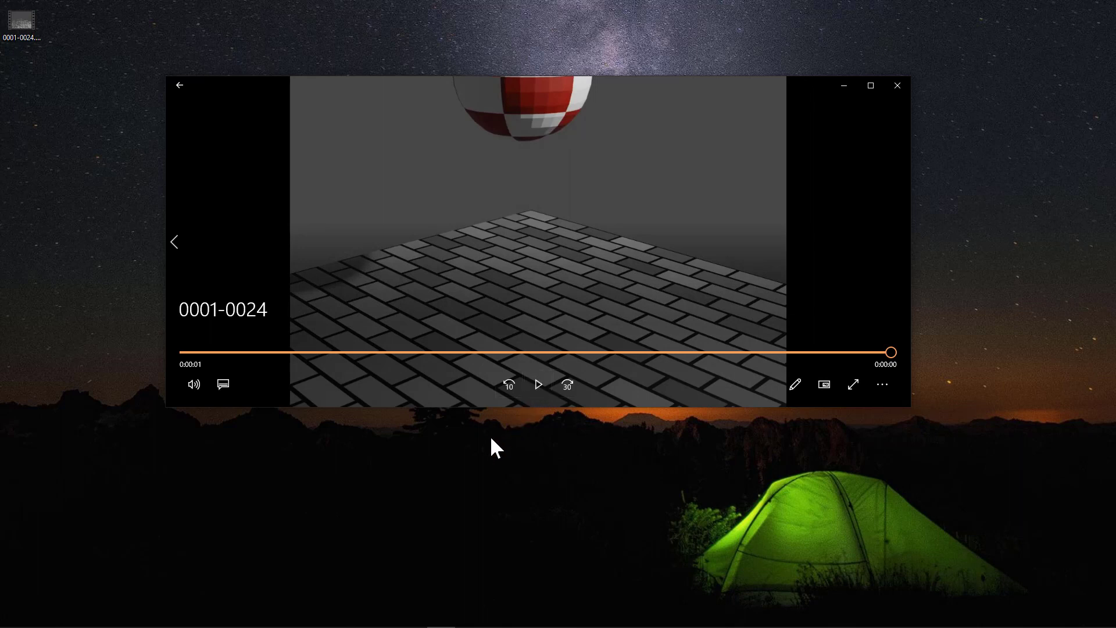